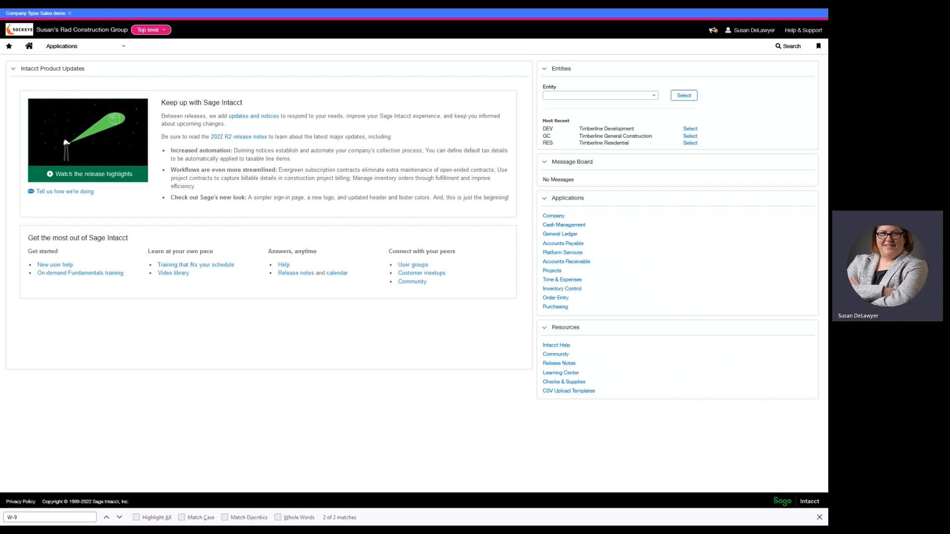
mouse_move(618, 199)
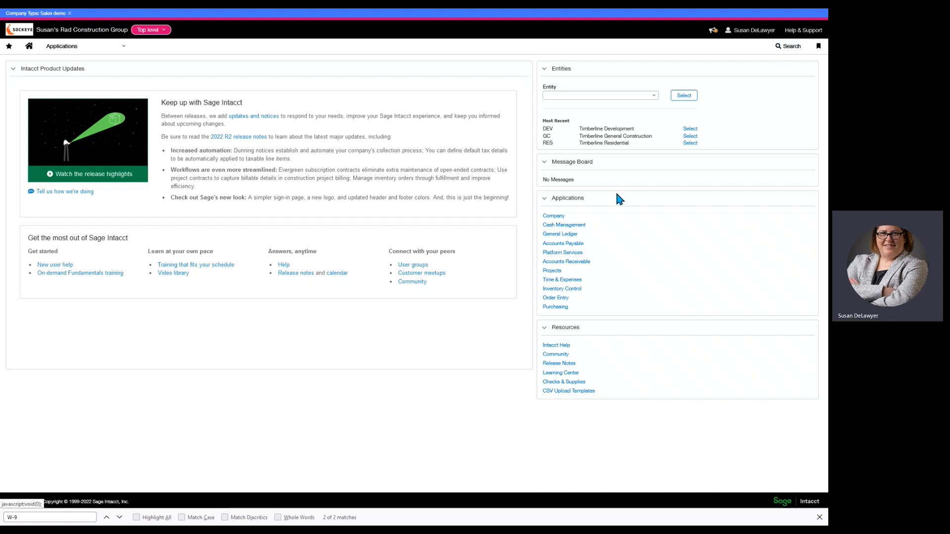
Step: Open the Smart Rules list from Applications > Platform Services
click(62, 45)
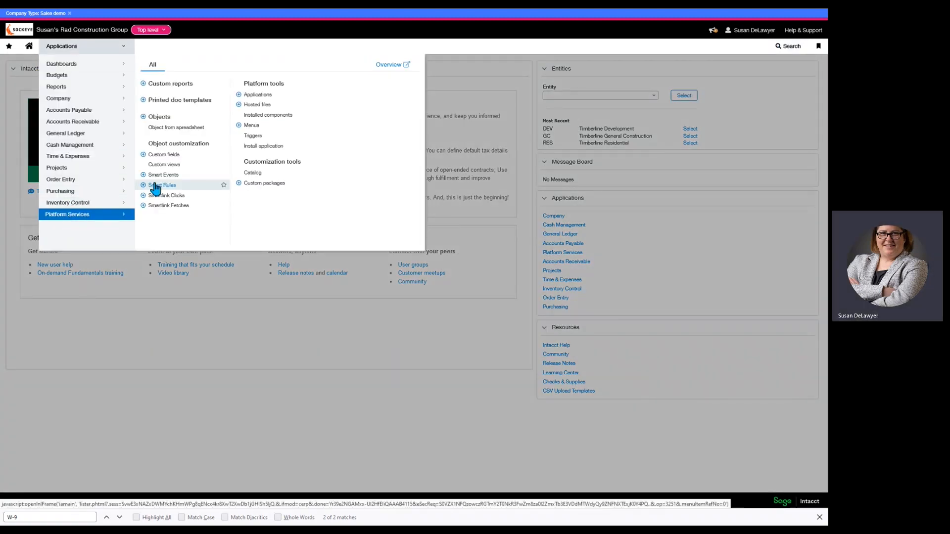
click(161, 185)
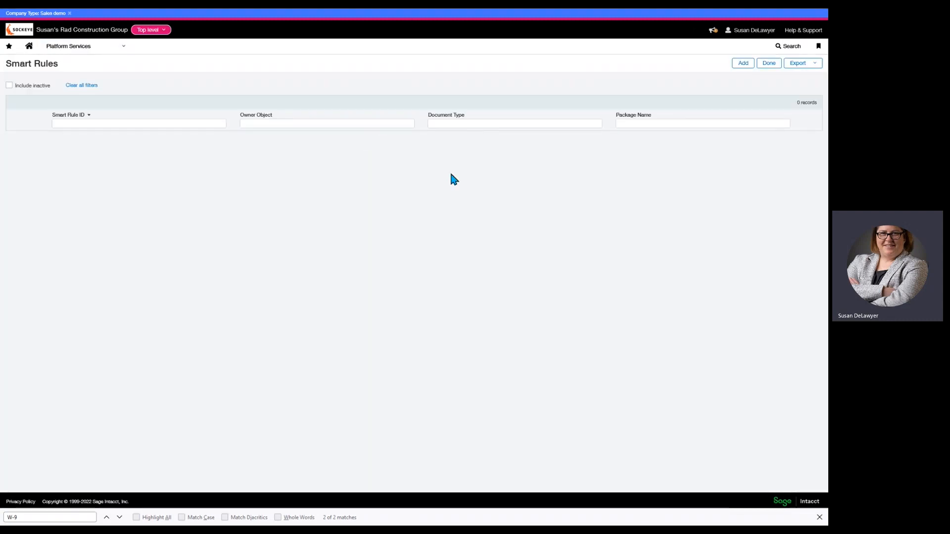
mouse_move(682, 89)
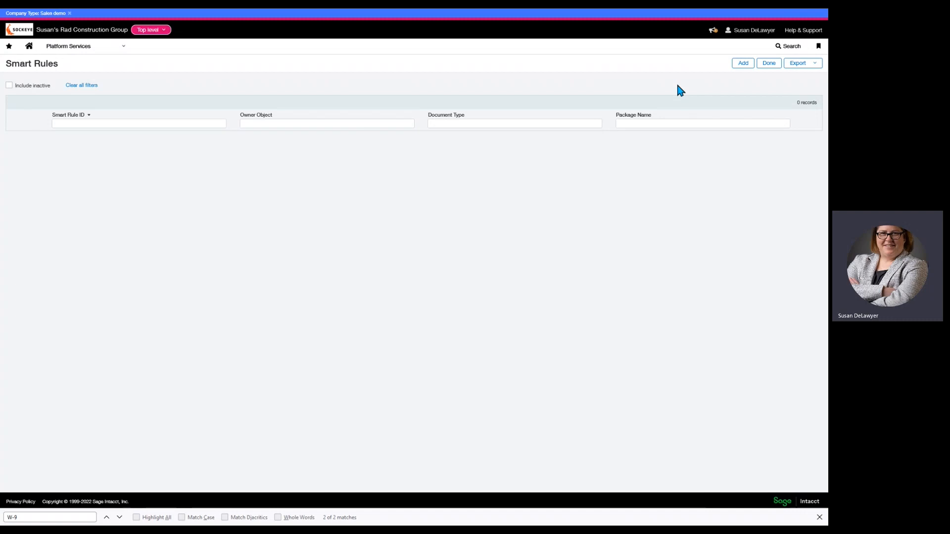
click(743, 63)
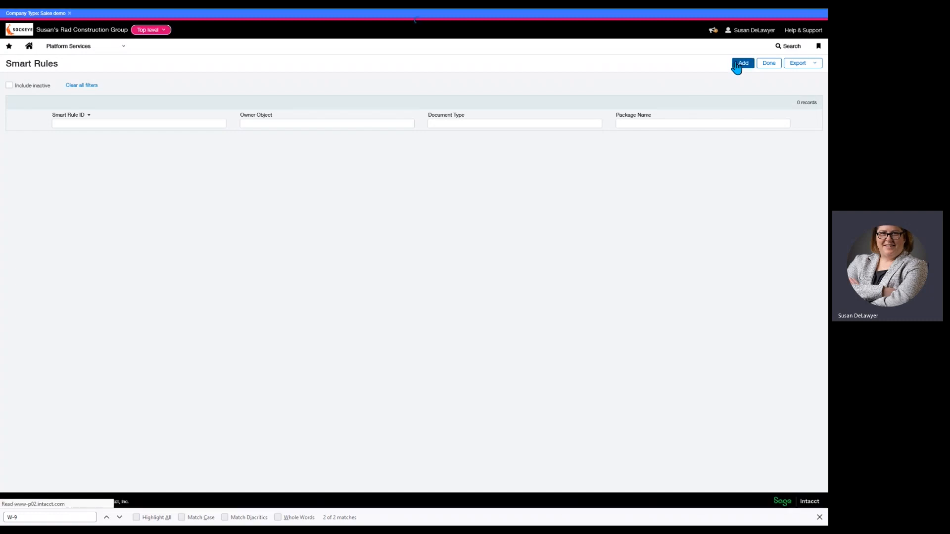
Step: Start a new smart rule with owner object Vendor and rule type Error
click(742, 63)
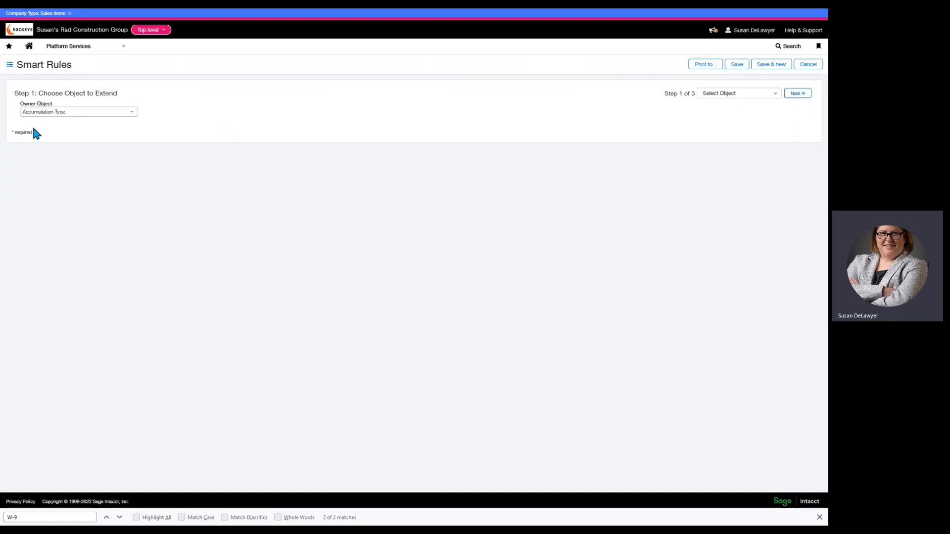
mouse_move(138, 127)
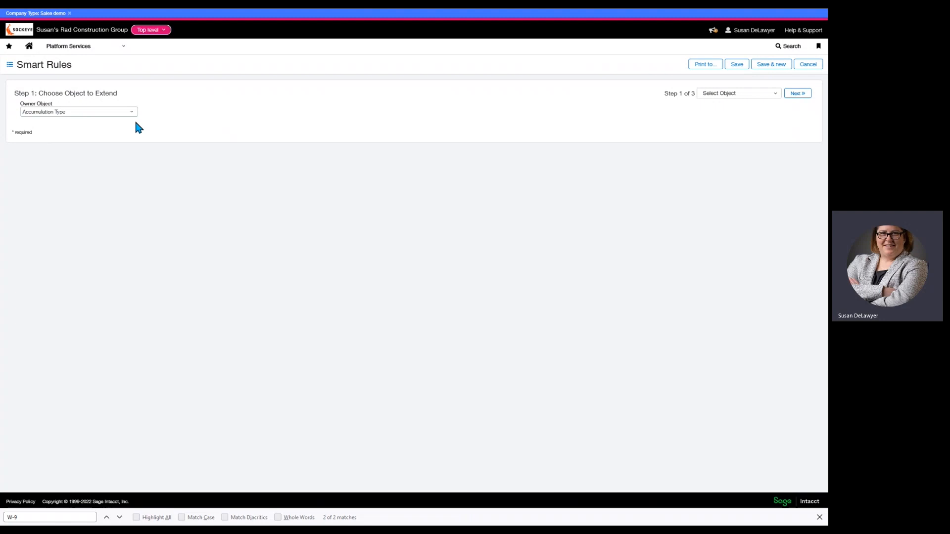
click(78, 111)
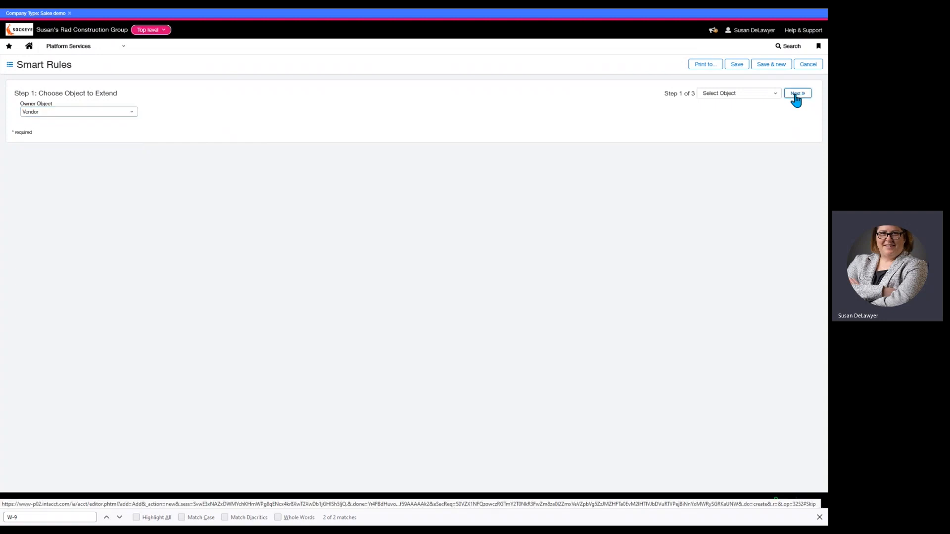
click(797, 93)
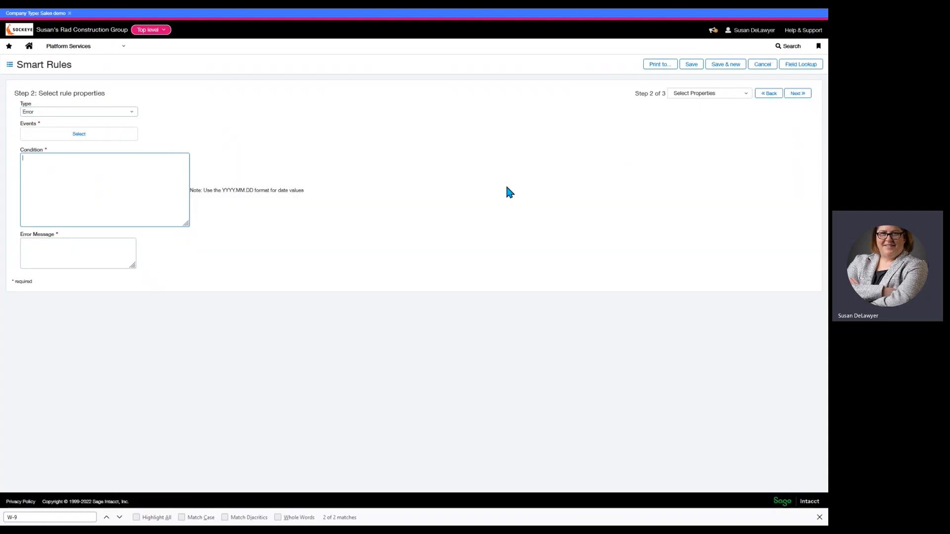
click(78, 111)
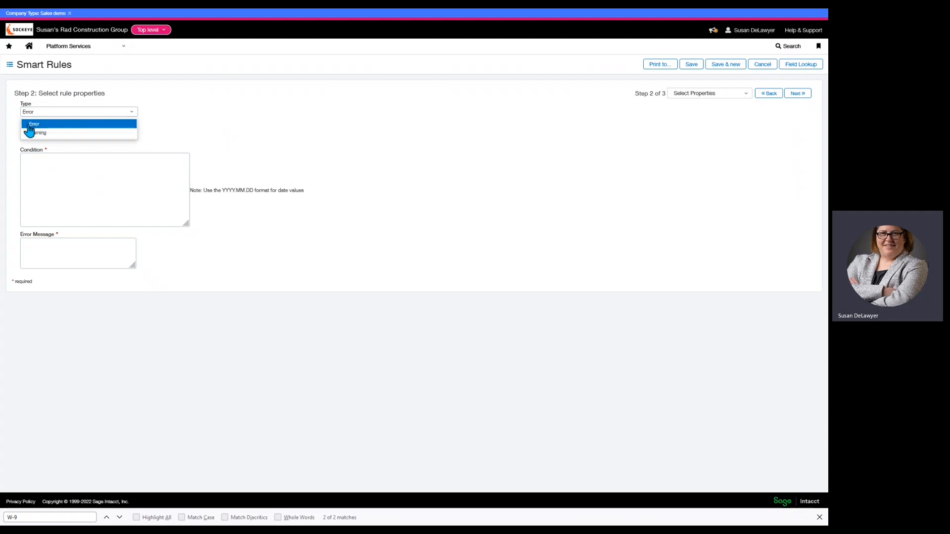
mouse_move(60, 133)
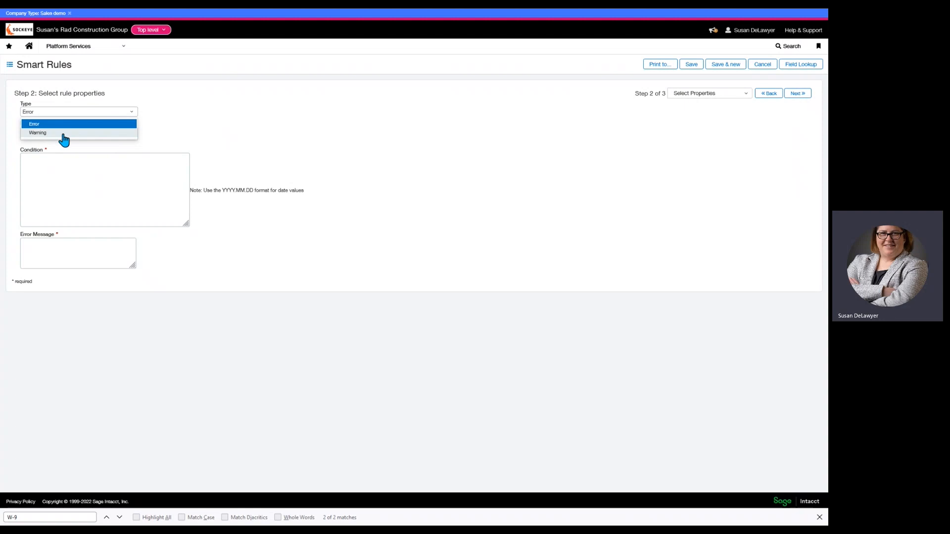
mouse_move(49, 124)
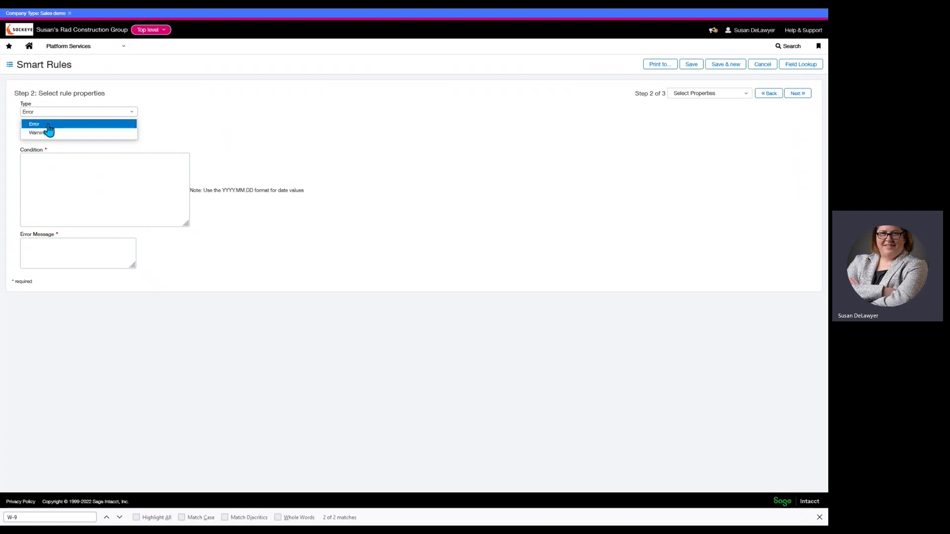
click(34, 123)
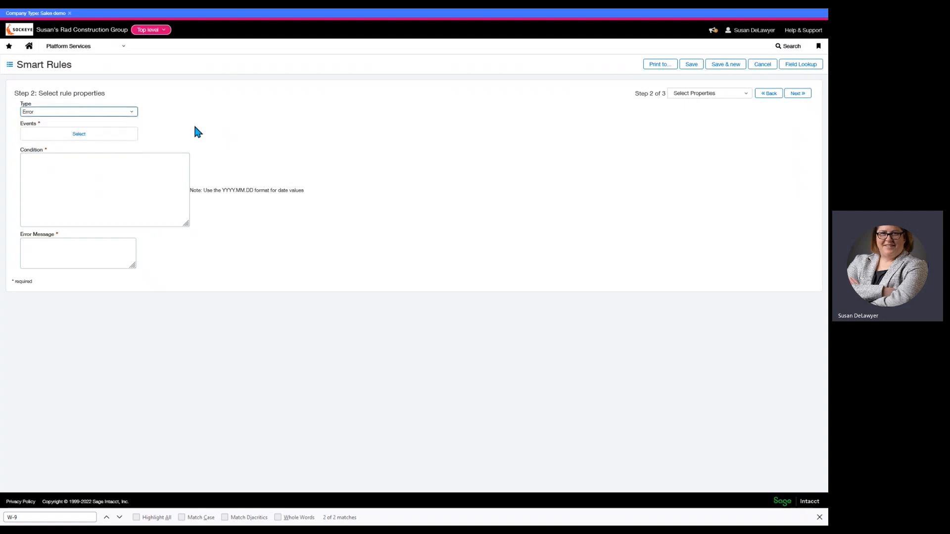
Step: Select Add and Set as the rule's triggering events
click(78, 134)
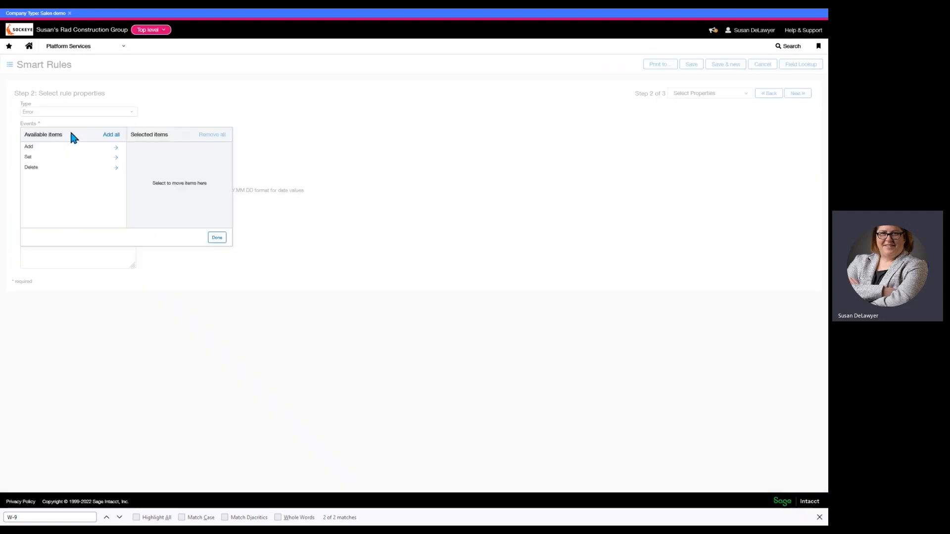
mouse_move(84, 154)
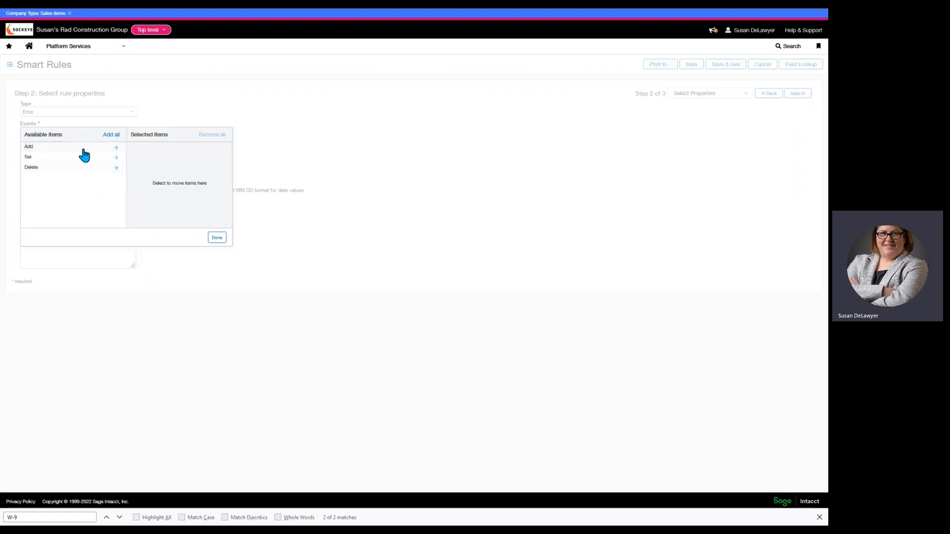
click(116, 147)
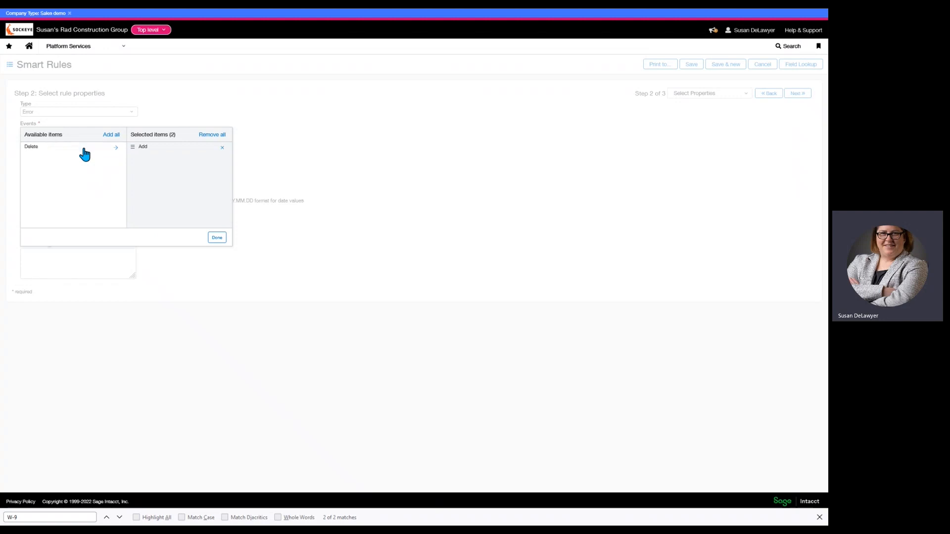
click(115, 157)
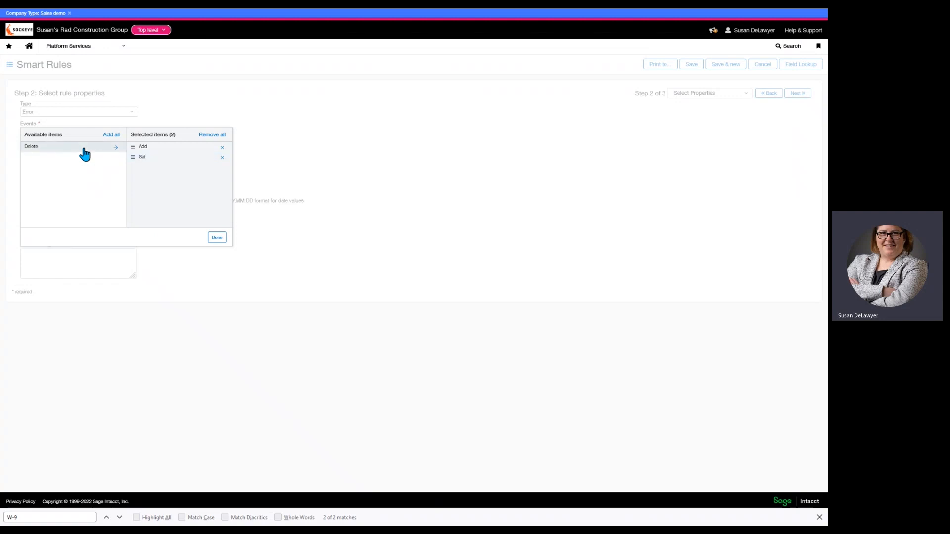
mouse_move(84, 176)
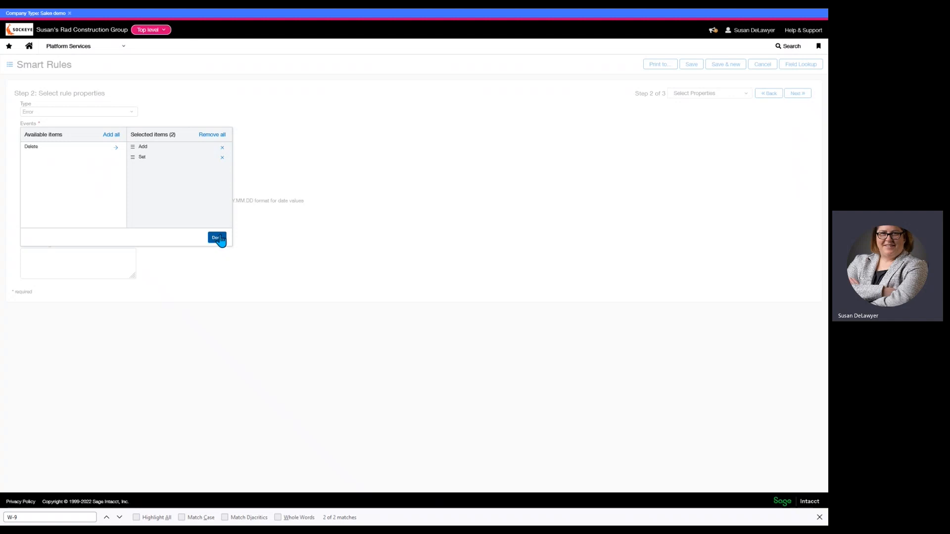
click(216, 238)
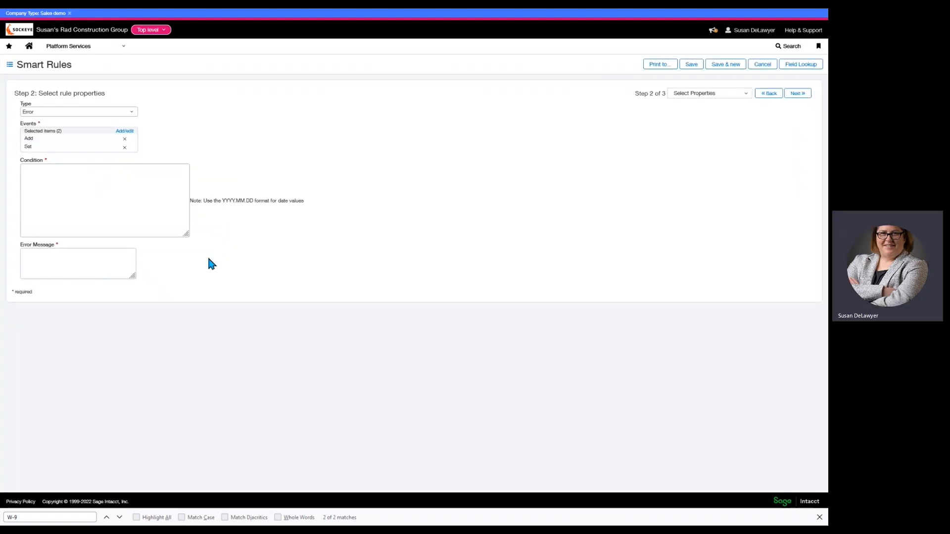
Step: Insert the Vendor Type ID merge field into the Condition through Field Lookup
click(105, 200)
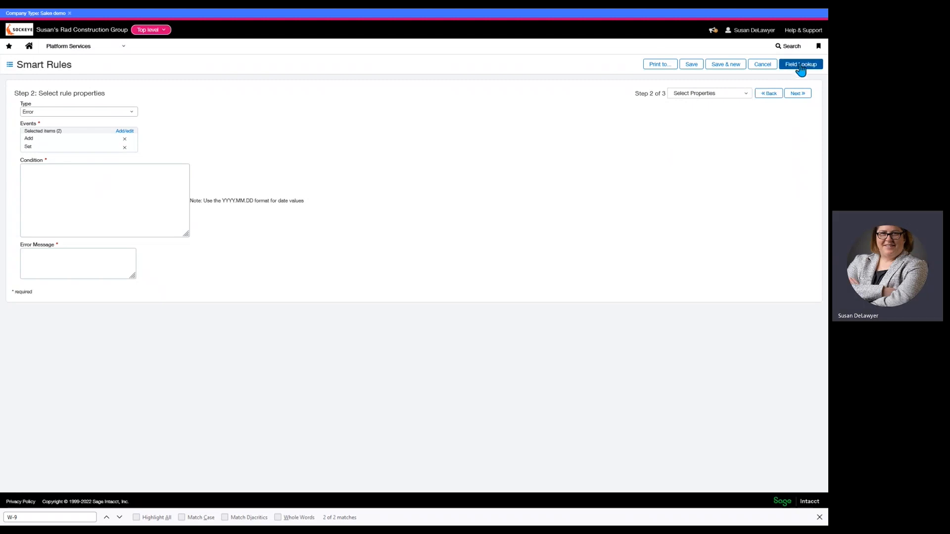
click(801, 64)
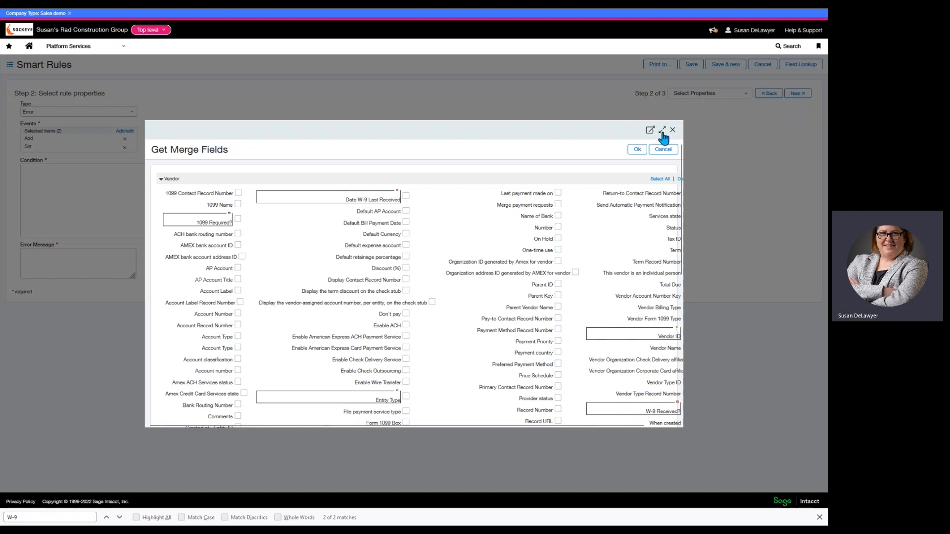
click(662, 130)
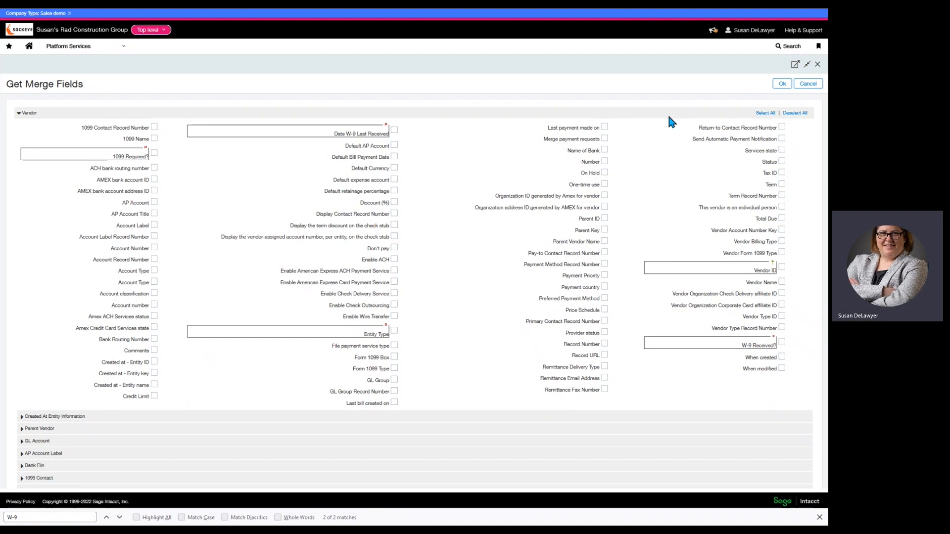
mouse_move(754, 310)
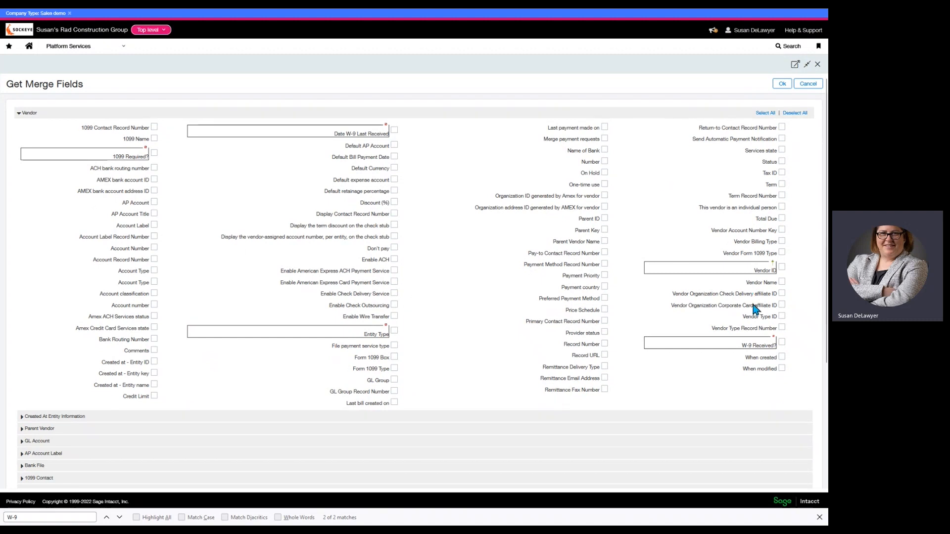
mouse_move(783, 321)
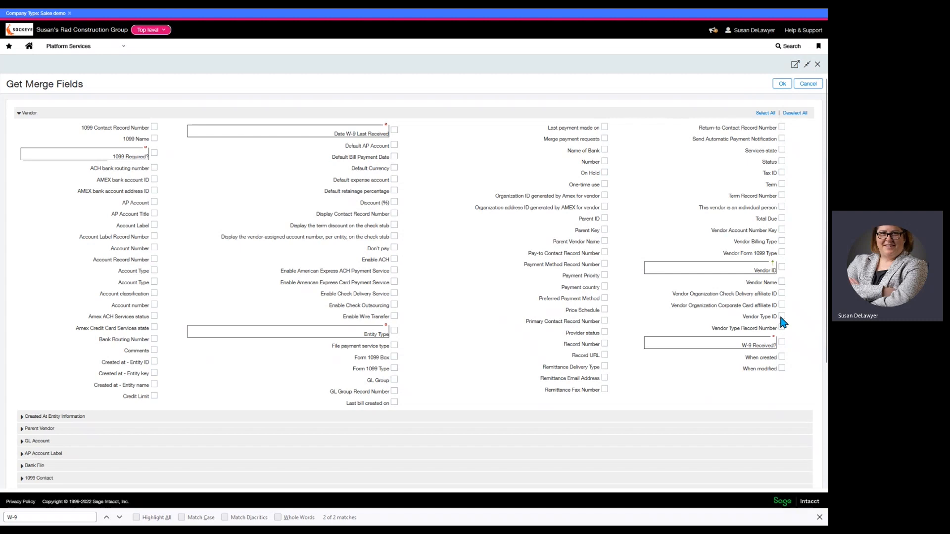
click(782, 316)
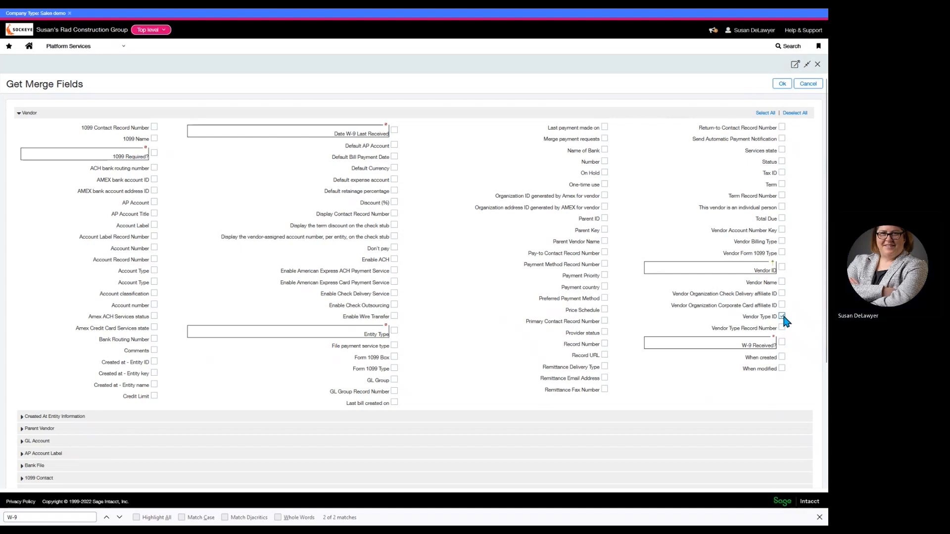
click(781, 83)
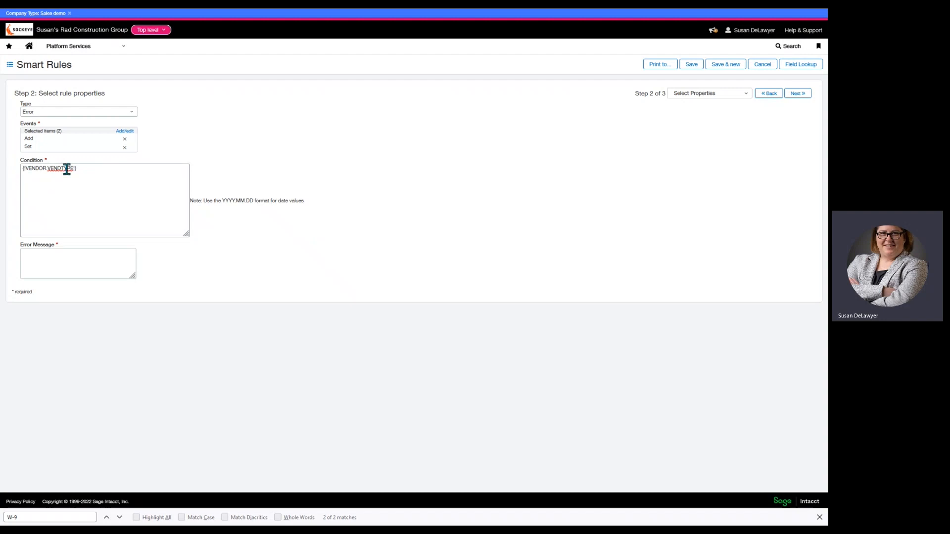
mouse_move(97, 181)
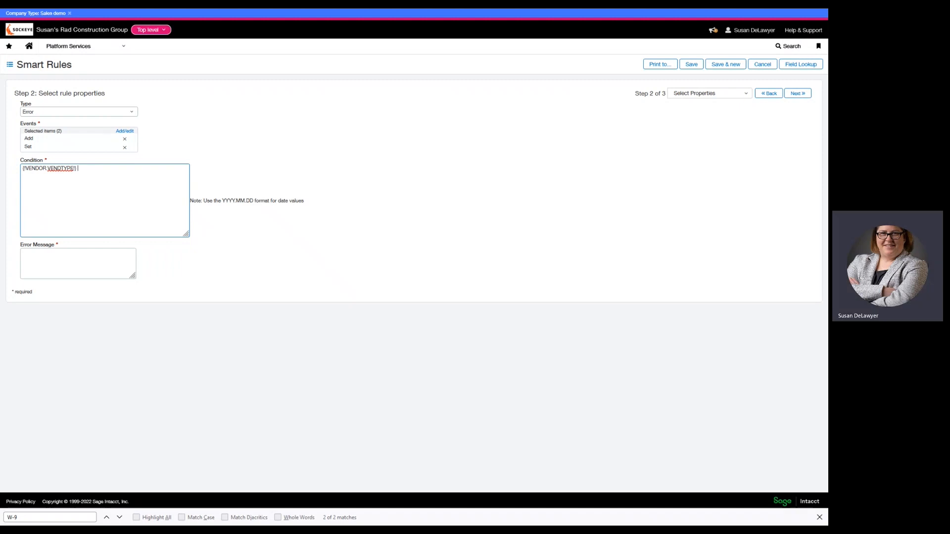
Step: Finish the condition with != '' and enter the Vendor Type required-field error message
text(1)
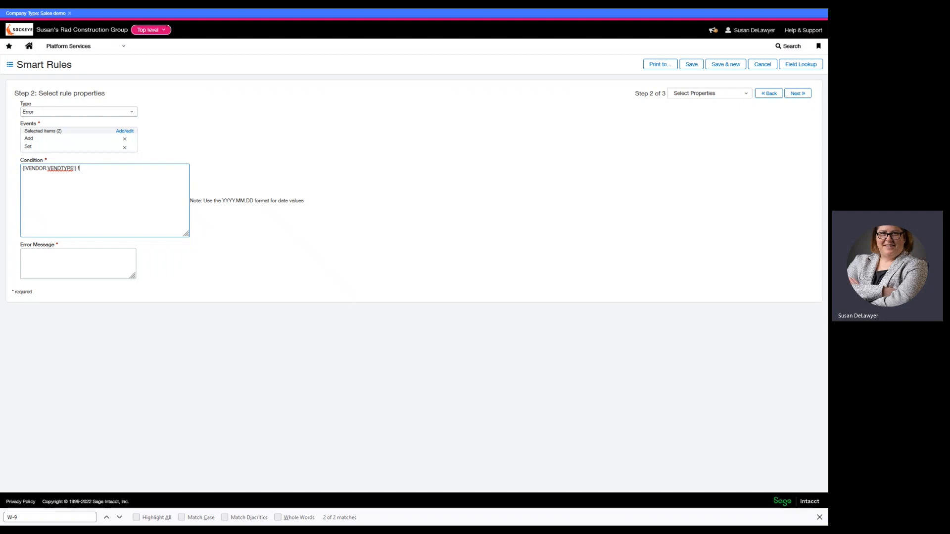
text(=)
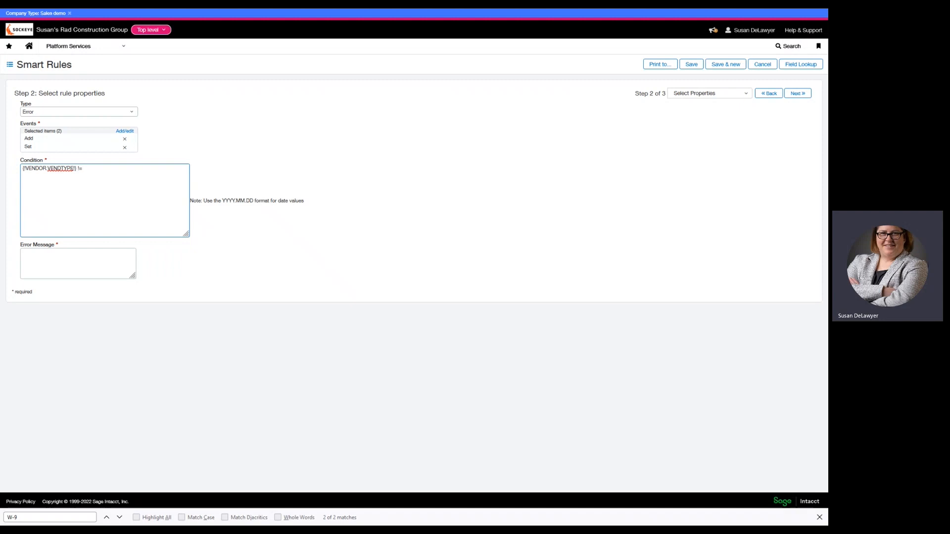
text(')
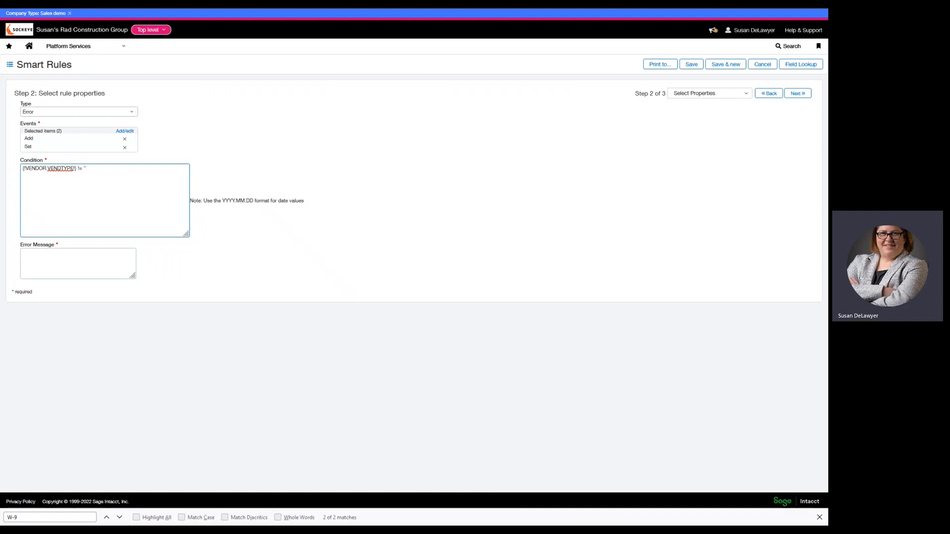
mouse_move(146, 267)
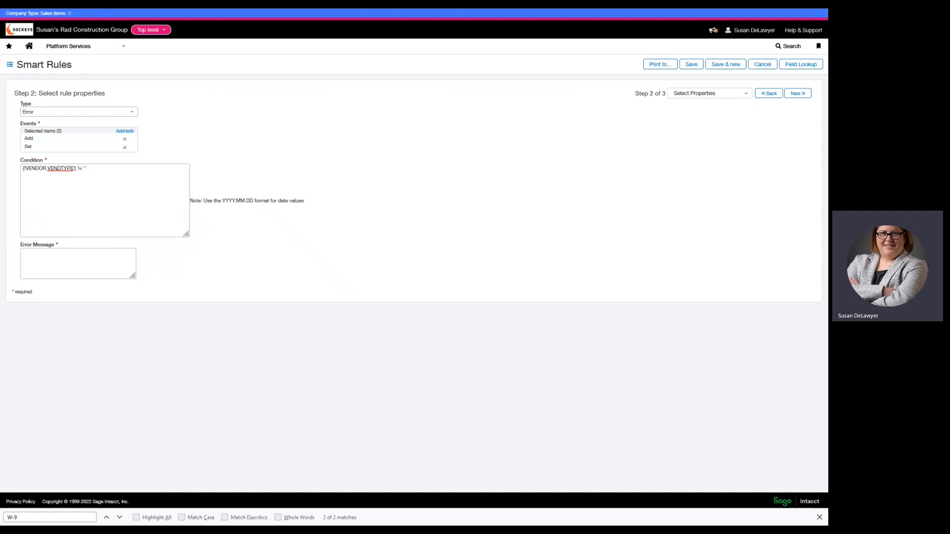
text(Vendor Type is a required field. Please complete and then re-save.)
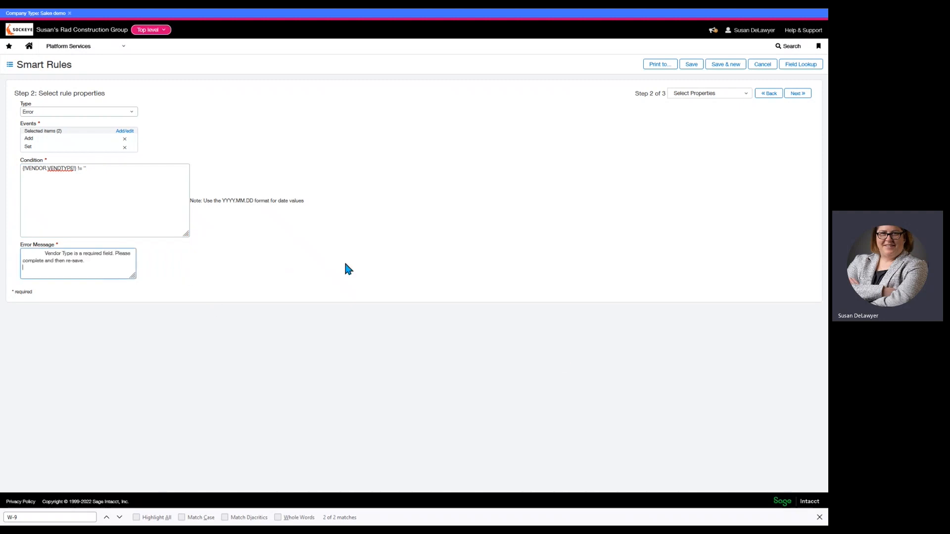
mouse_move(68, 252)
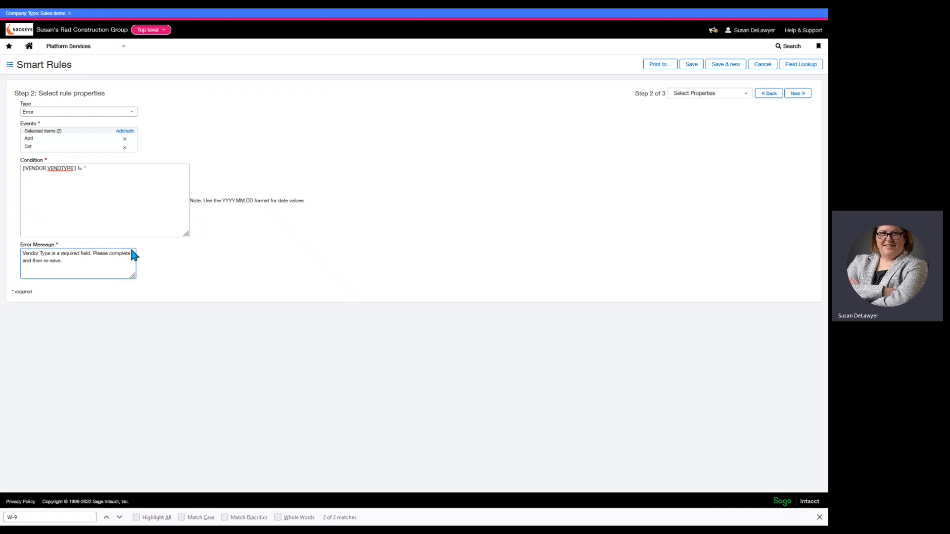
mouse_move(271, 279)
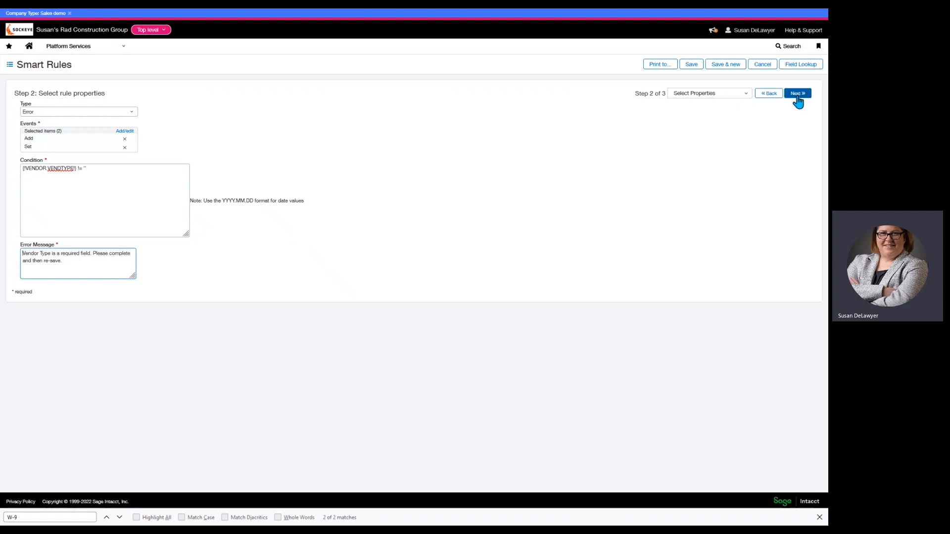
Step: Save the smart rule with ID VENDOR_TYPE_REQUIRED
click(797, 92)
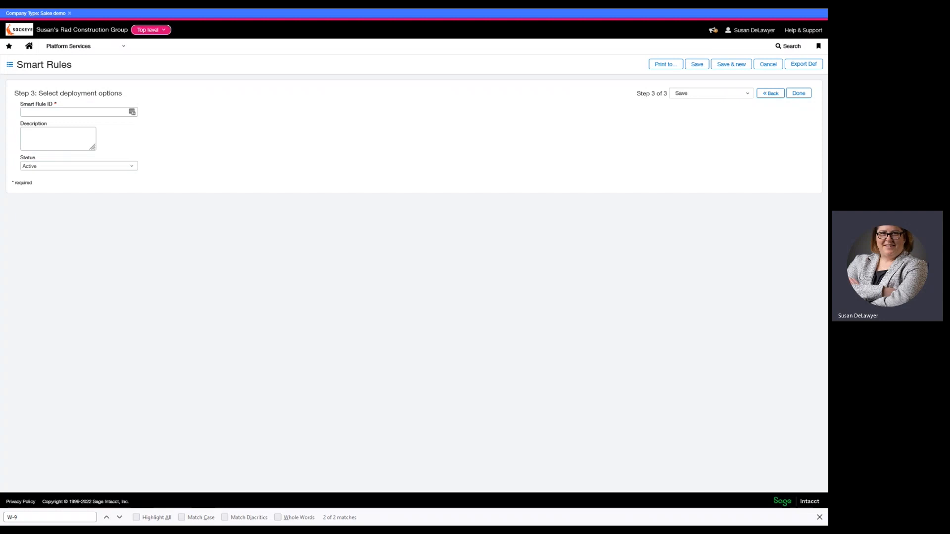
text(VENDOR_TYPE_REQUIRED)
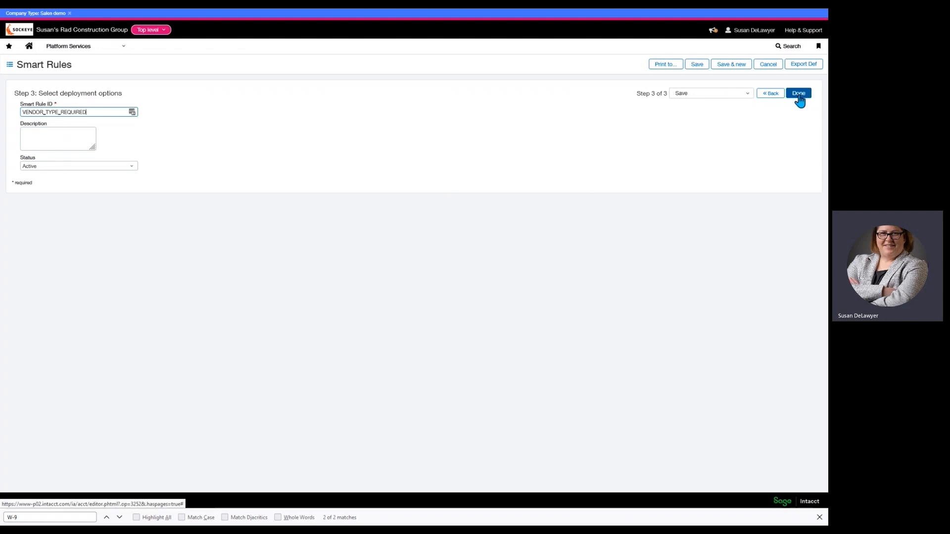
click(799, 92)
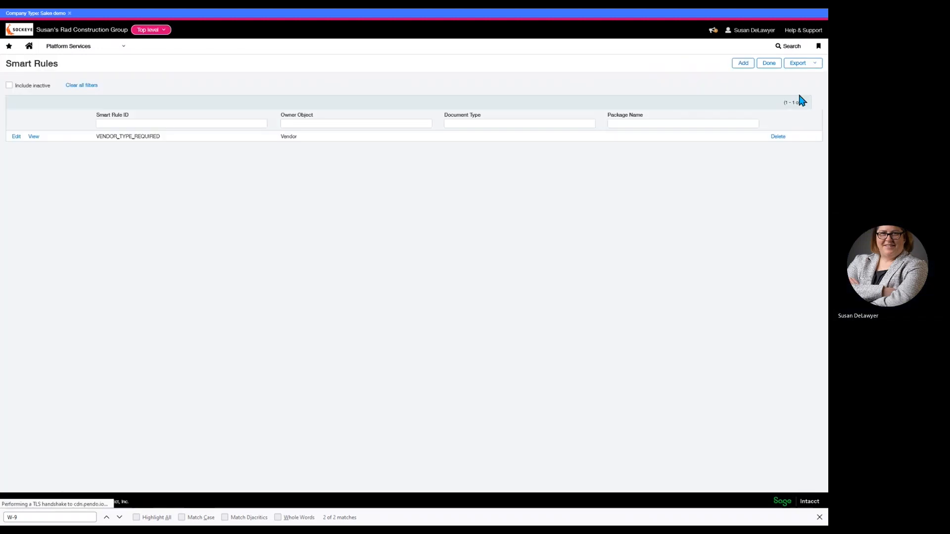
Step: Edit vendor V100 A-1 Electric Company and try saving it blank-typed, triggering the rule error
click(68, 46)
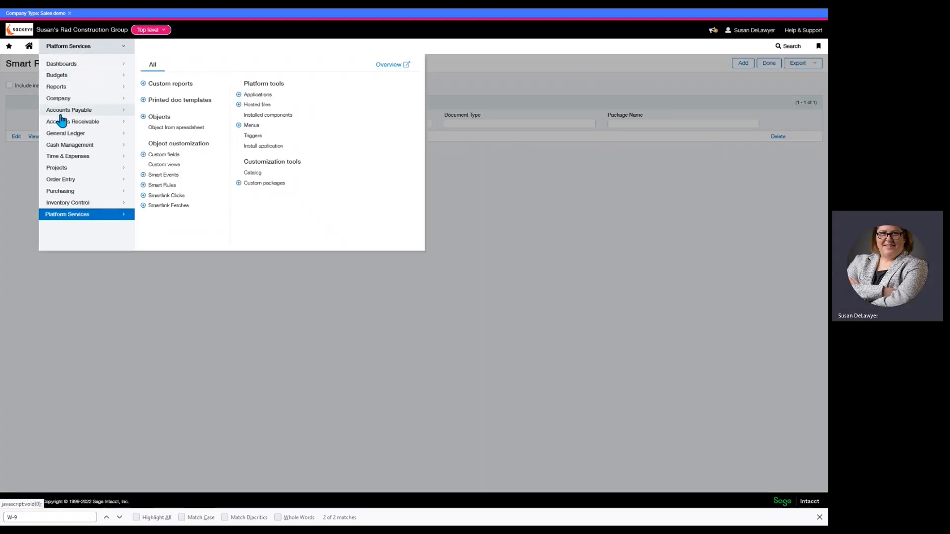
click(68, 110)
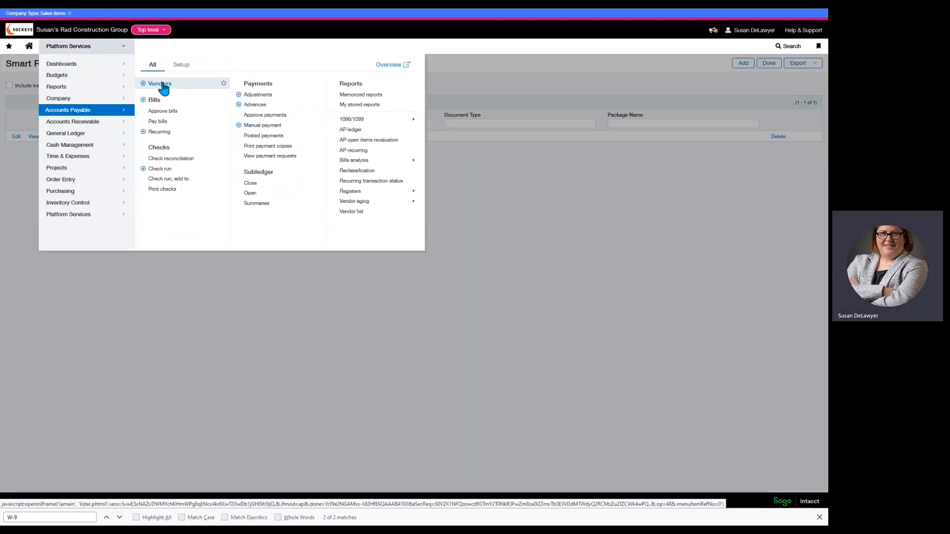
click(160, 83)
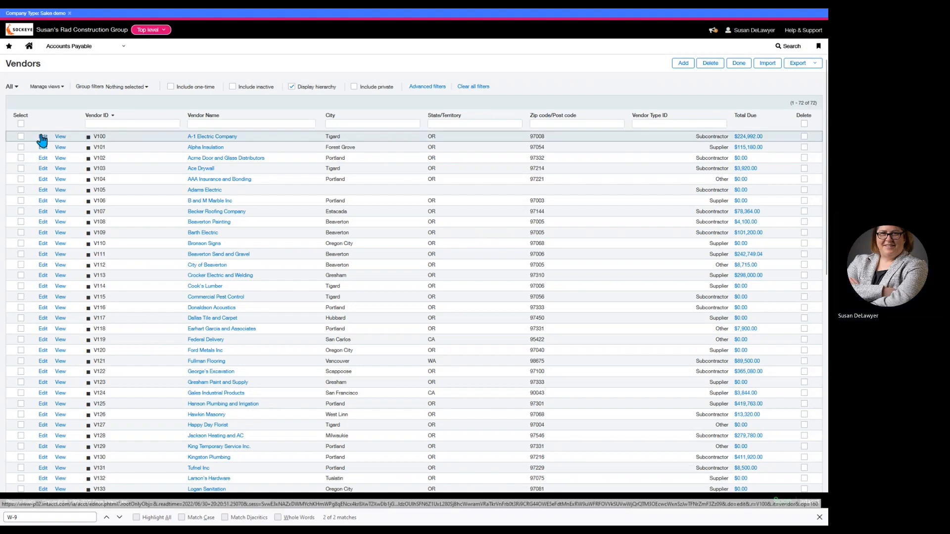
click(60, 136)
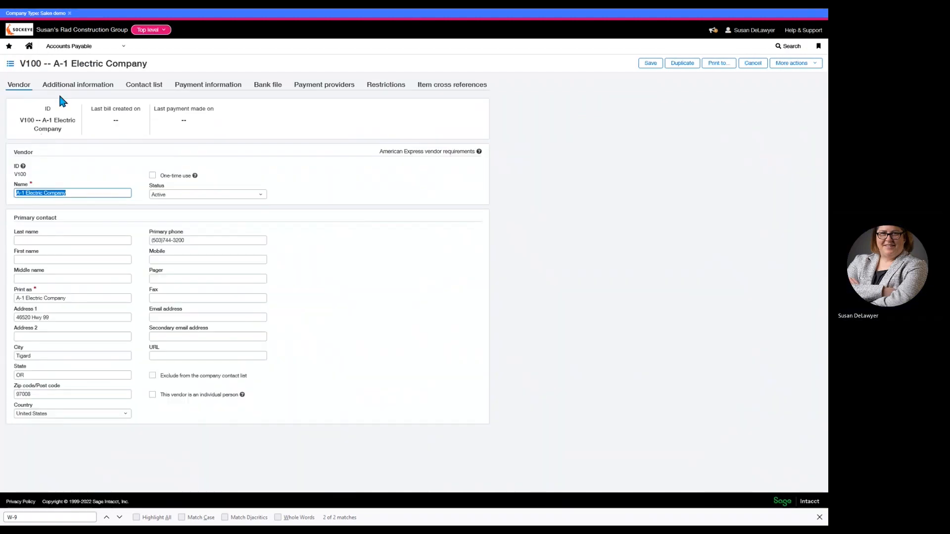
click(78, 84)
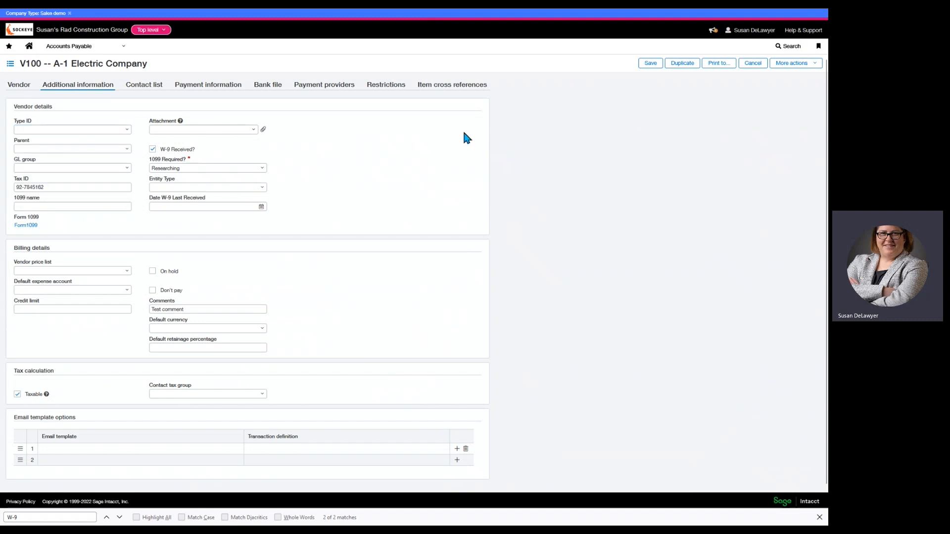
click(650, 63)
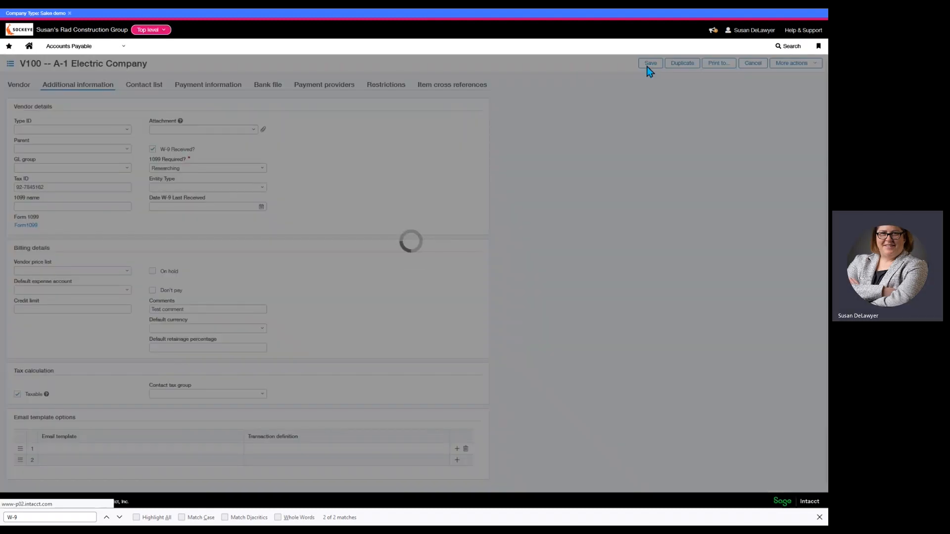
click(650, 63)
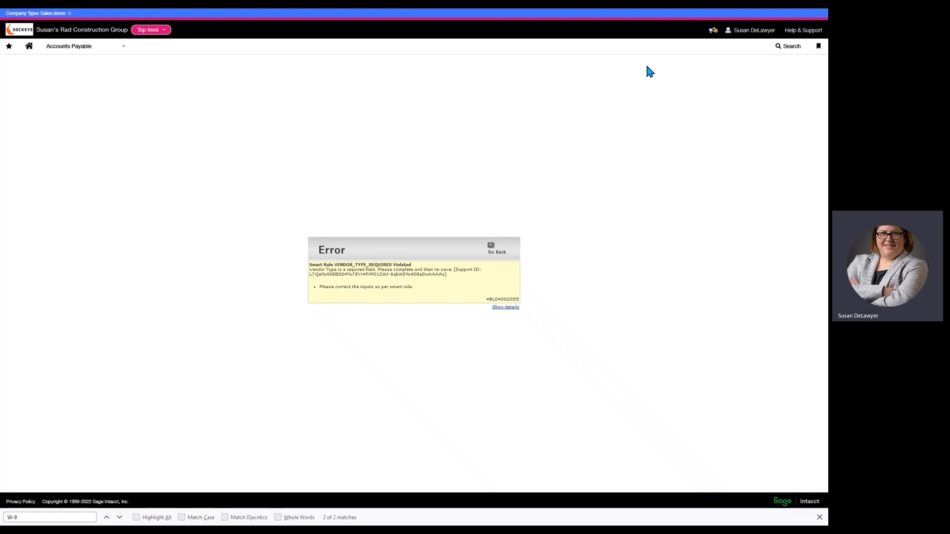
mouse_move(315, 276)
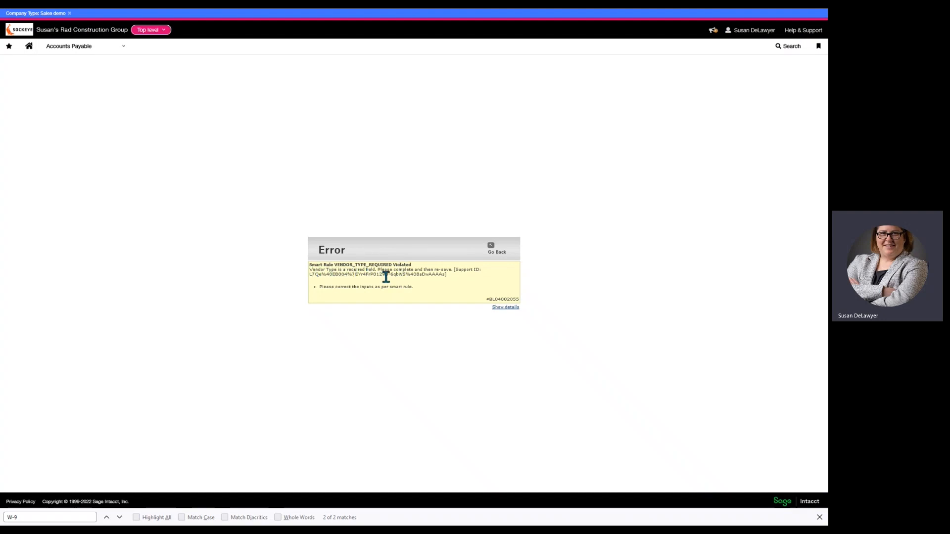
mouse_move(461, 284)
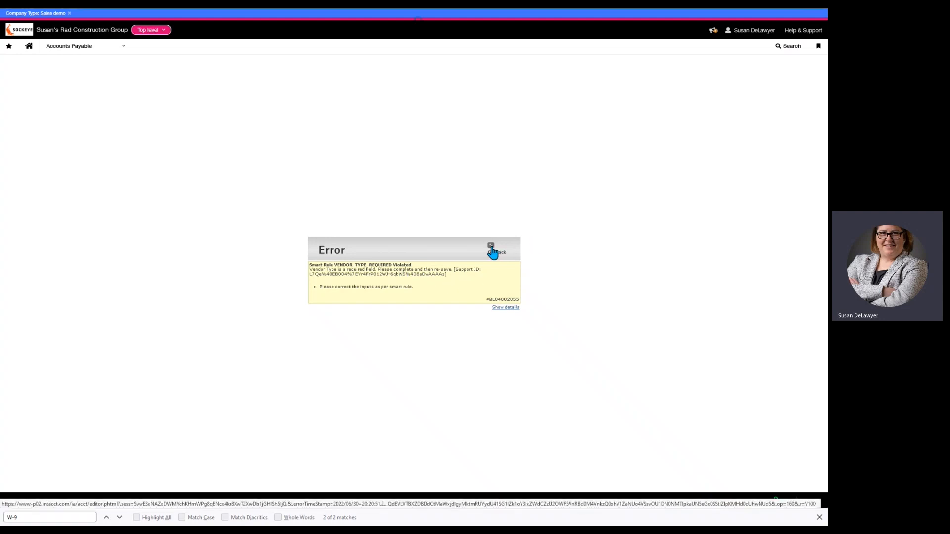
Step: Go back, set the vendor Type ID to Subcontractor, and save
click(492, 251)
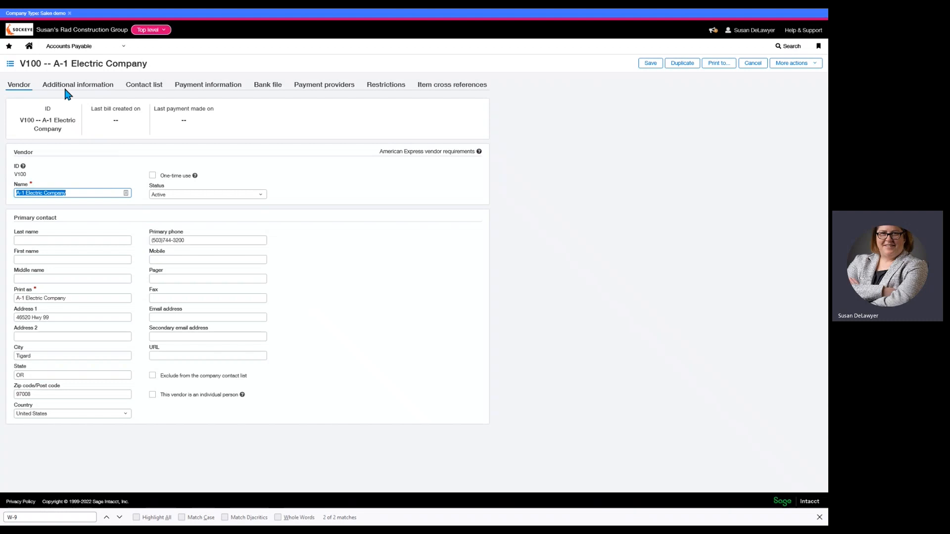
click(78, 84)
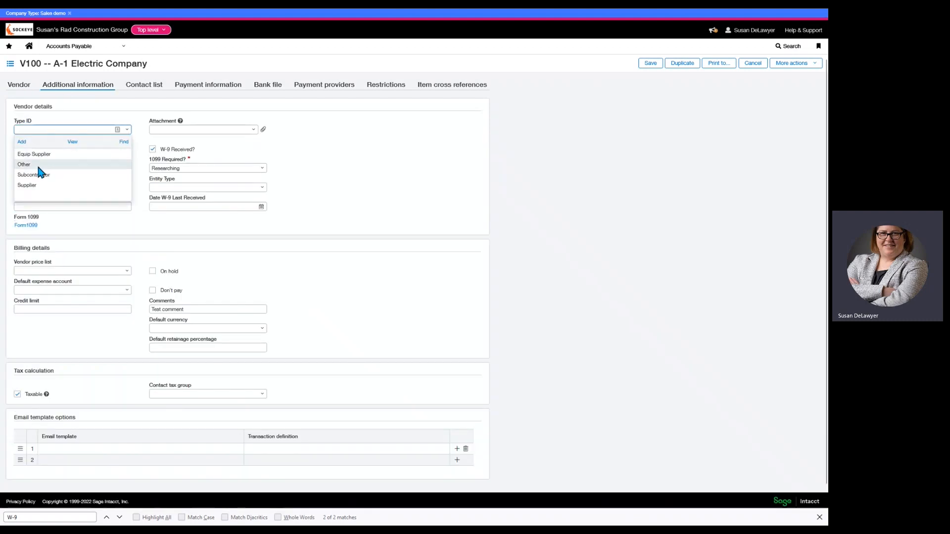
click(34, 174)
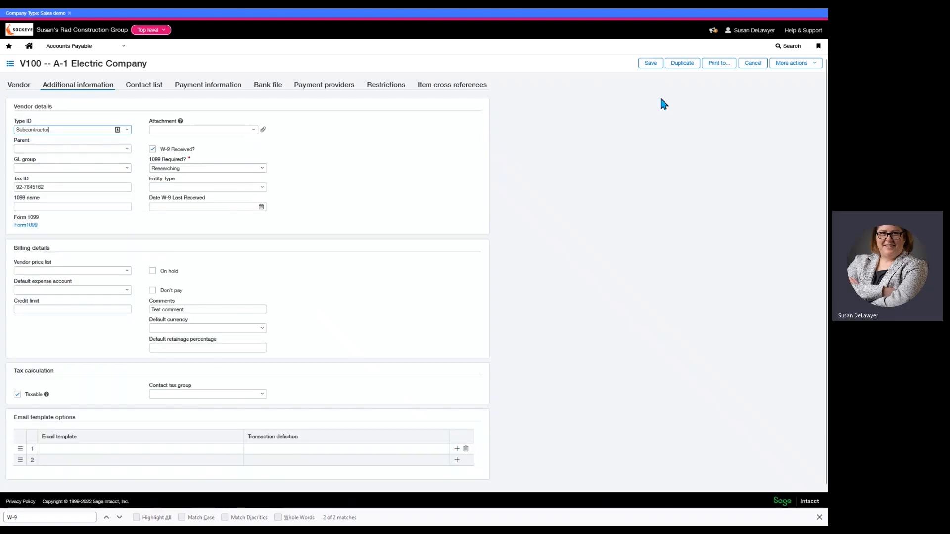
click(650, 63)
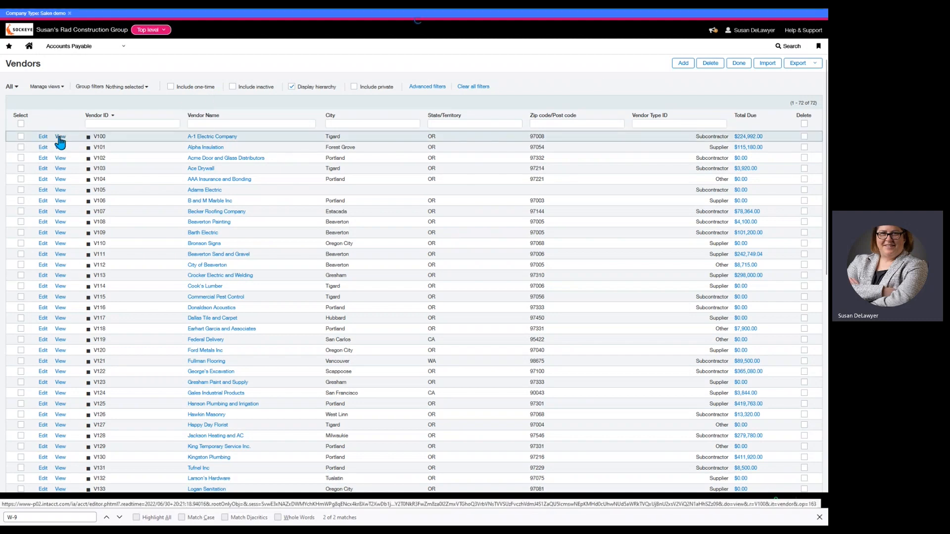
Step: Review A-1 Electric Company's W-9 and Don't pay fields, then start a new smart event
click(60, 137)
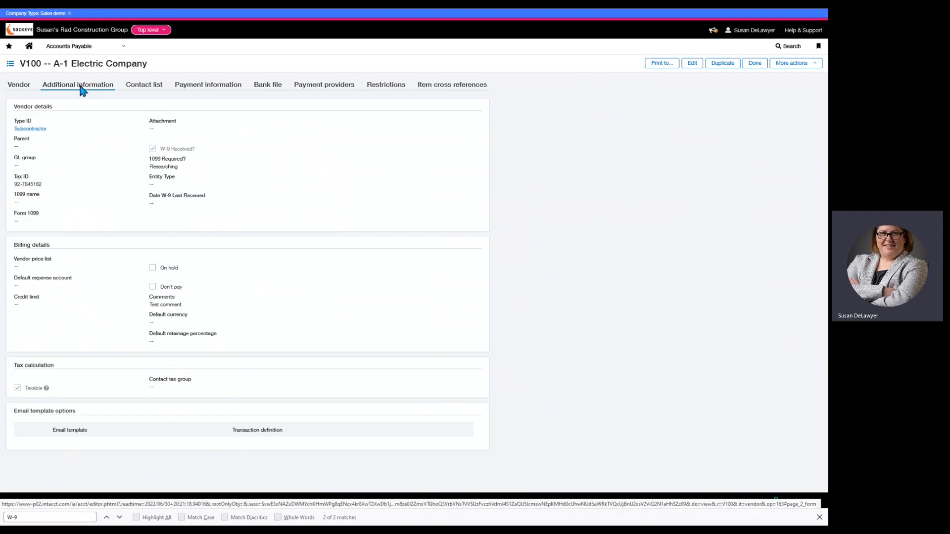
mouse_move(154, 158)
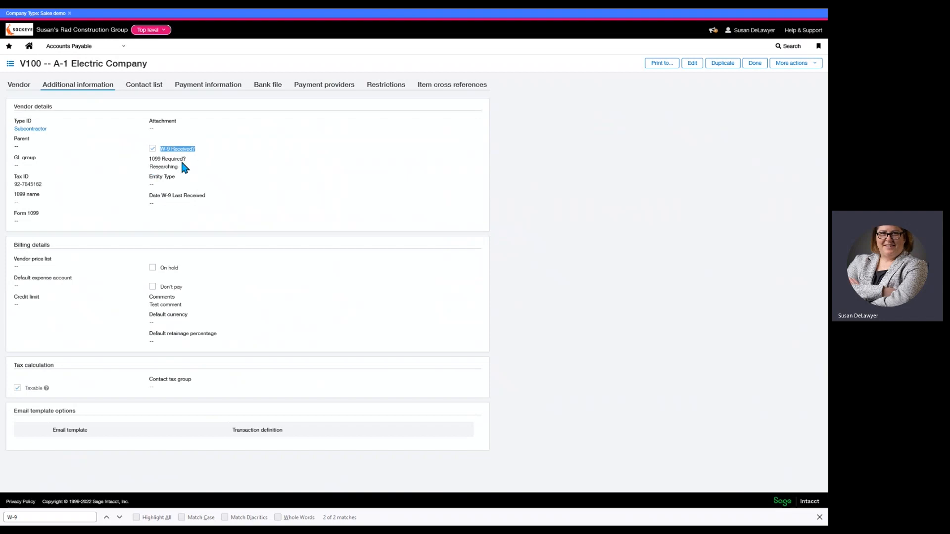
mouse_move(184, 176)
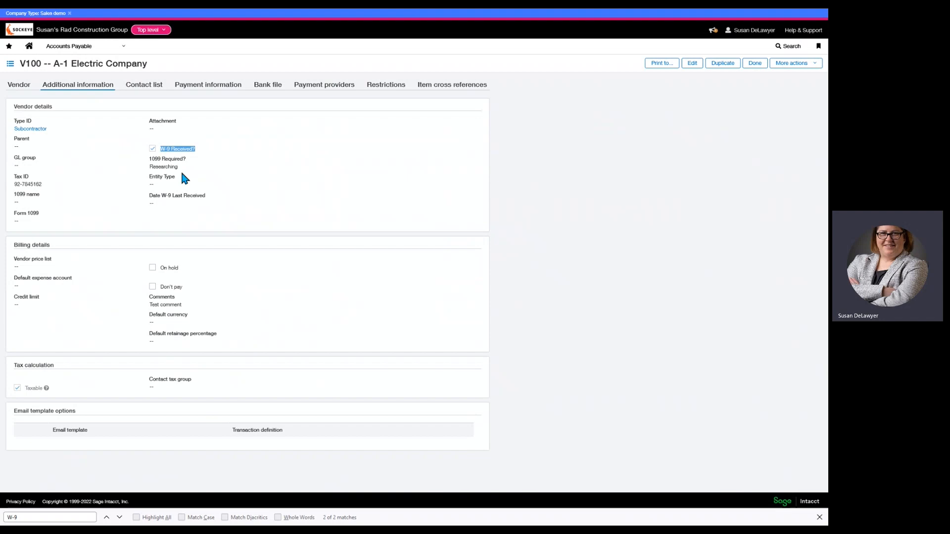
mouse_move(190, 197)
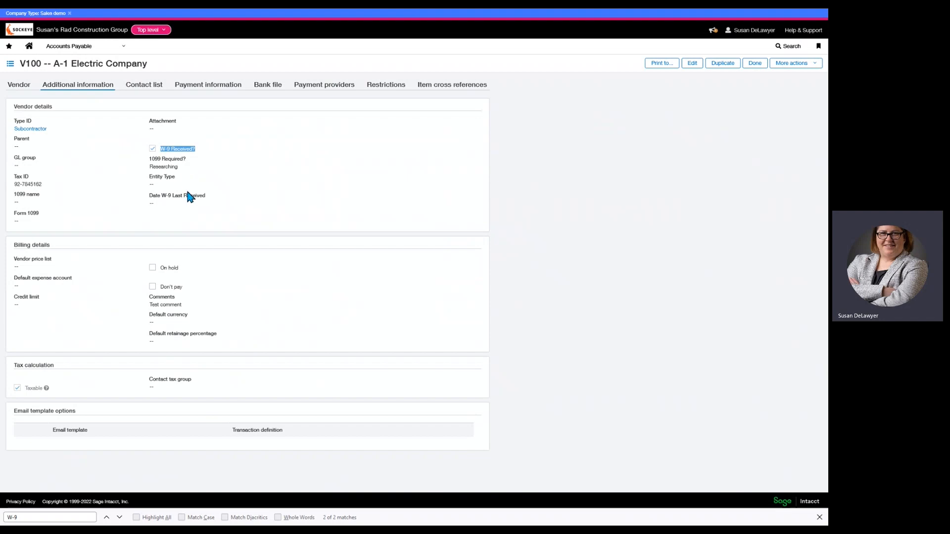
mouse_move(143, 162)
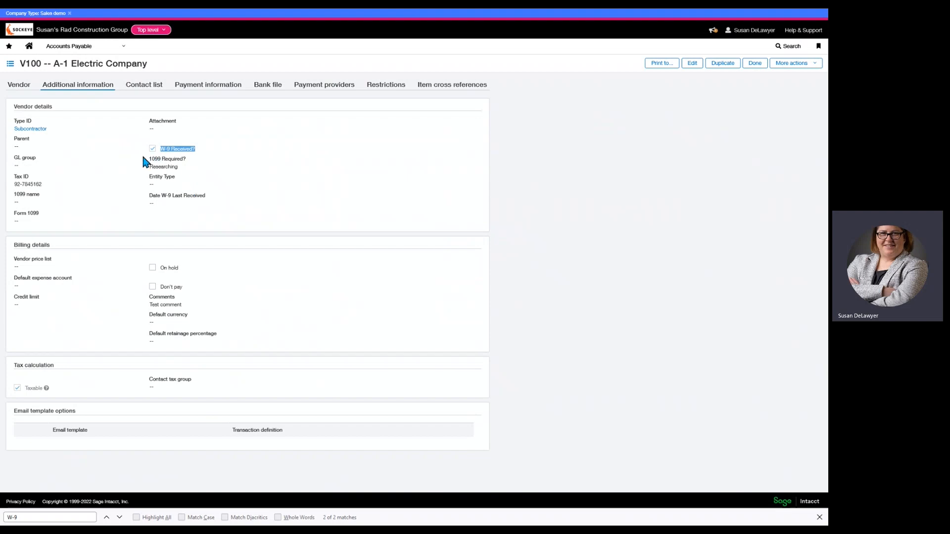
mouse_move(207, 156)
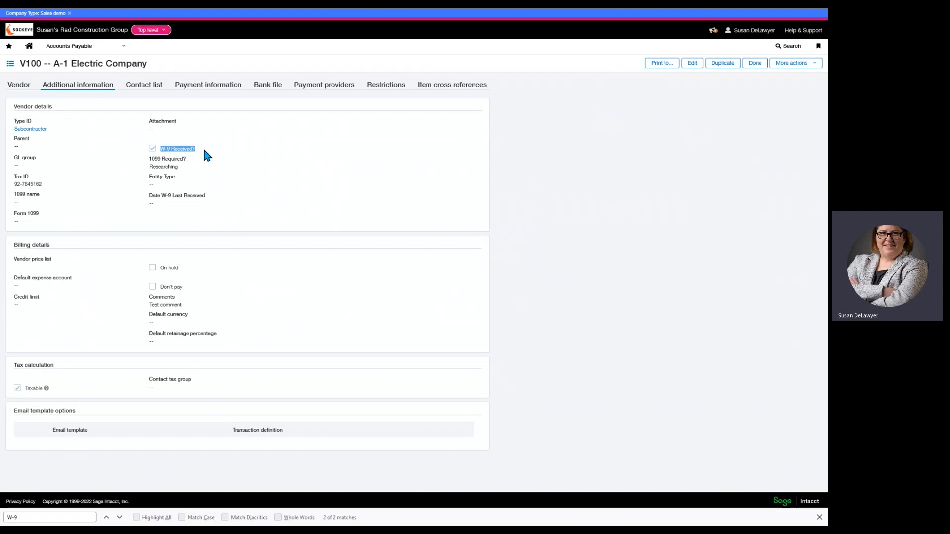
mouse_move(213, 142)
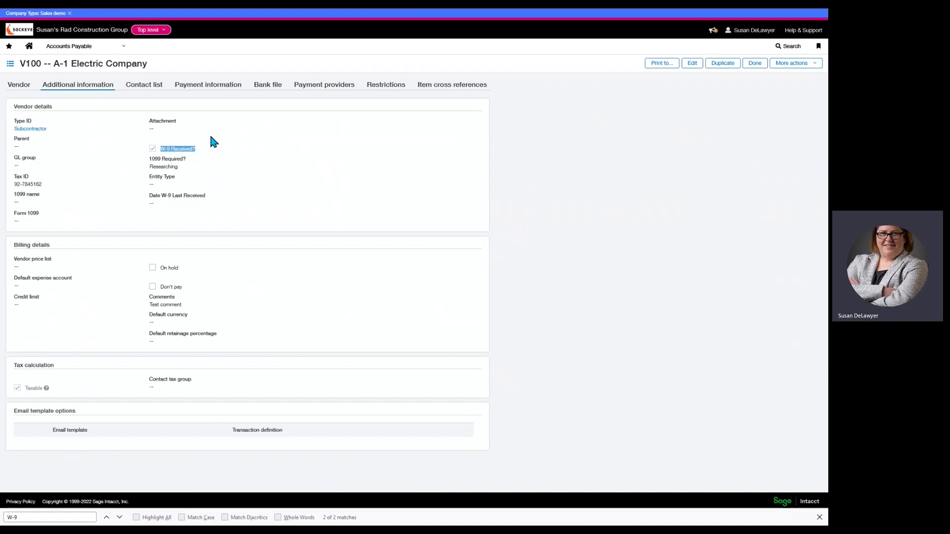
mouse_move(154, 280)
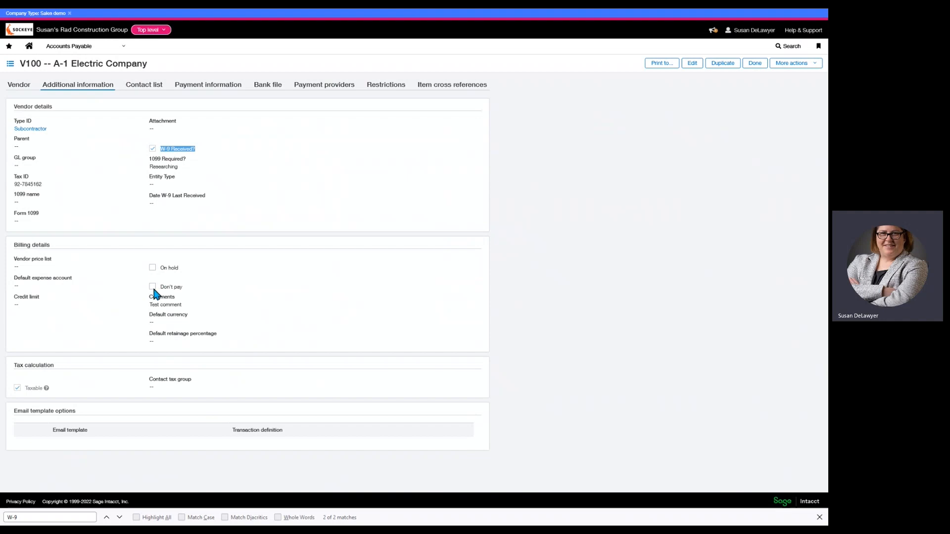
mouse_move(172, 286)
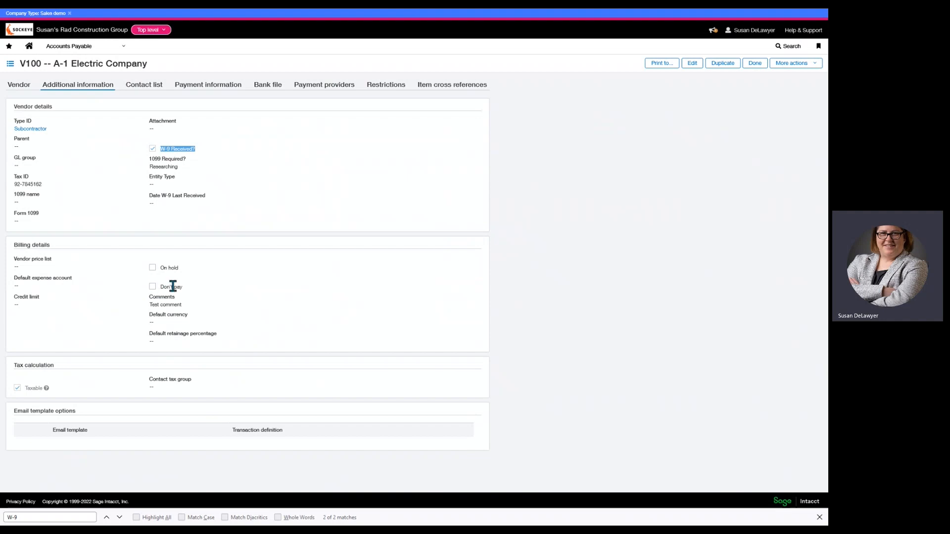
mouse_move(193, 292)
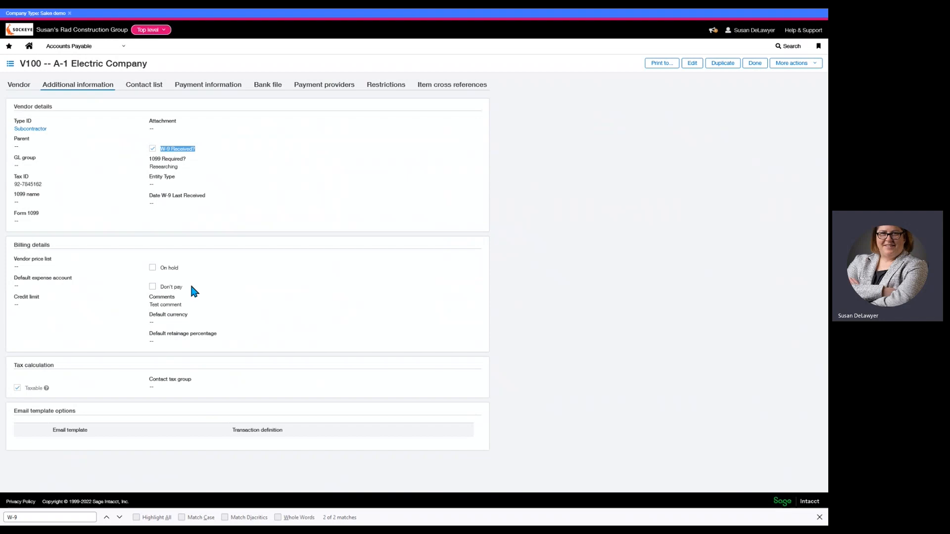
mouse_move(173, 187)
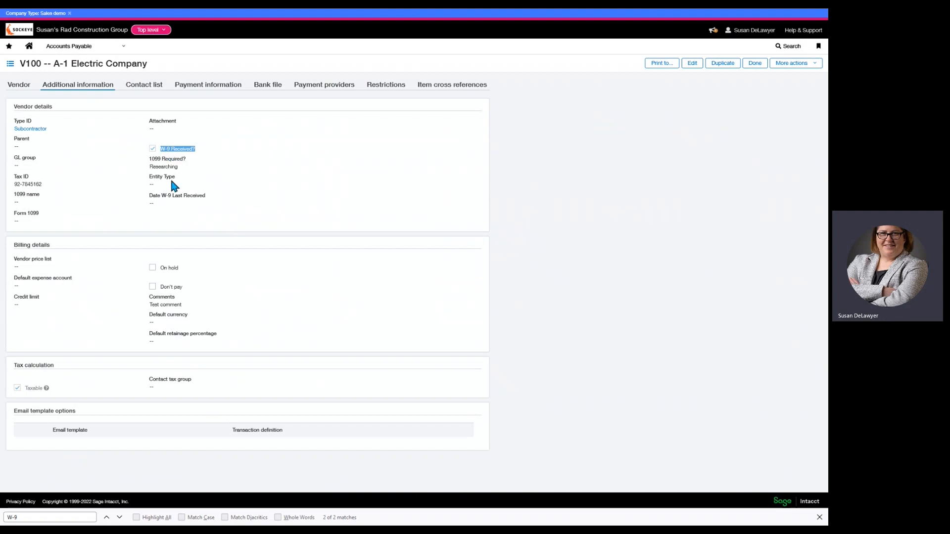
mouse_move(152, 291)
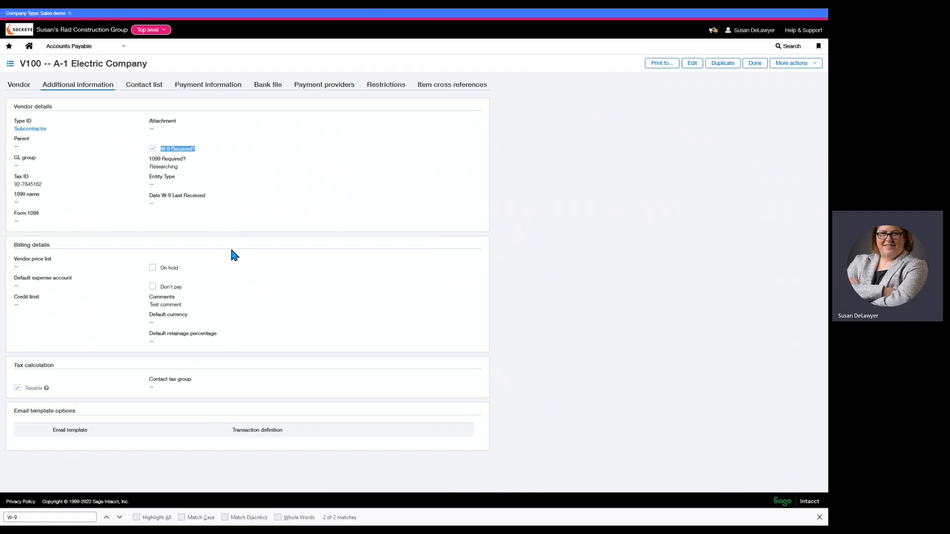
click(68, 46)
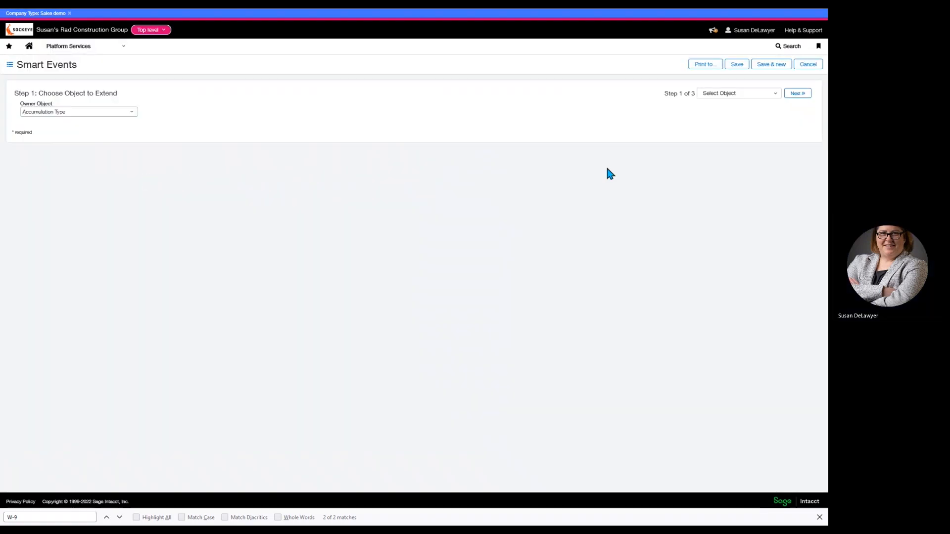
Step: Make the smart event extend the Vendor object with action API
click(78, 111)
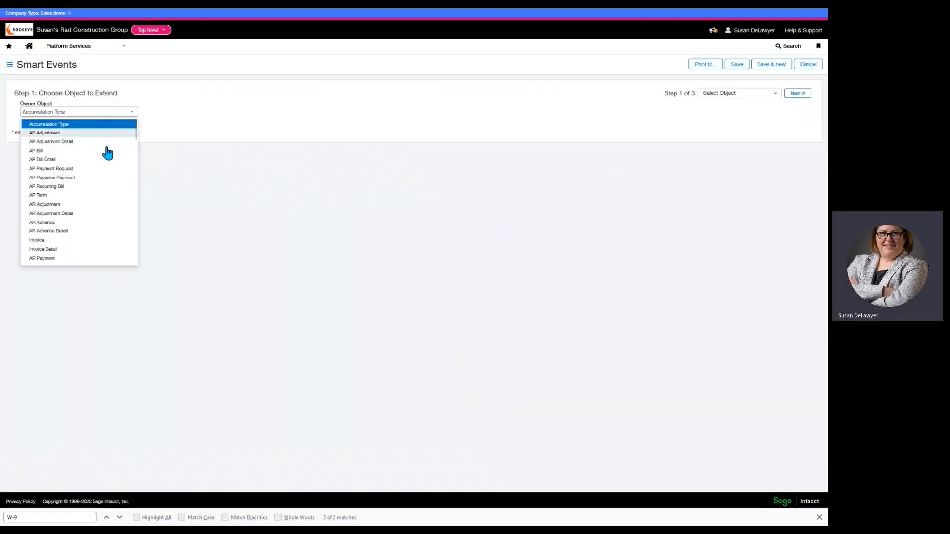
scroll(down, 3)
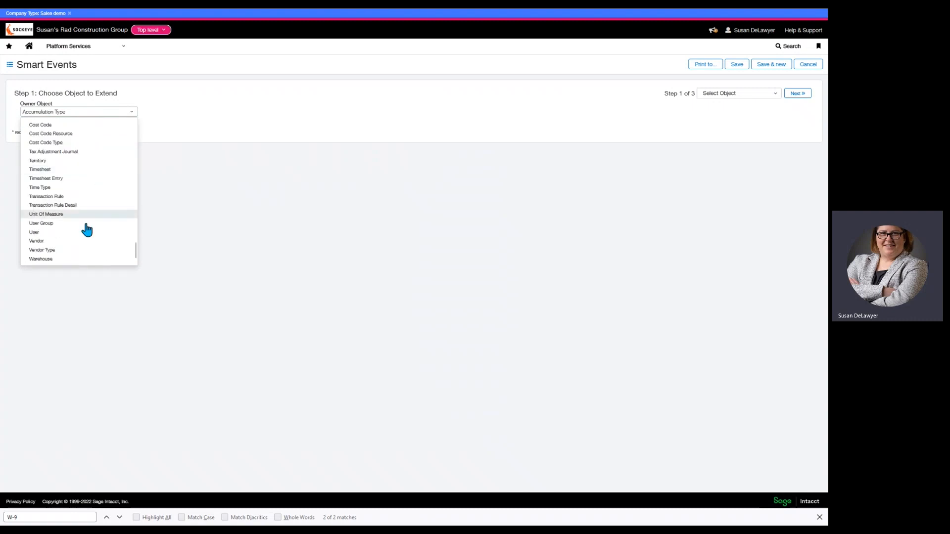
click(36, 240)
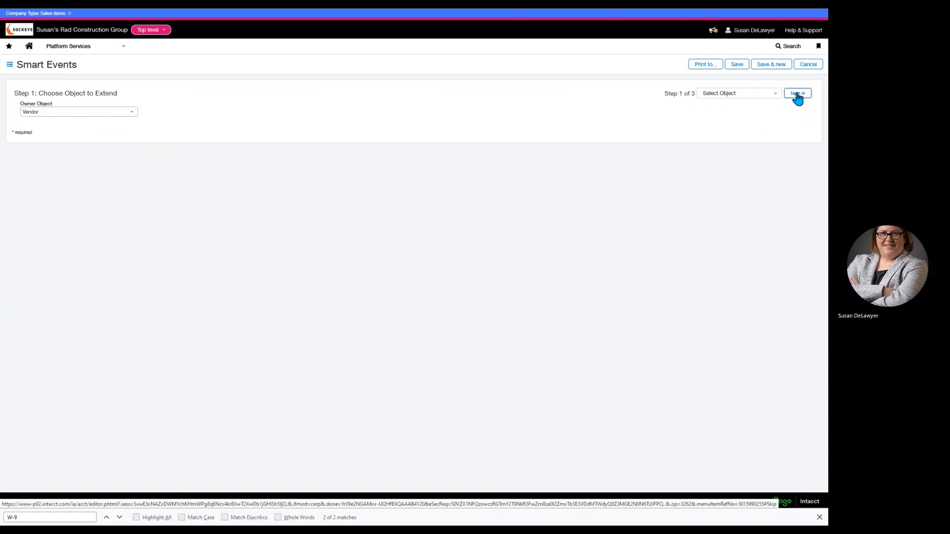
click(797, 93)
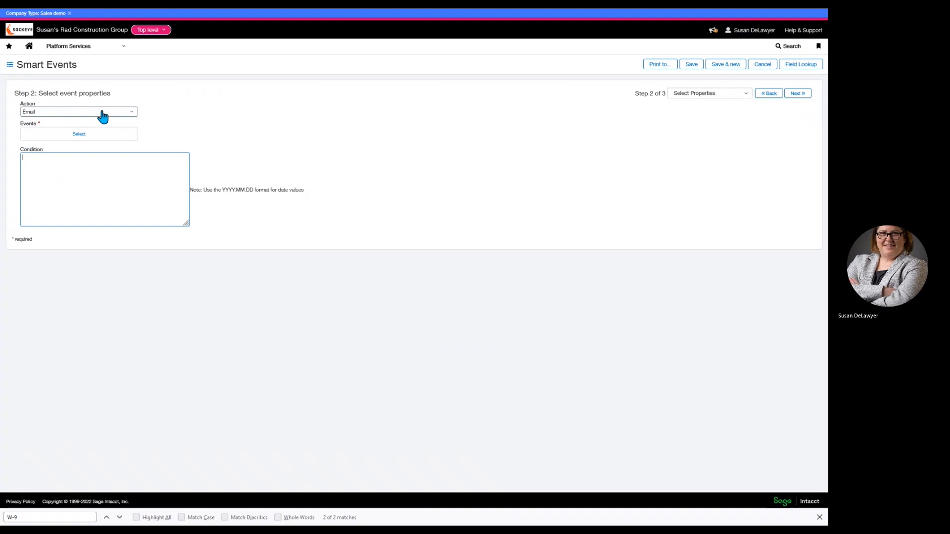
click(78, 111)
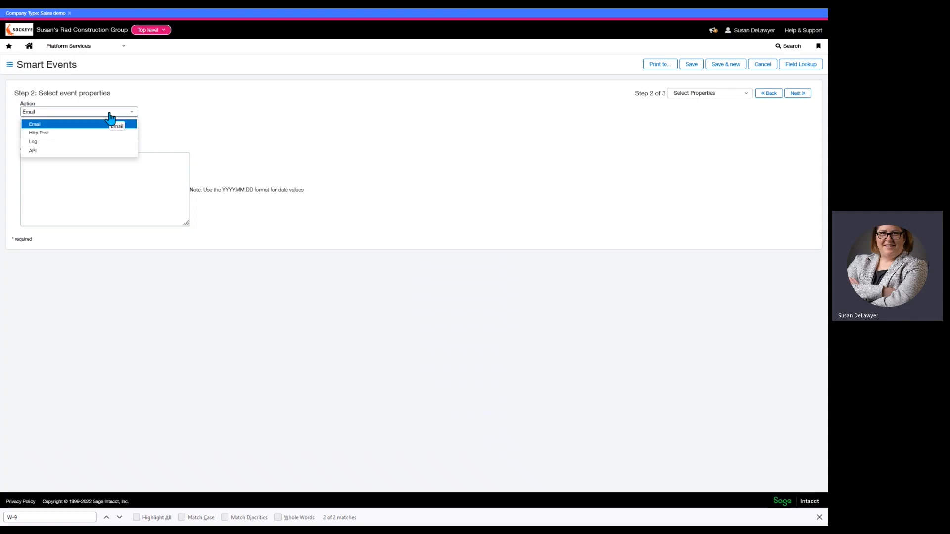
click(33, 150)
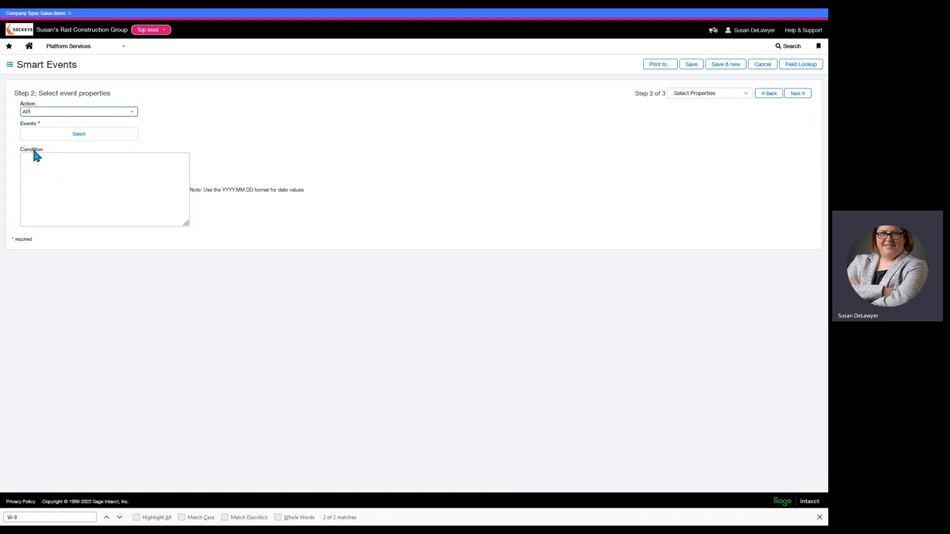
Step: Trigger the event on Add and Set when {!VENDOR.W9_RECEIVED!} == false
click(105, 189)
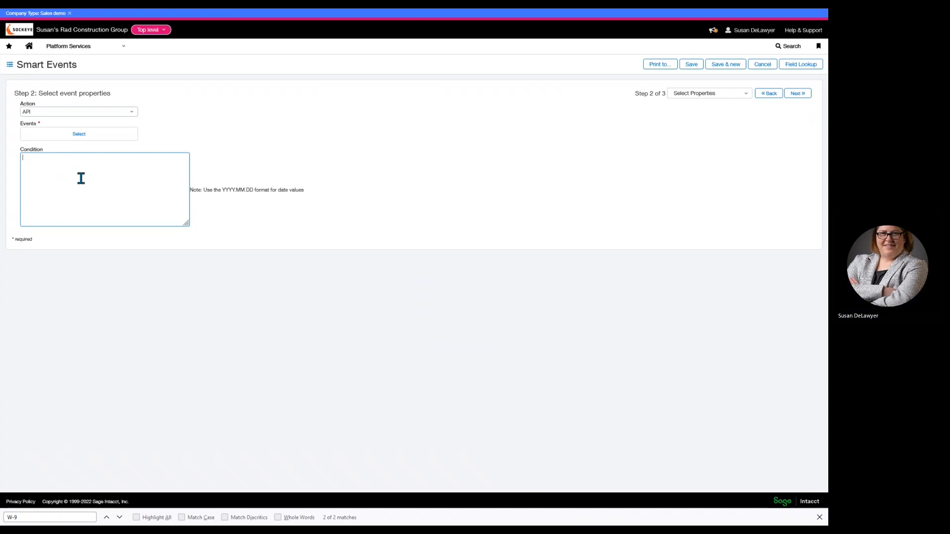
mouse_move(734, 202)
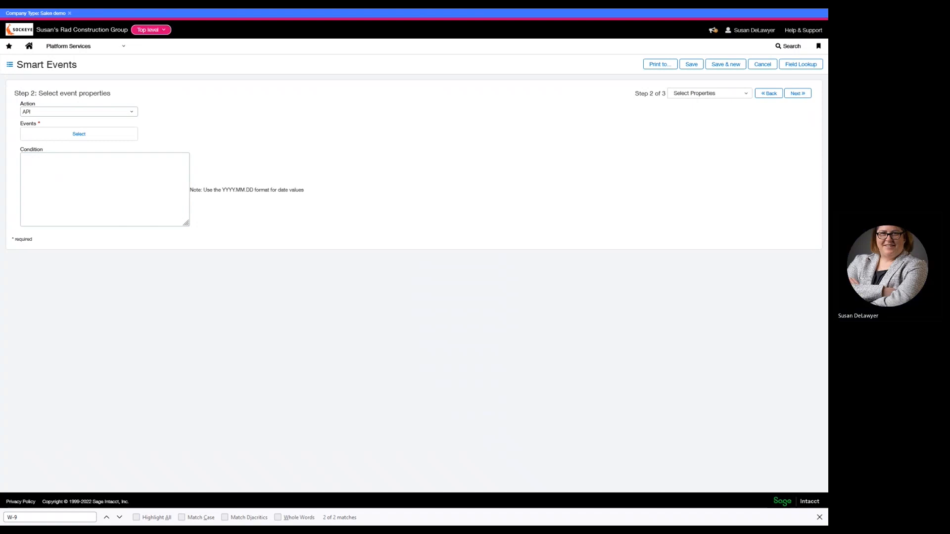
mouse_move(757, 200)
text({!VENDOR.W9_RECEIVED!} == false)
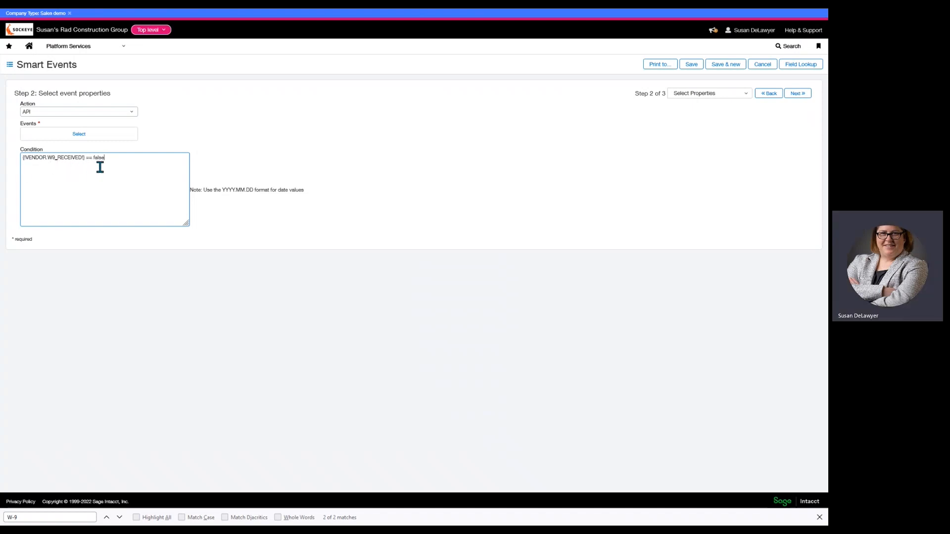
click(78, 134)
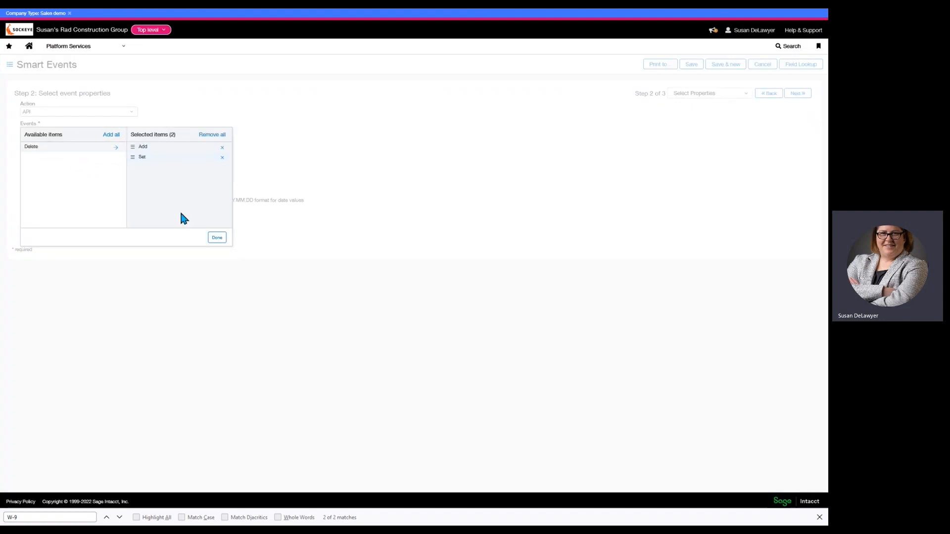
click(216, 237)
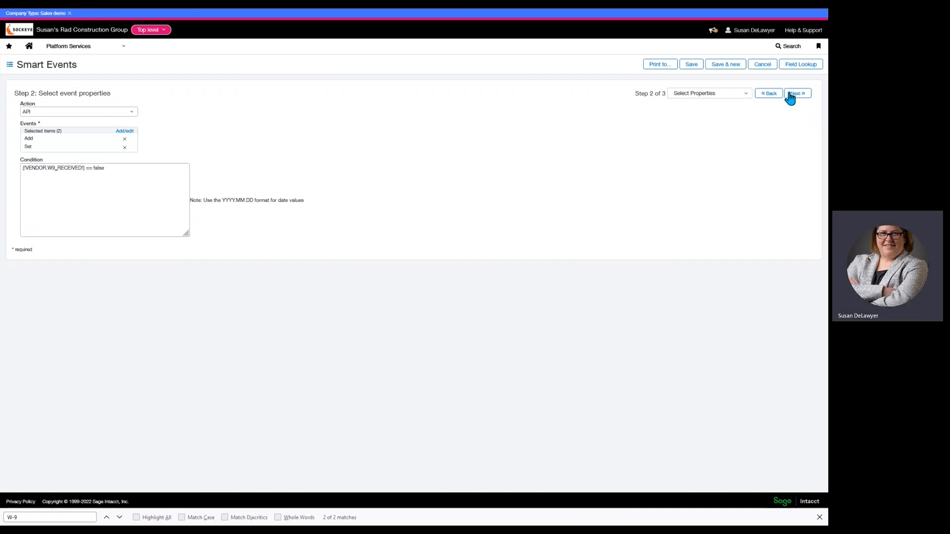
click(797, 93)
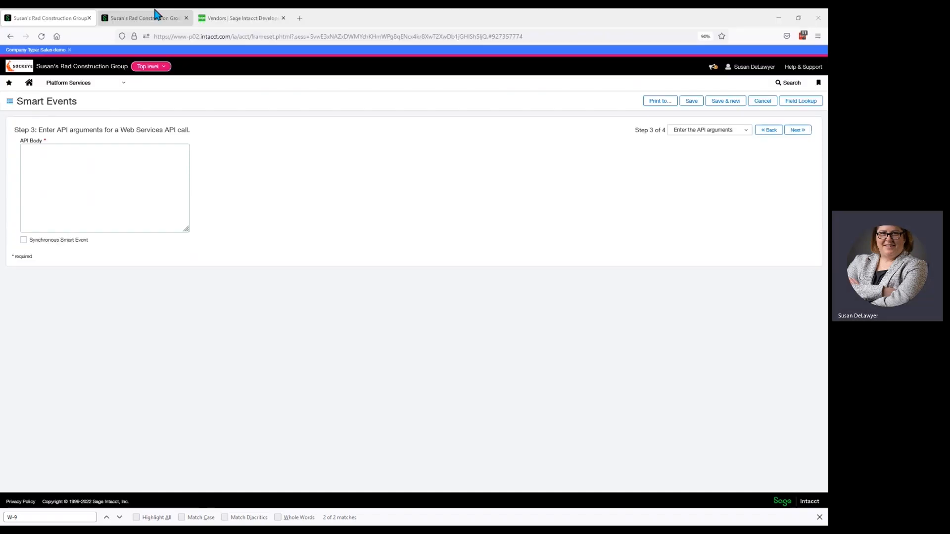
Step: Switch to the Developer Portal tab and locate the boolean DONOTCUTCHECK field in the Vendor reference
click(239, 18)
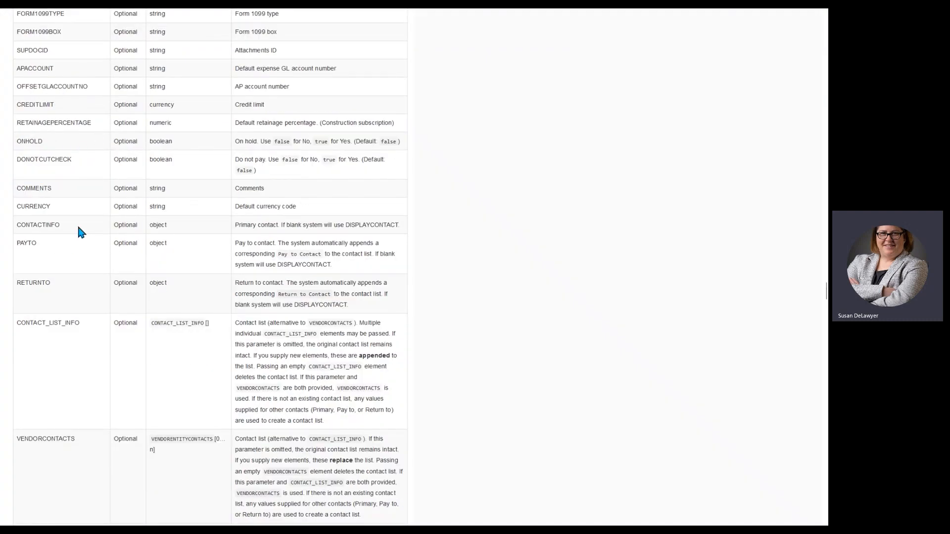
double_click(44, 159)
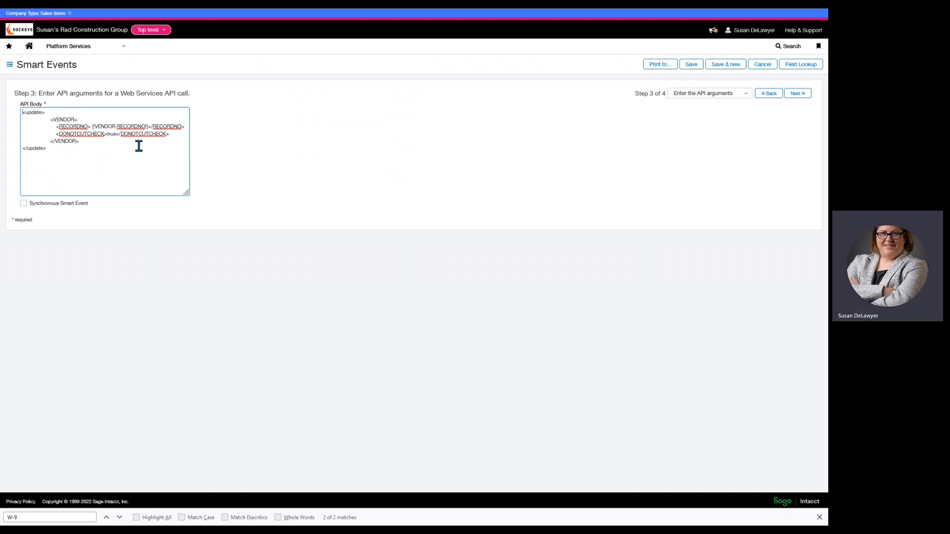
mouse_move(78, 122)
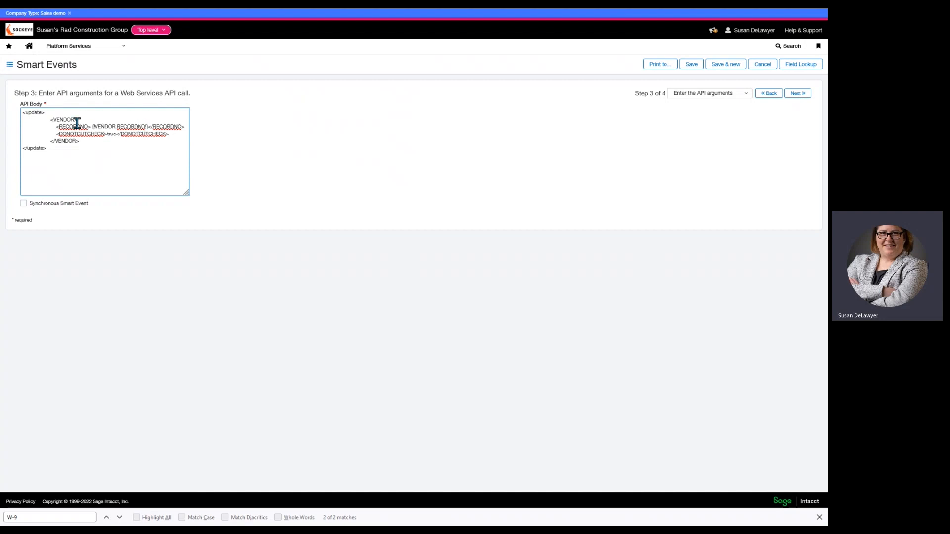
mouse_move(638, 169)
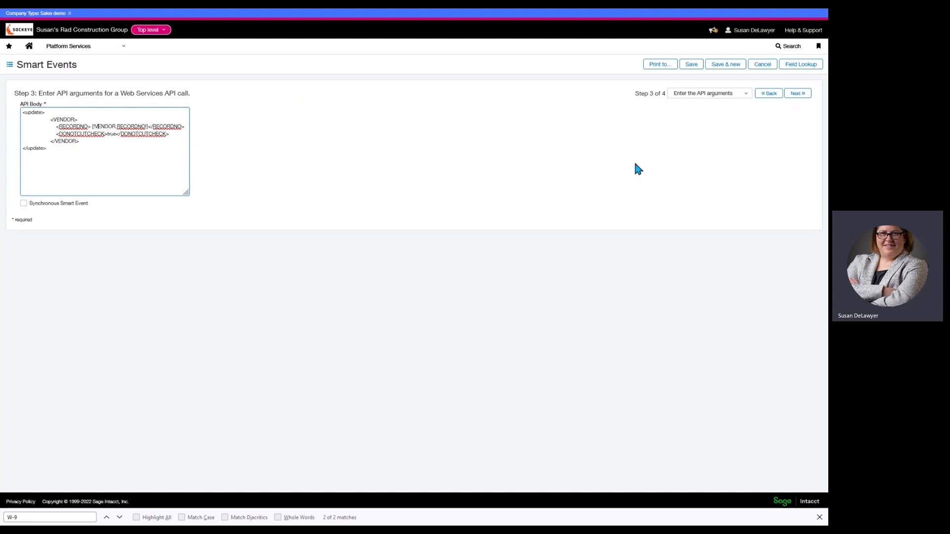
mouse_move(801, 65)
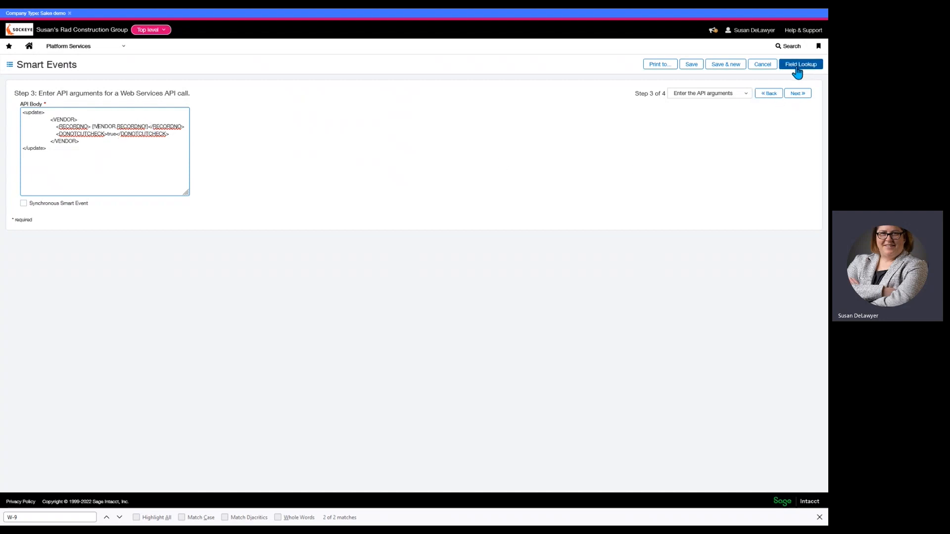
mouse_move(70, 127)
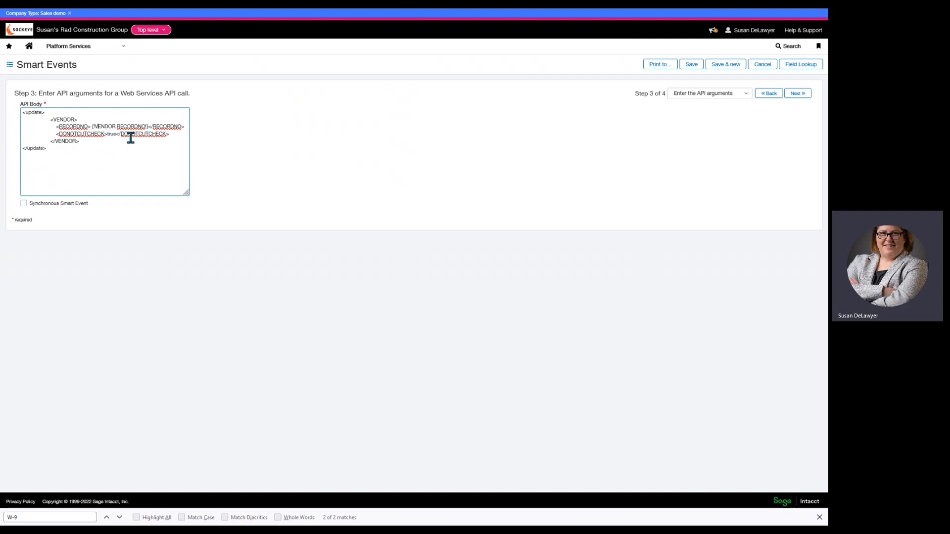
mouse_move(136, 162)
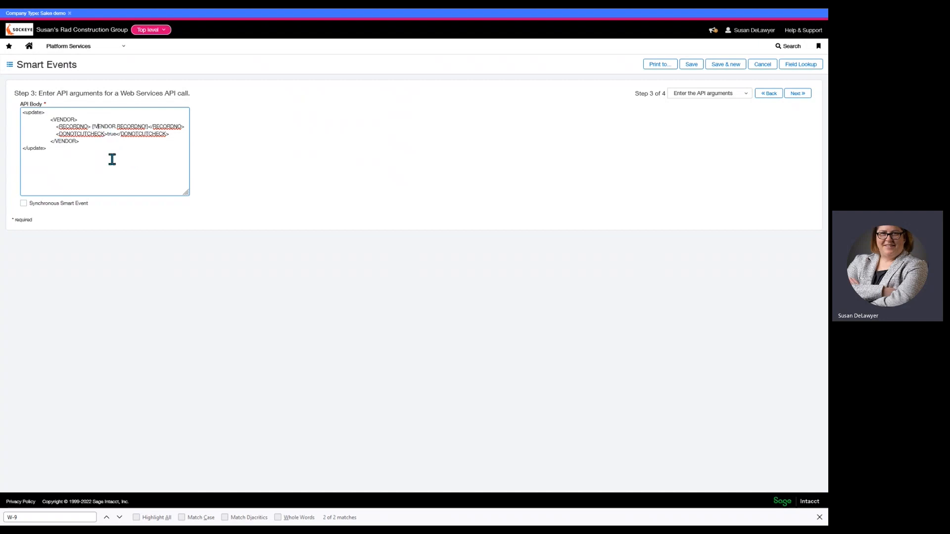
mouse_move(194, 222)
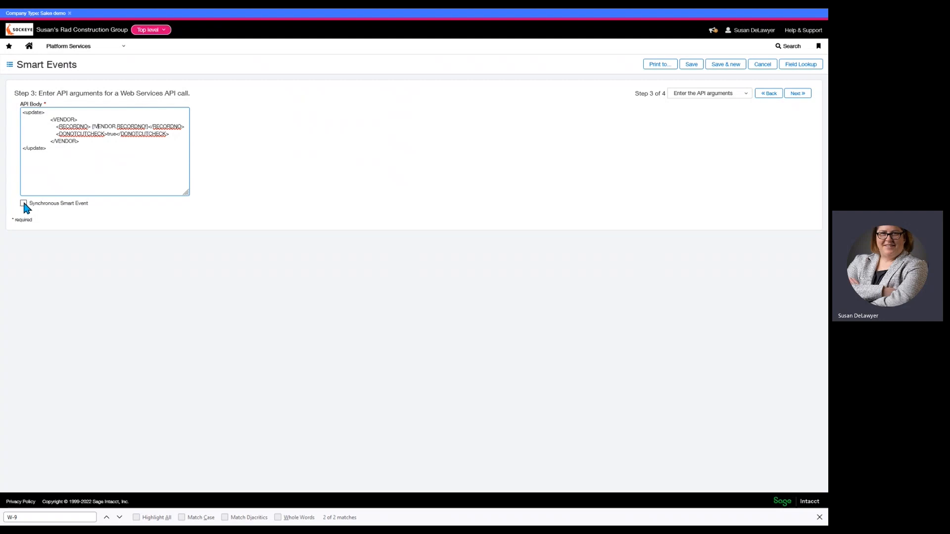
mouse_move(75, 226)
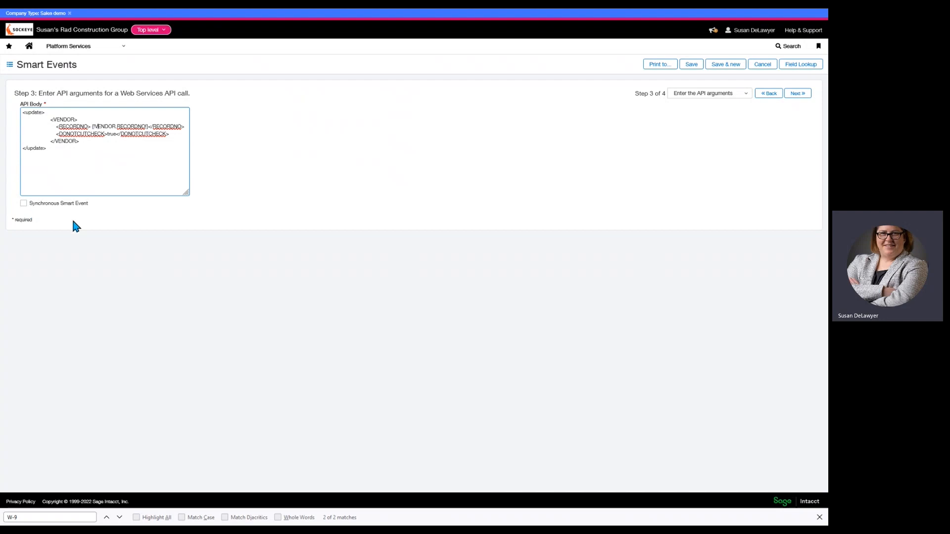
mouse_move(109, 230)
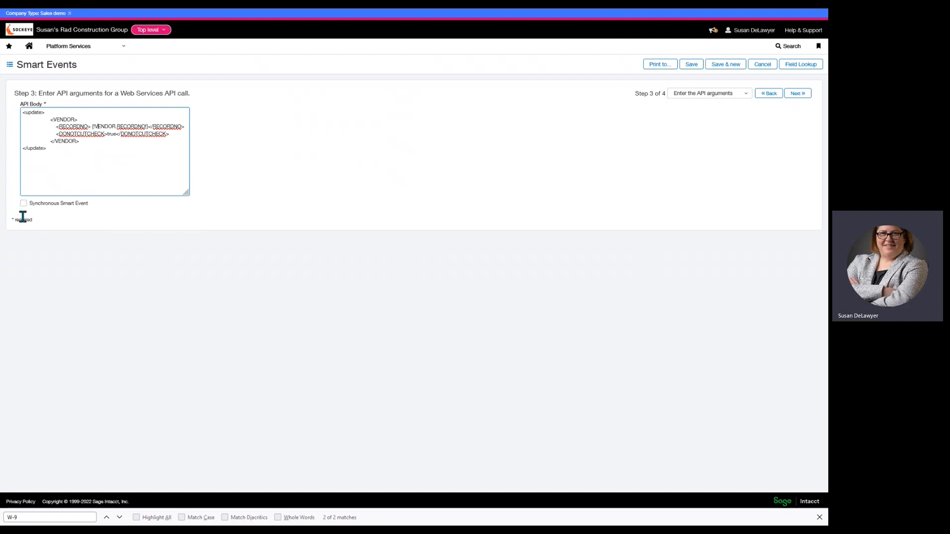
Step: Mark the Vendor update call as a Synchronous Smart Event and advance to deployment options
click(24, 203)
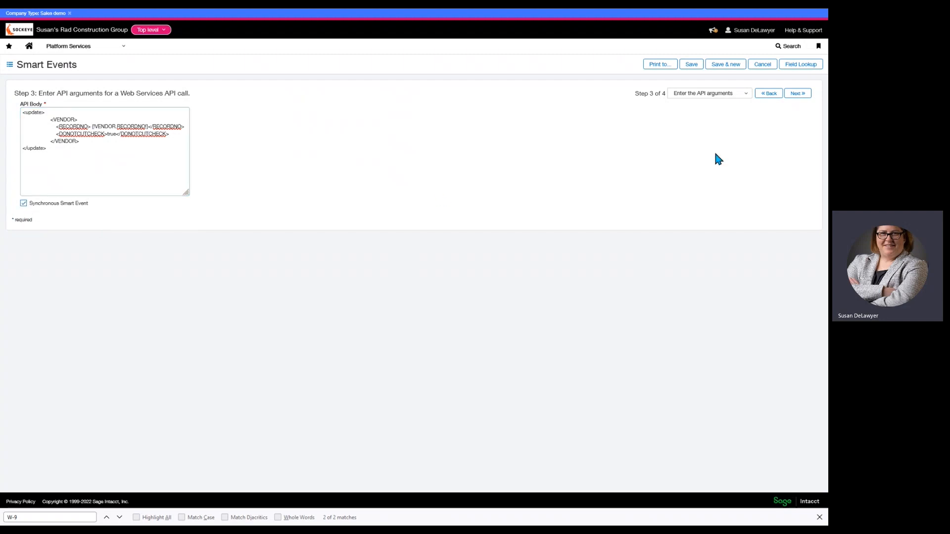
click(798, 93)
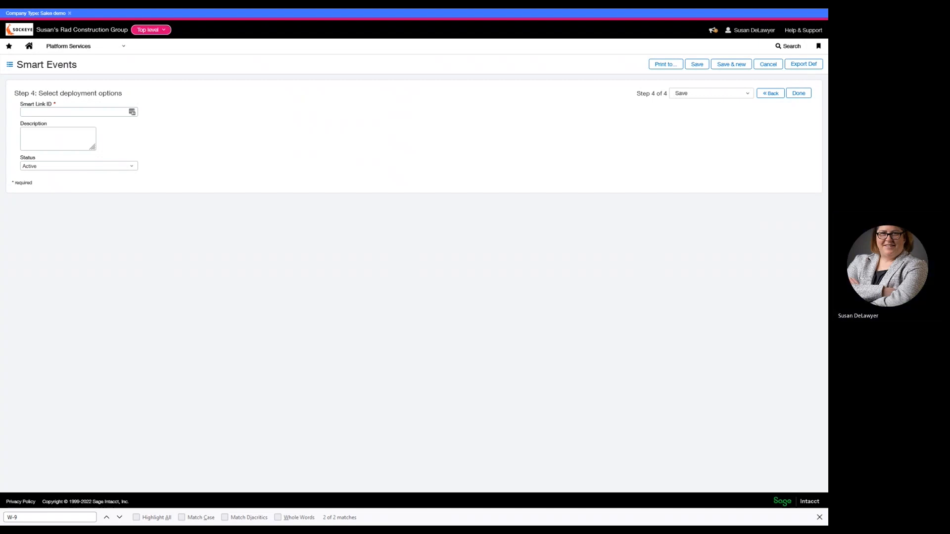
mouse_move(92, 126)
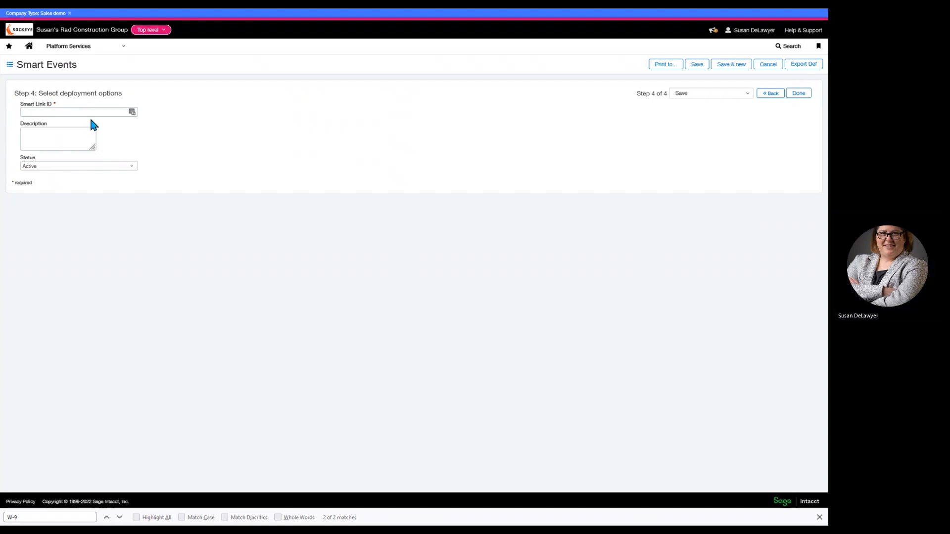
Step: Enter NO_W9_DO_NOT_PAY as the Smart Link ID and save the event
text(NEW_W9_O)
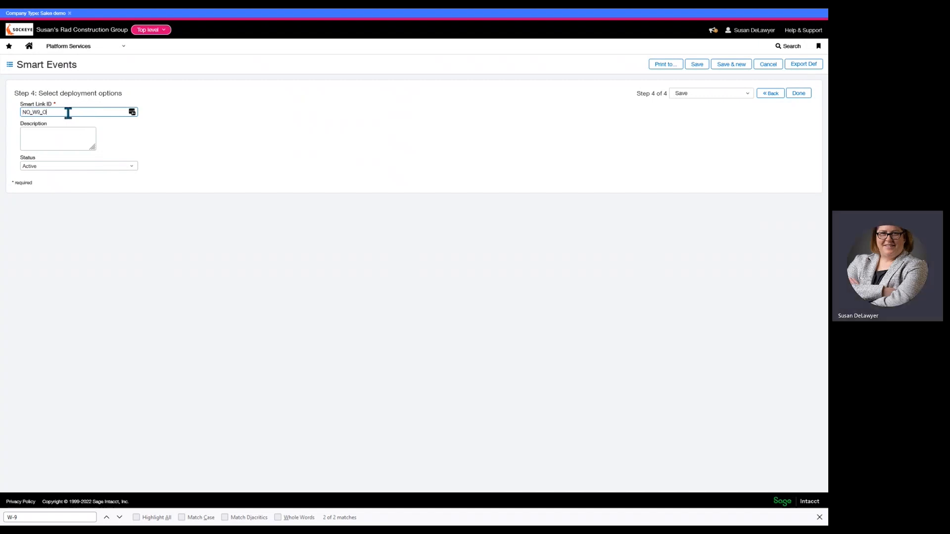
text(DO)
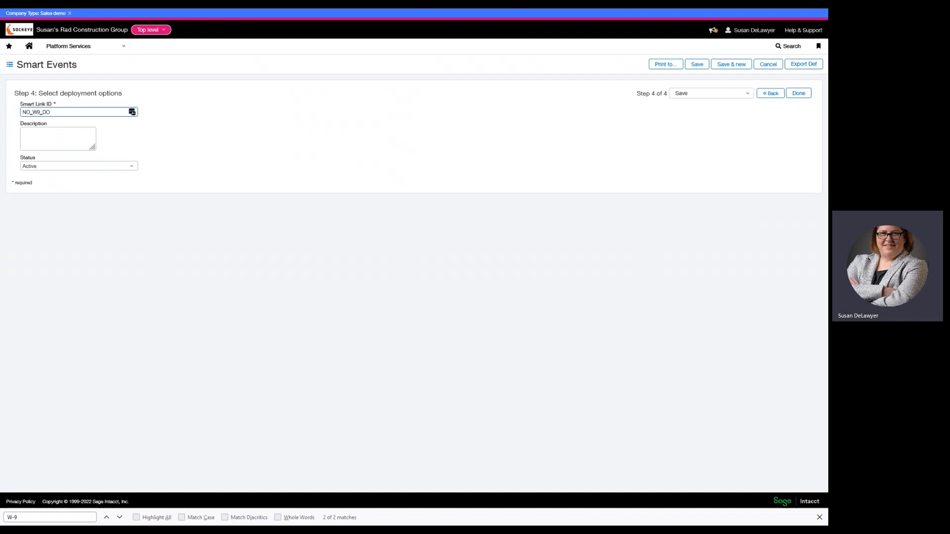
text(_NOT_)
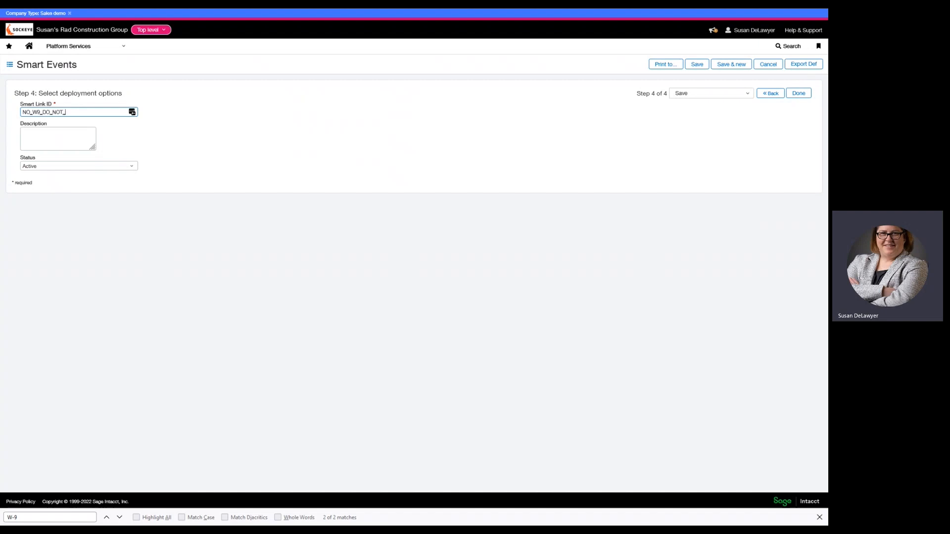
text(PAY)
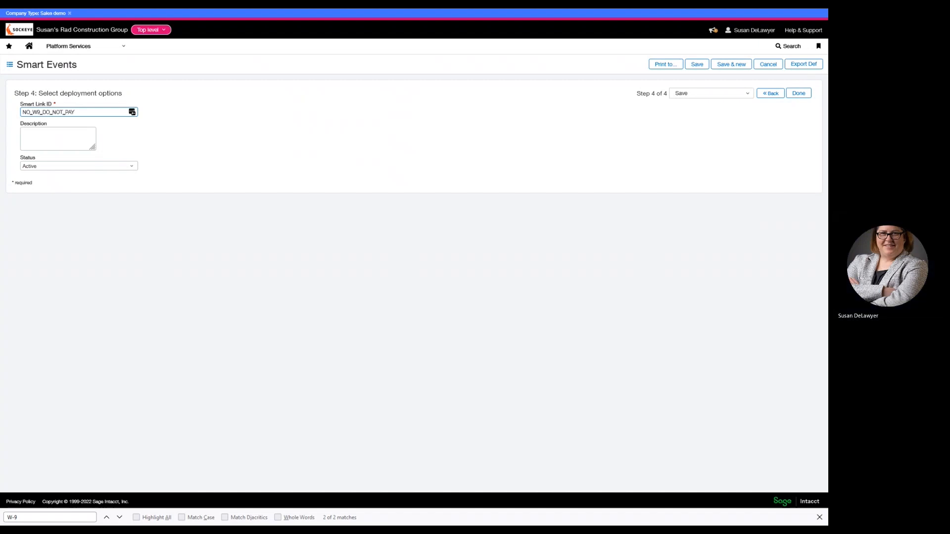
click(79, 111)
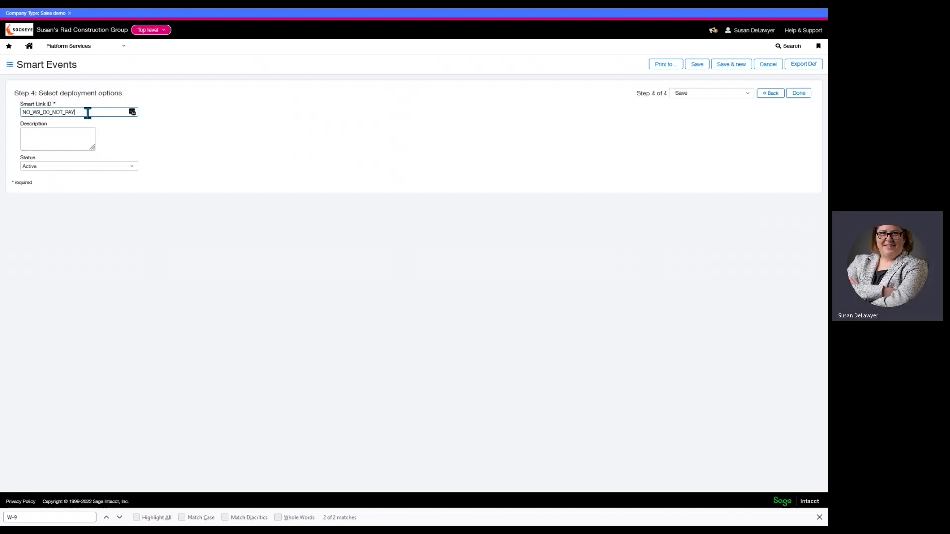
triple_click(78, 112)
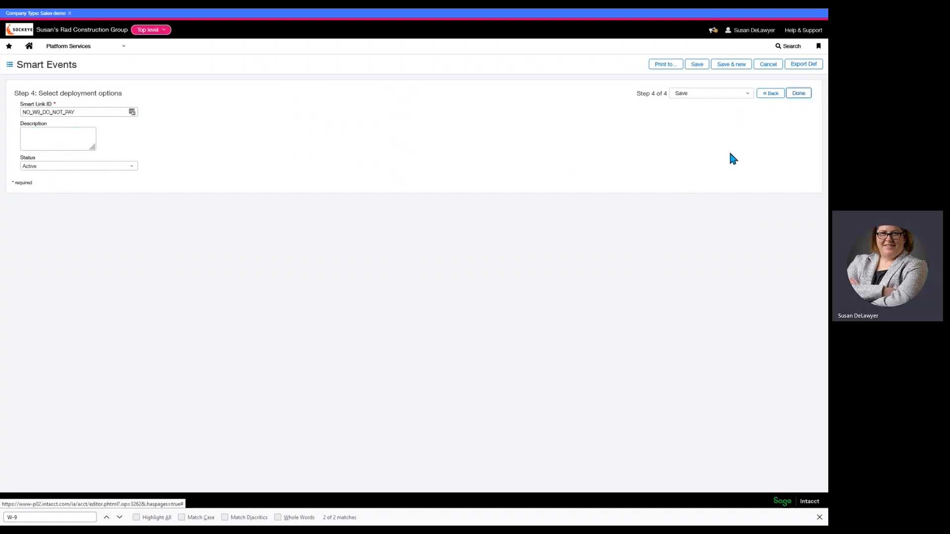
click(798, 92)
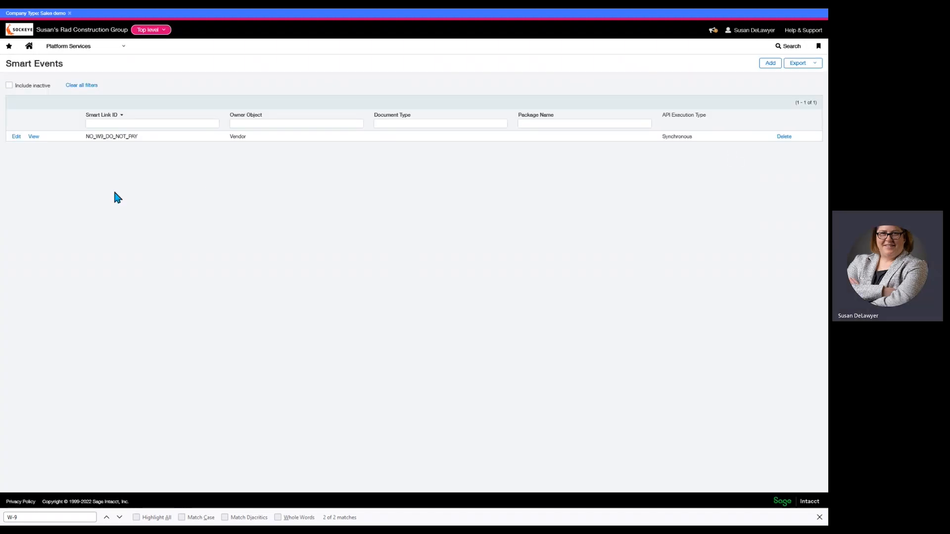
Step: Toggle W-9 Received on vendor V101 Alpha Insulation and save the vendor record
click(68, 46)
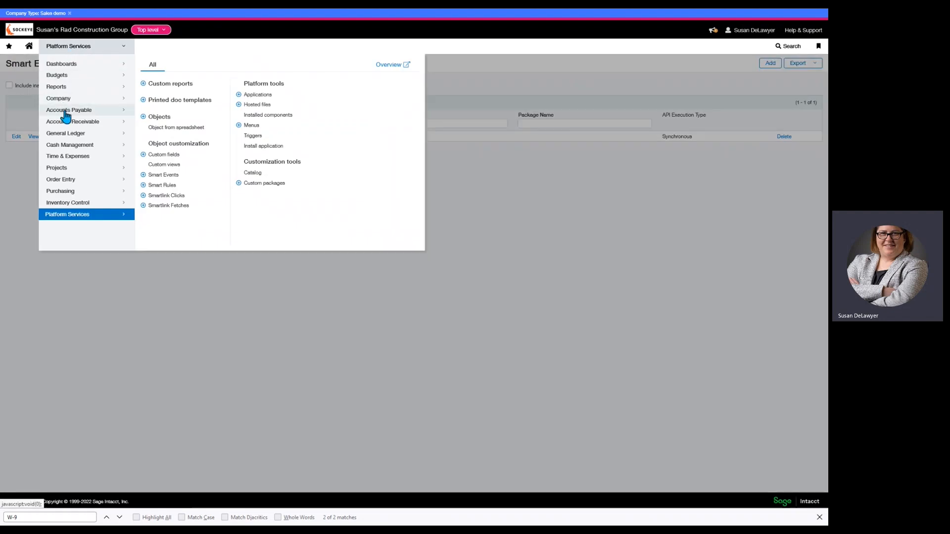
click(68, 110)
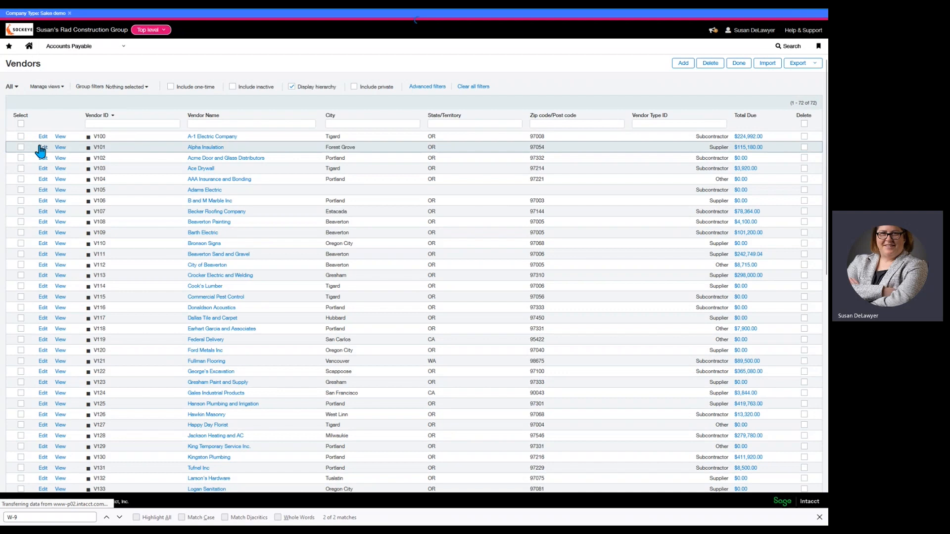
click(43, 147)
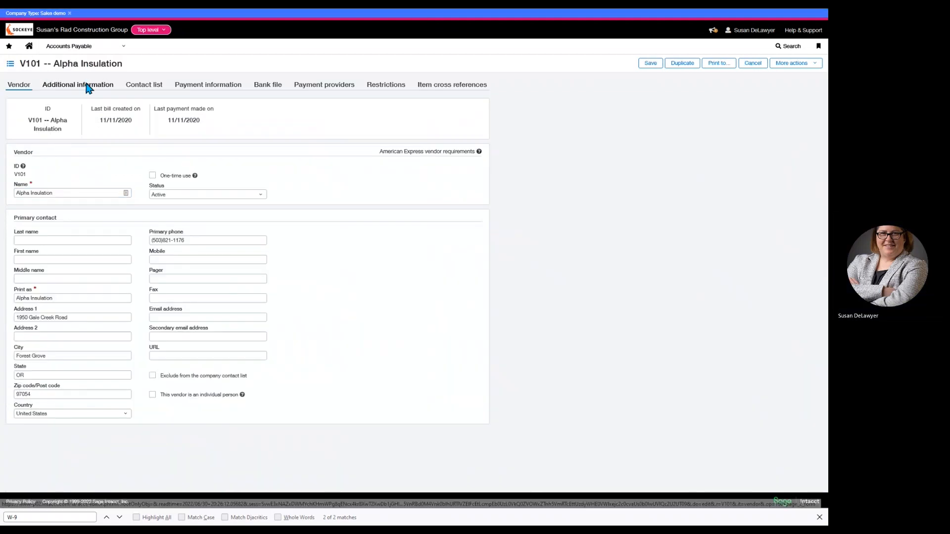
click(78, 84)
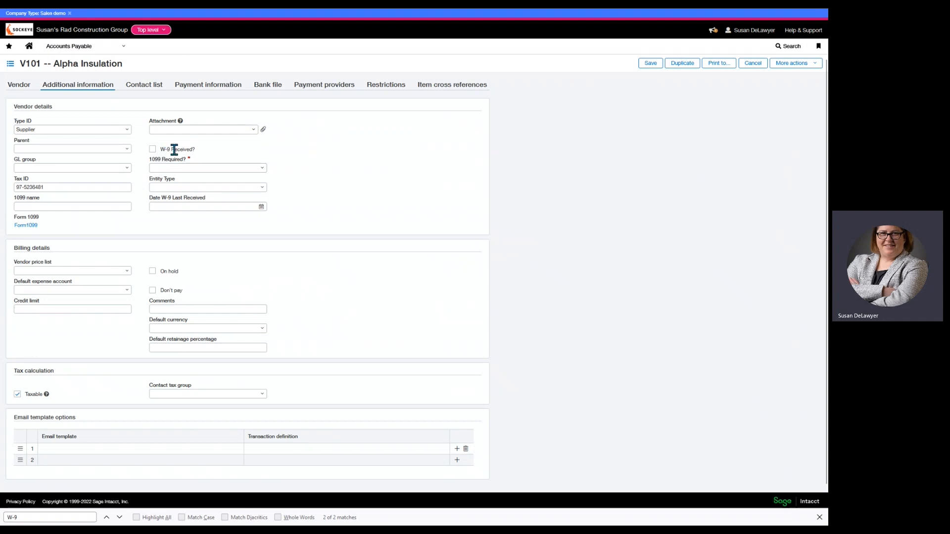
click(207, 168)
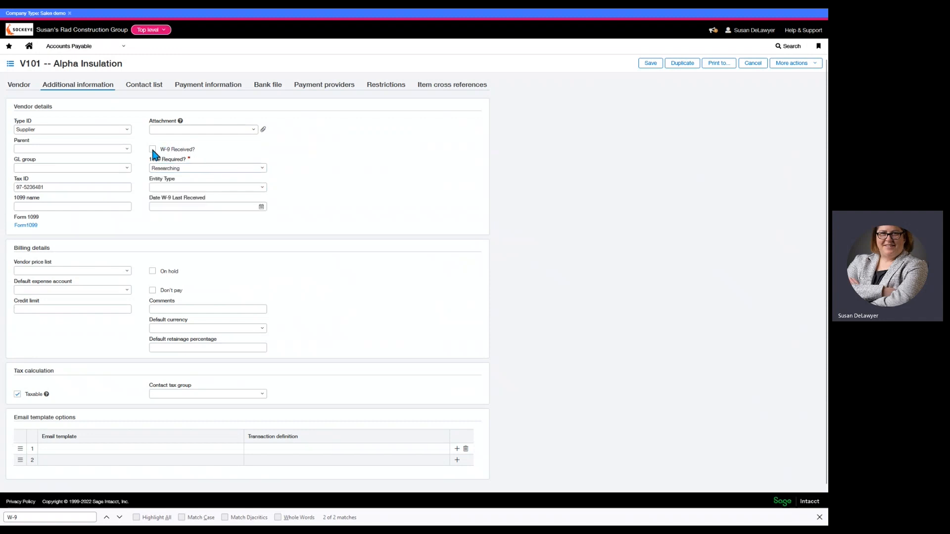
mouse_move(473, 156)
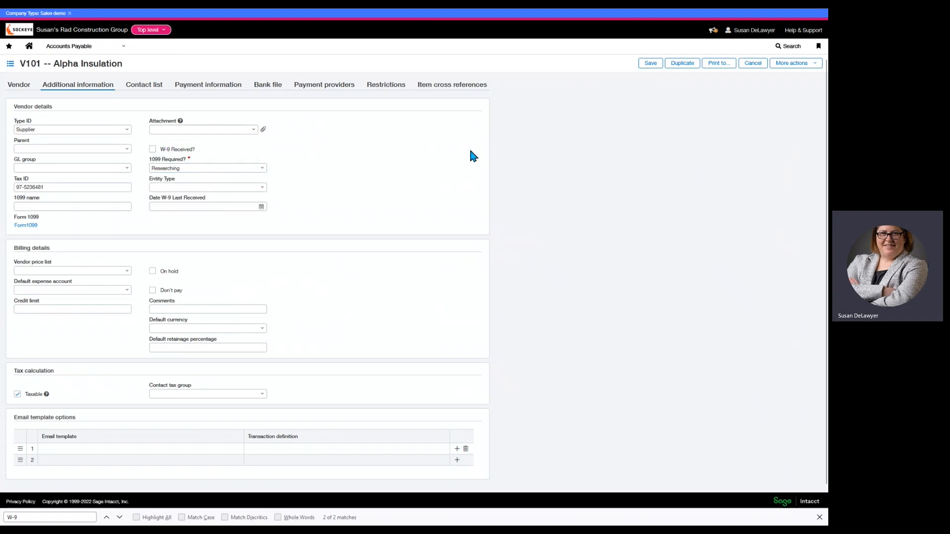
click(651, 63)
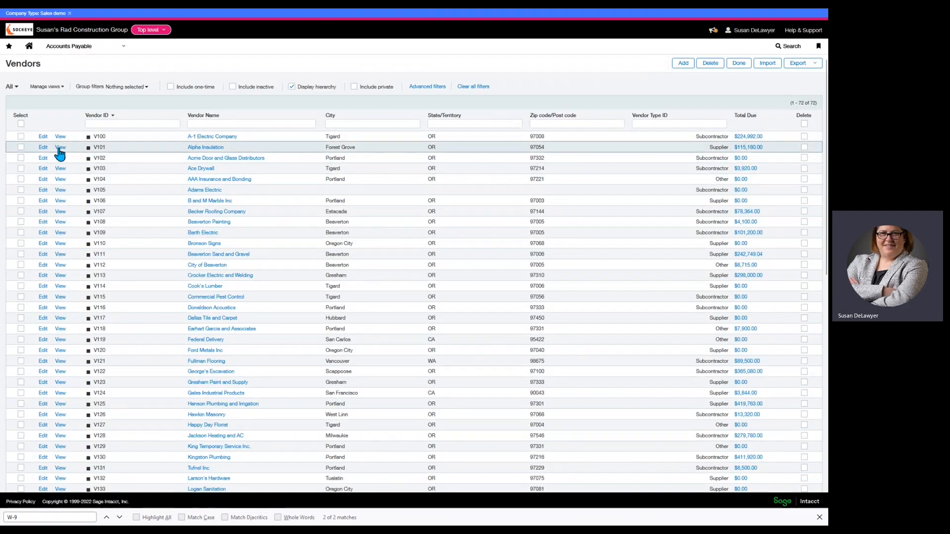
Step: Review V101's additional information for Don't pay, then return to Platform Services
click(60, 147)
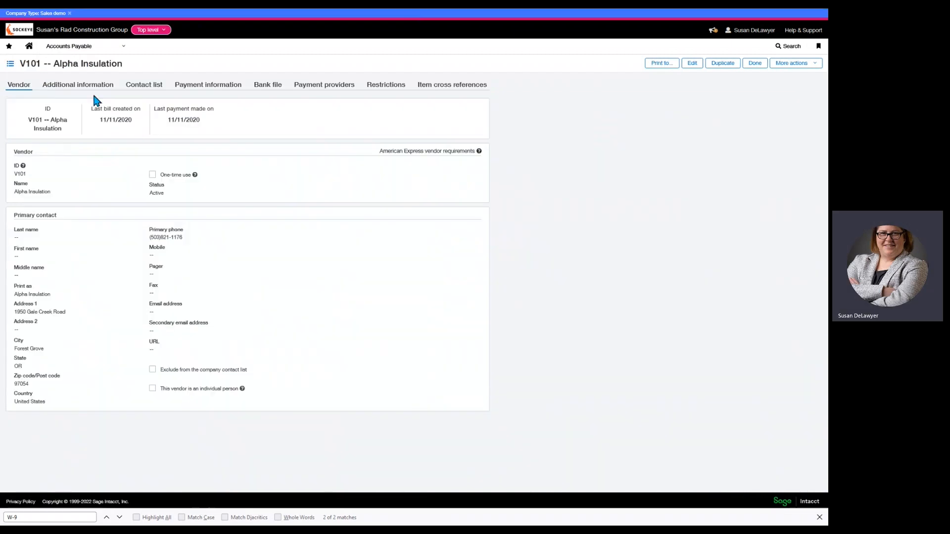
click(77, 84)
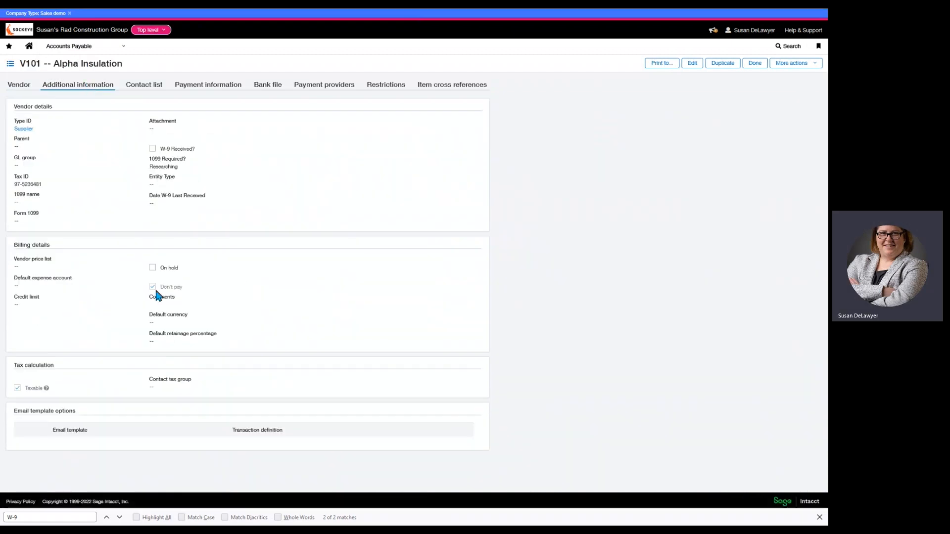
mouse_move(165, 289)
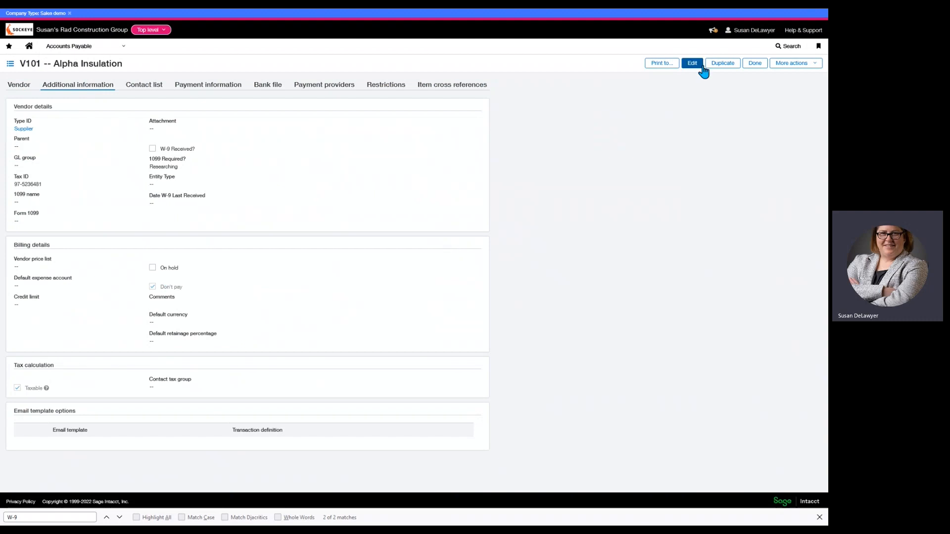
mouse_move(149, 296)
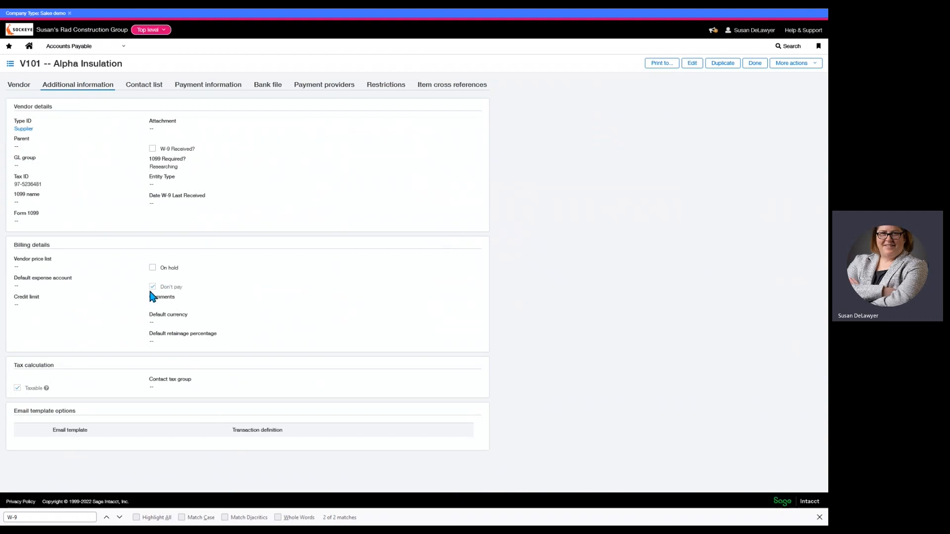
mouse_move(143, 292)
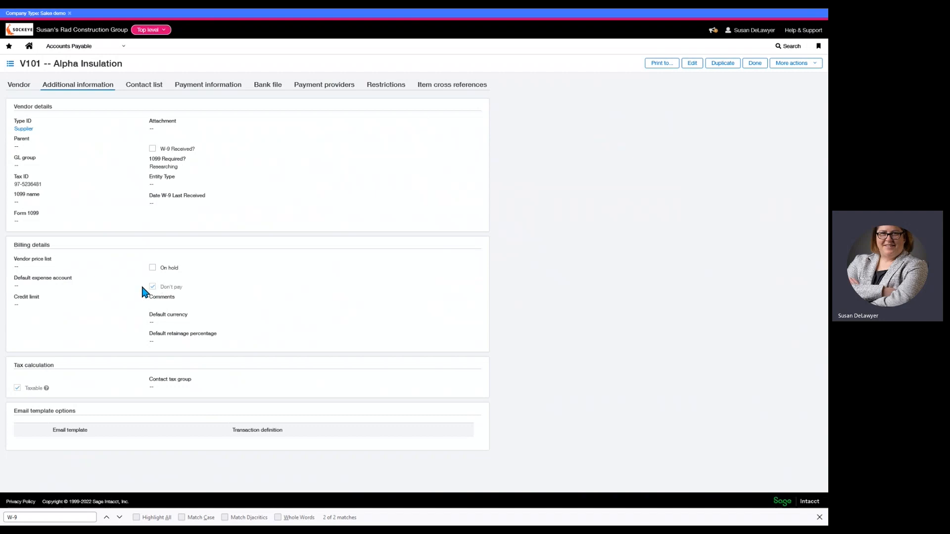
mouse_move(153, 151)
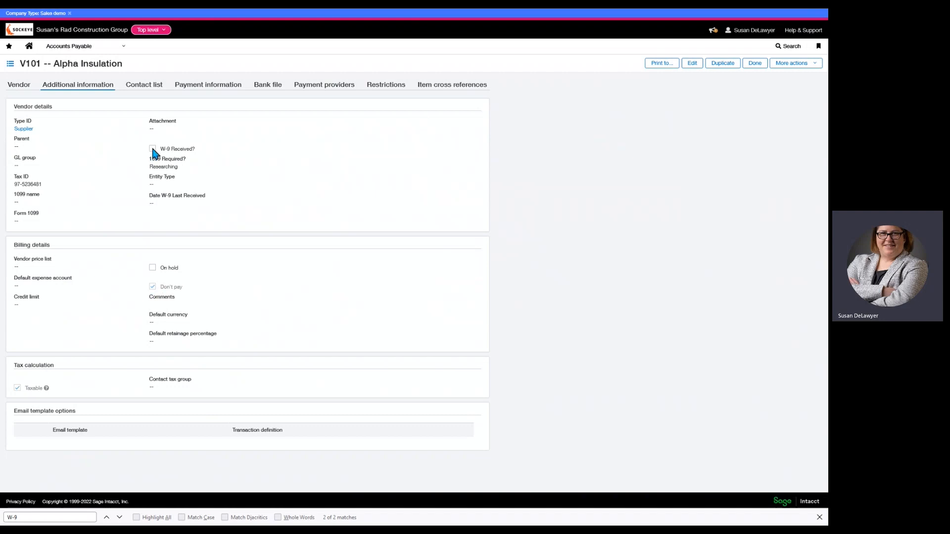
mouse_move(661, 133)
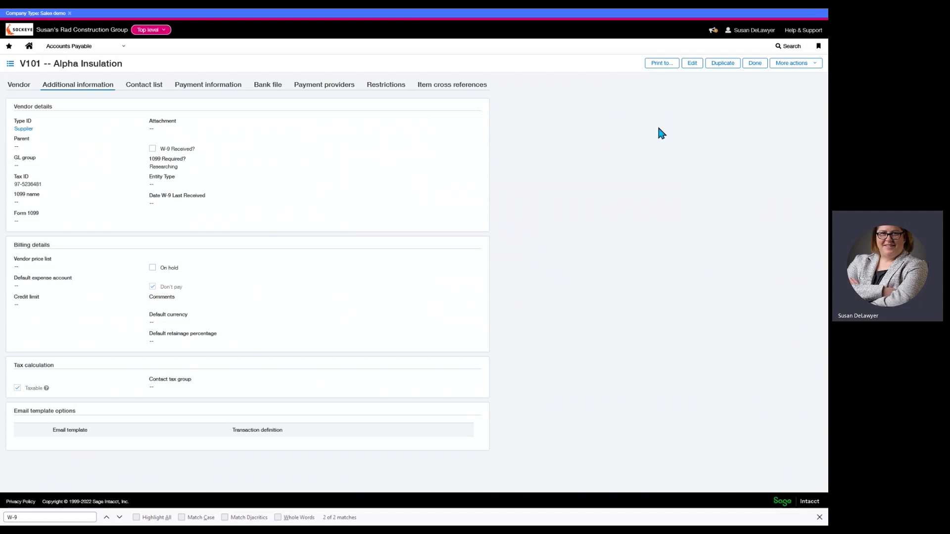
click(68, 46)
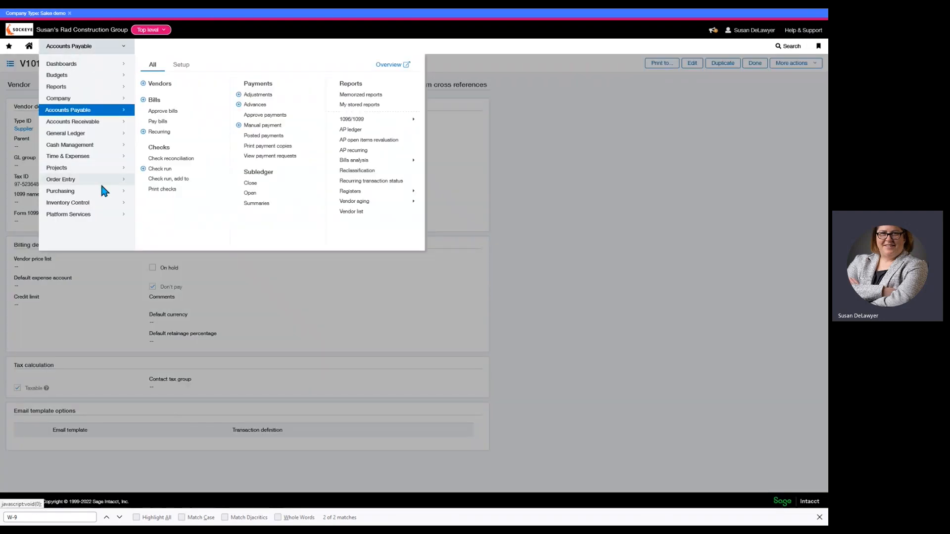
mouse_move(73, 216)
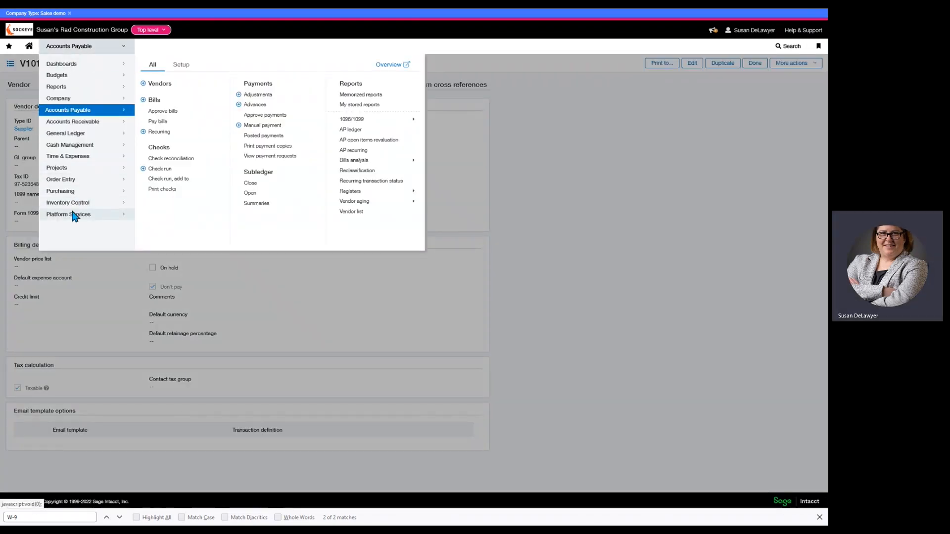
click(68, 215)
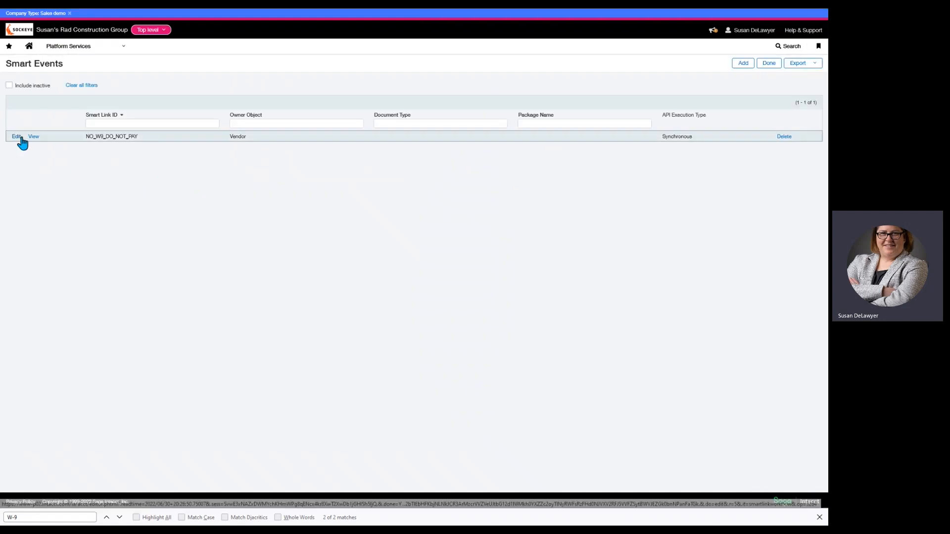
Step: Duplicate the NO_W9_DO_NOT_PAY smart event and advance to its event properties step
click(15, 136)
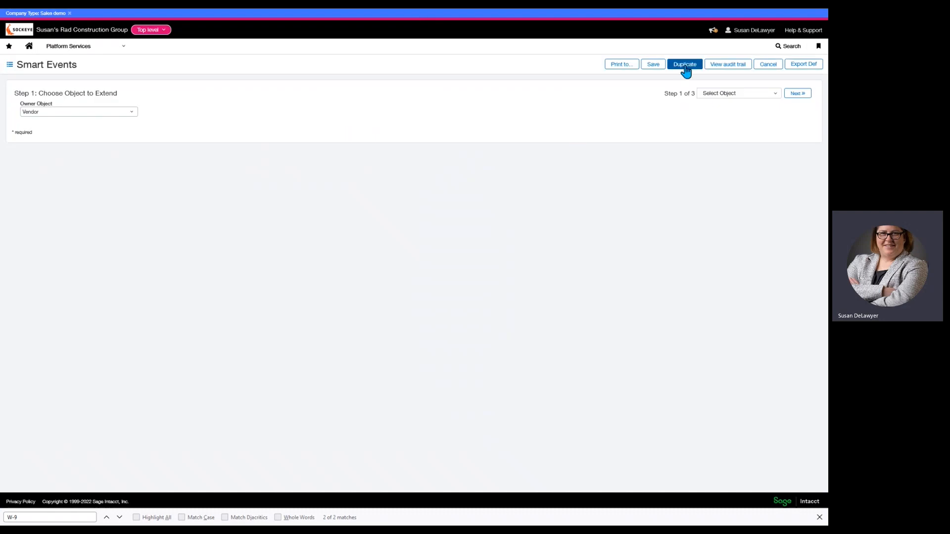
click(684, 64)
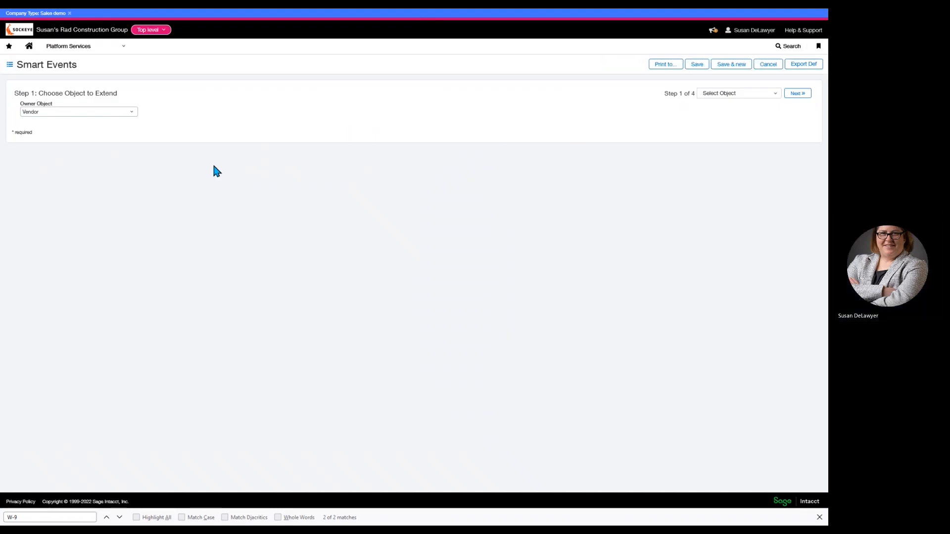
click(796, 92)
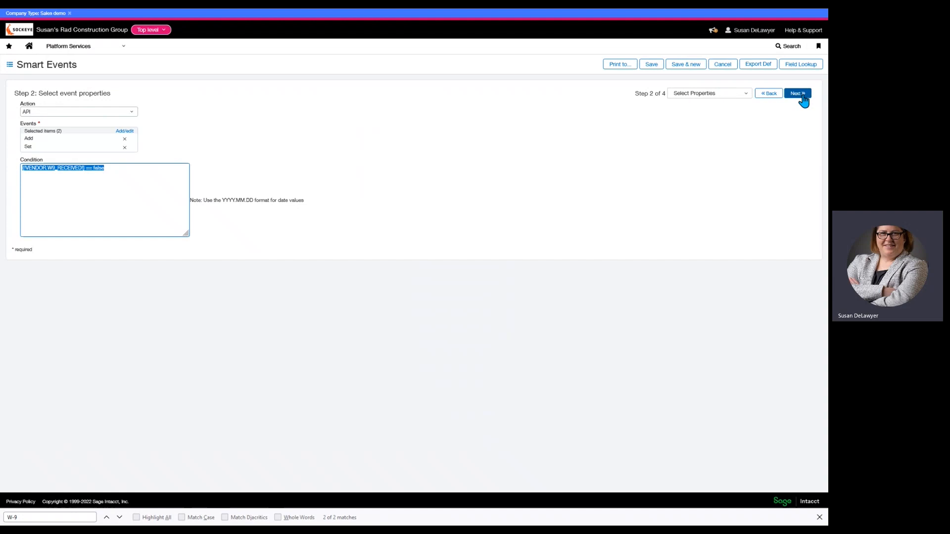
mouse_move(116, 172)
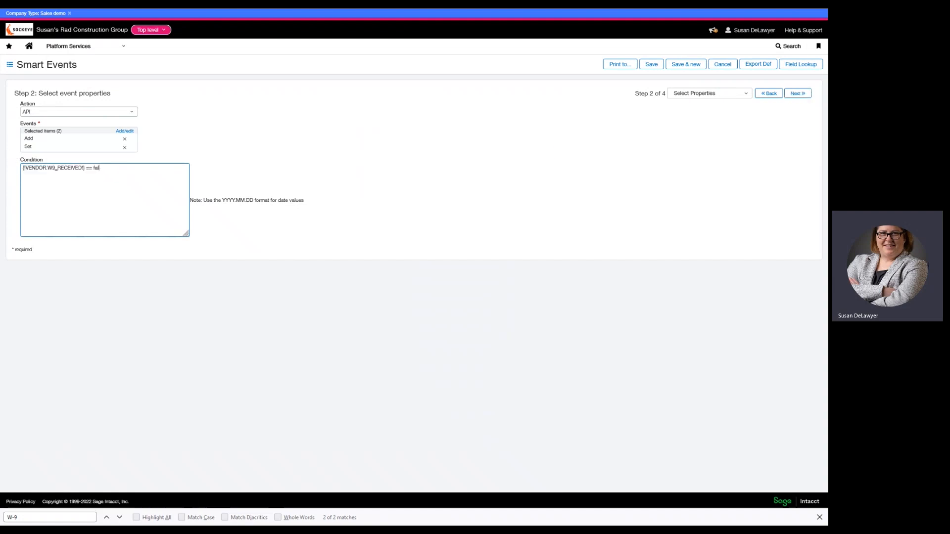
Step: Finish the condition as {!VENDOR.W9_RECEIVED!} == true and move to API arguments
text(tr)
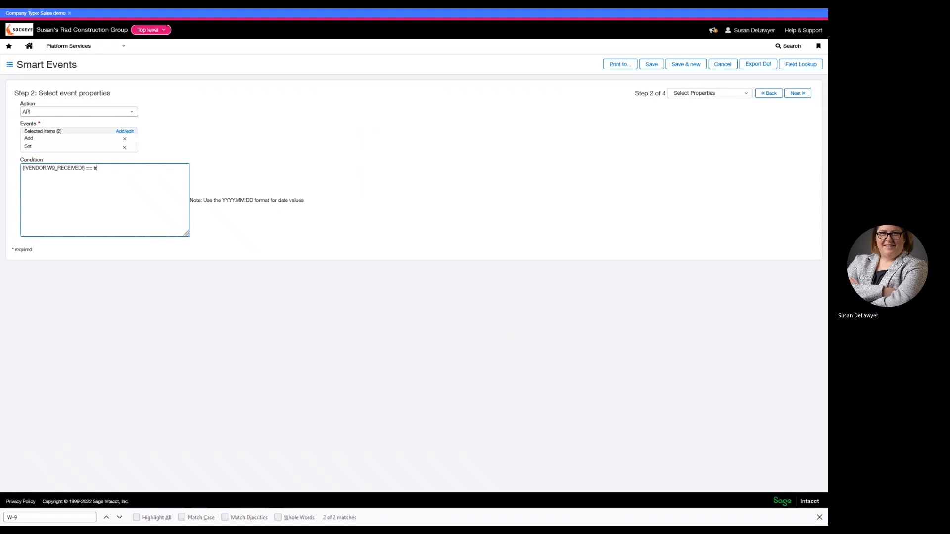
text(ue)
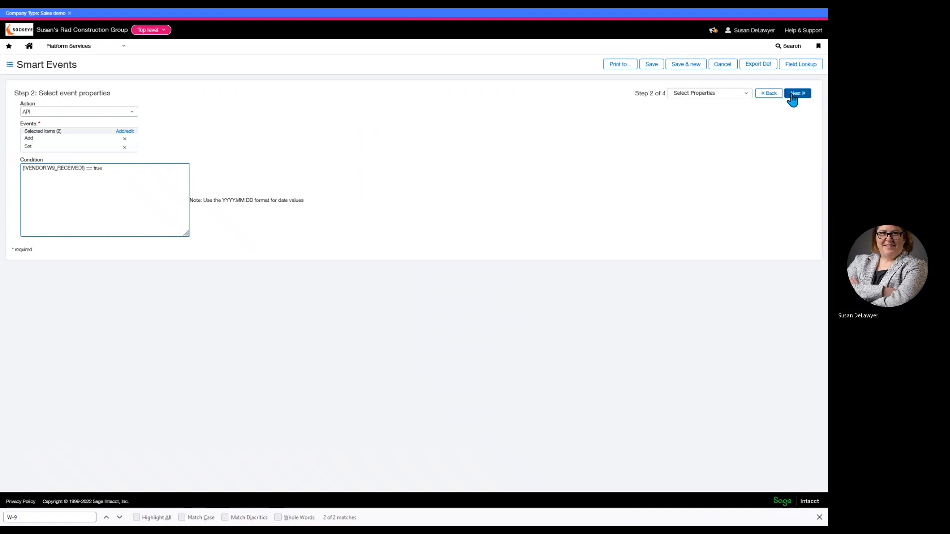
click(797, 93)
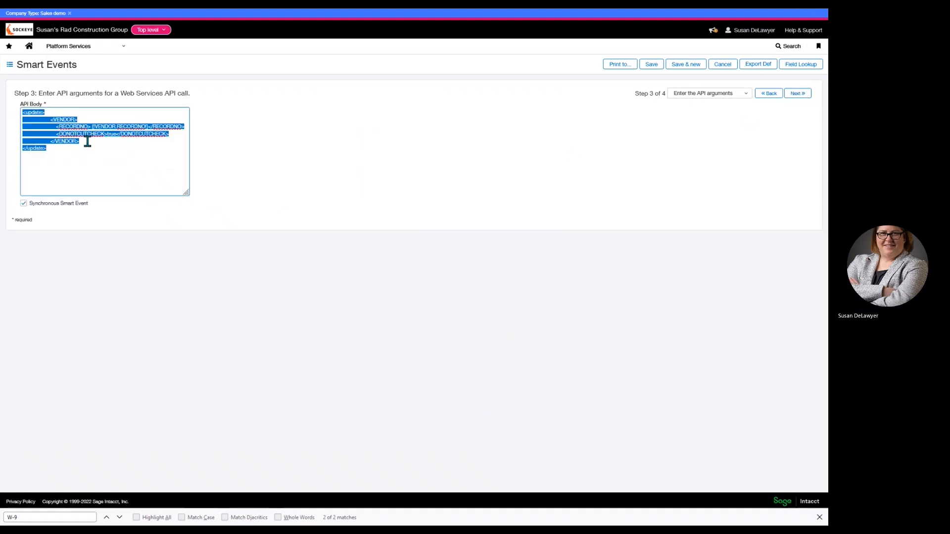
Step: Change DONOTCUTCHECK to false in the API body and save as YES_W9_DO_NOT_PAY
click(133, 134)
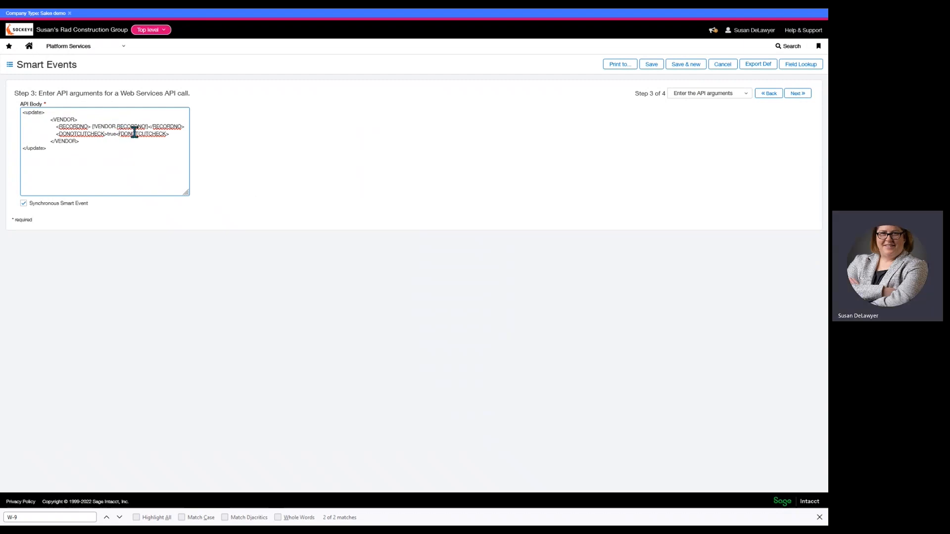
right_click(132, 141)
text($)
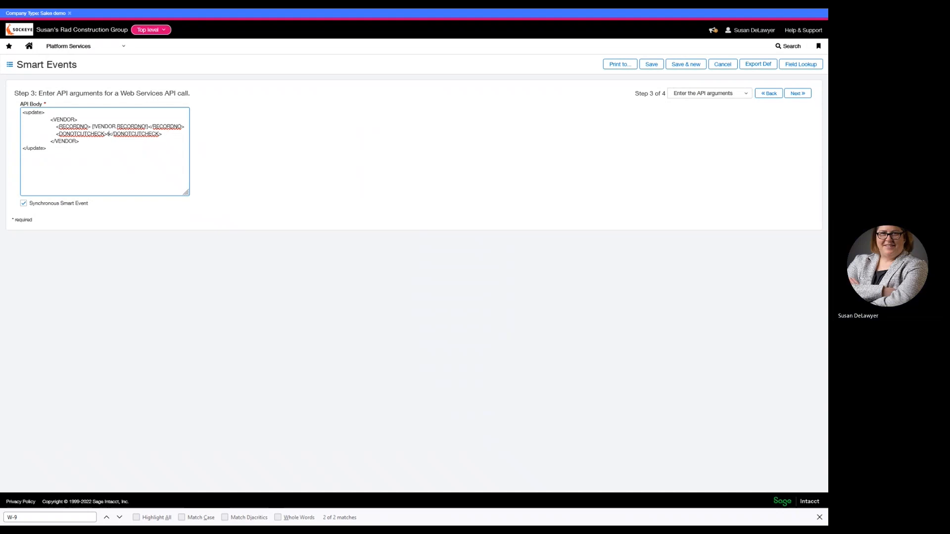
text(false)
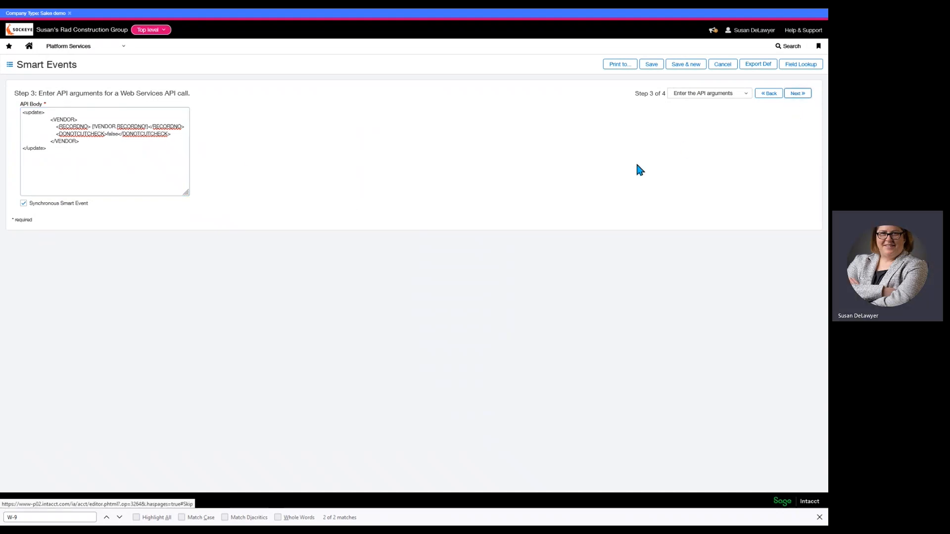
click(797, 93)
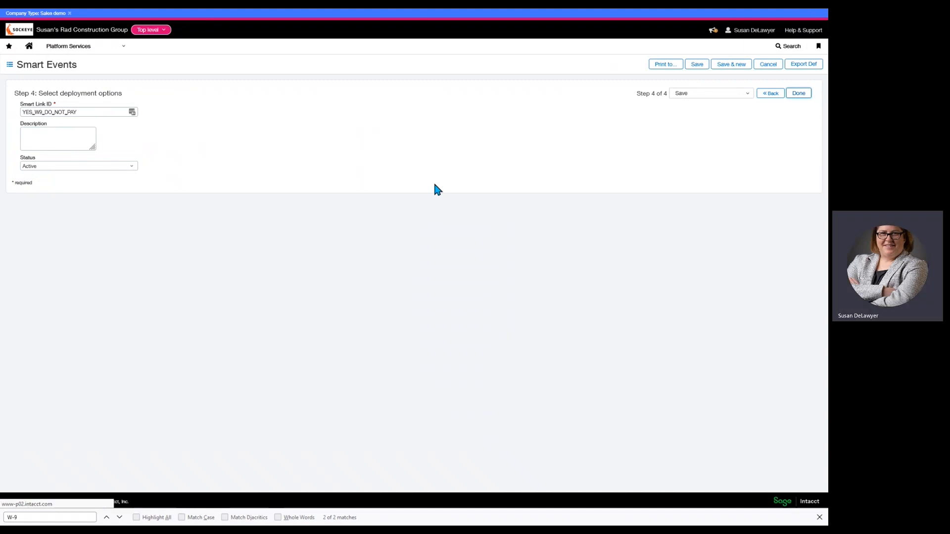
click(797, 92)
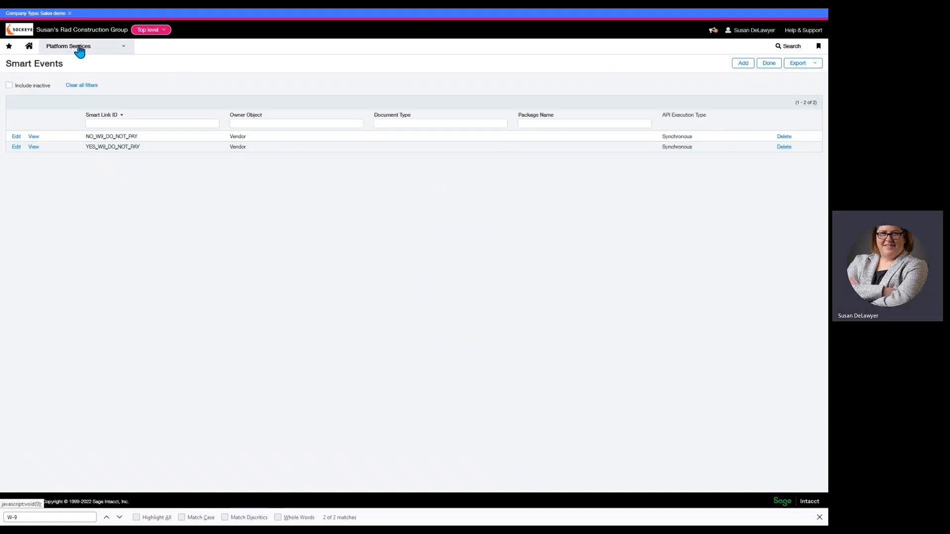
Step: Edit vendor V101 Alpha Insulation, tick W-9 Received under Additional information, and save
click(68, 45)
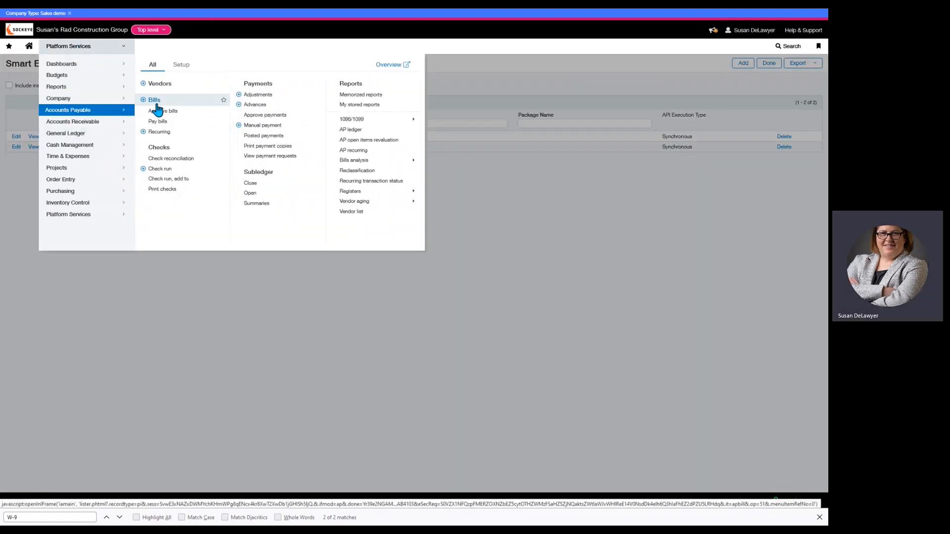
click(159, 83)
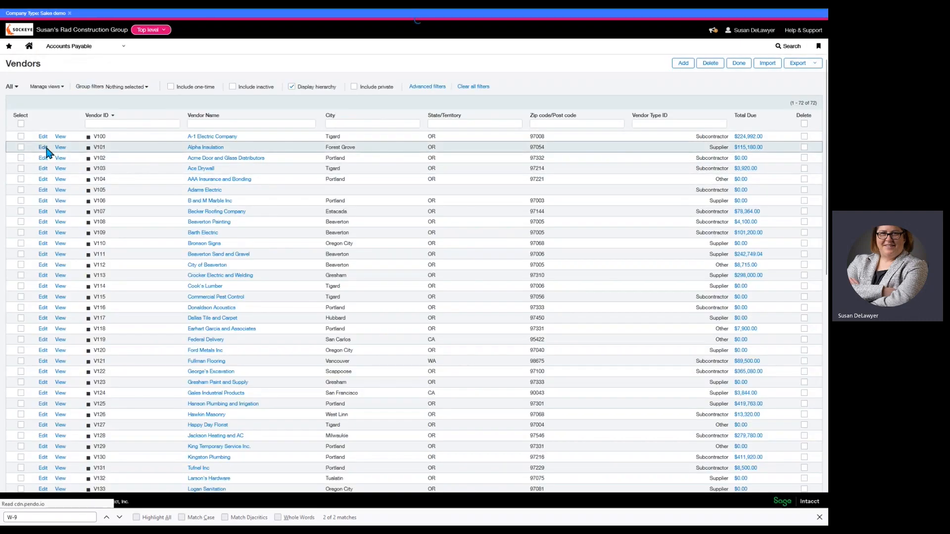
click(43, 146)
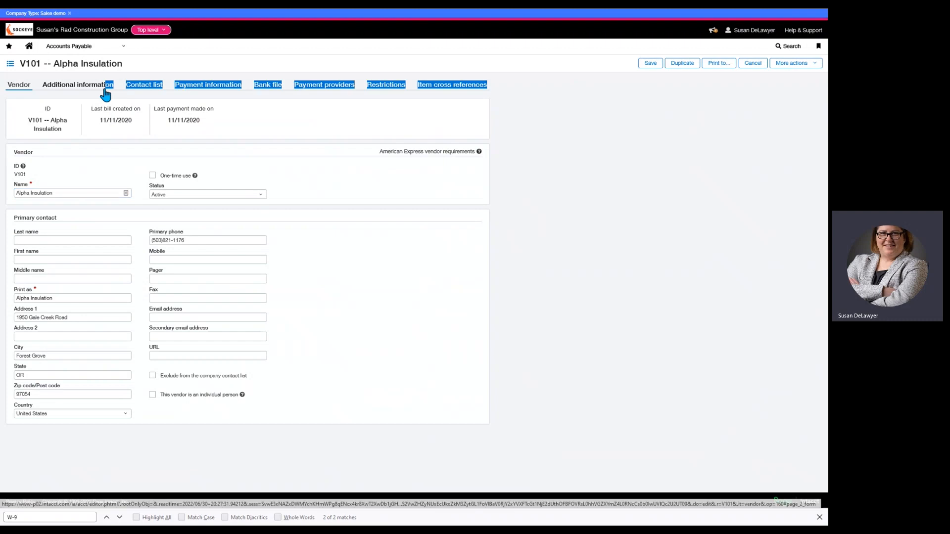
click(78, 84)
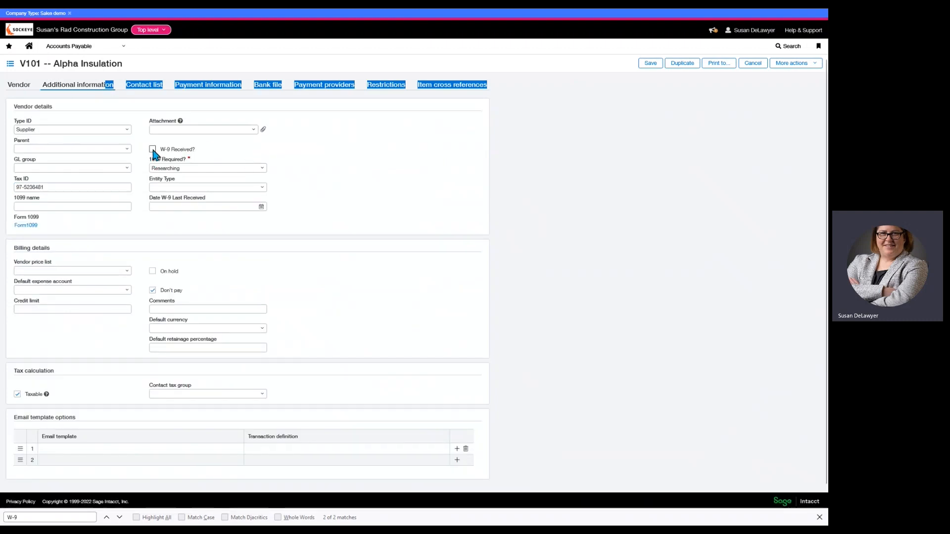
click(152, 148)
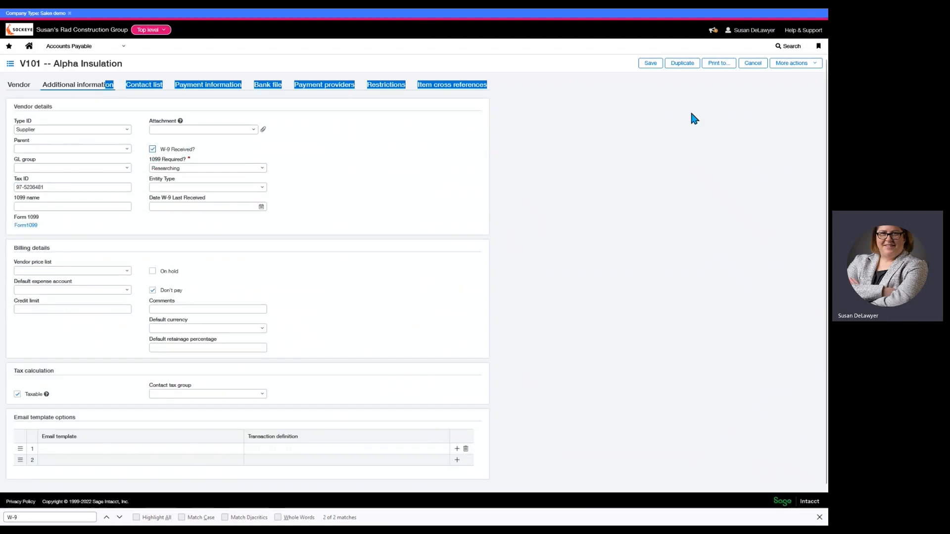
click(650, 63)
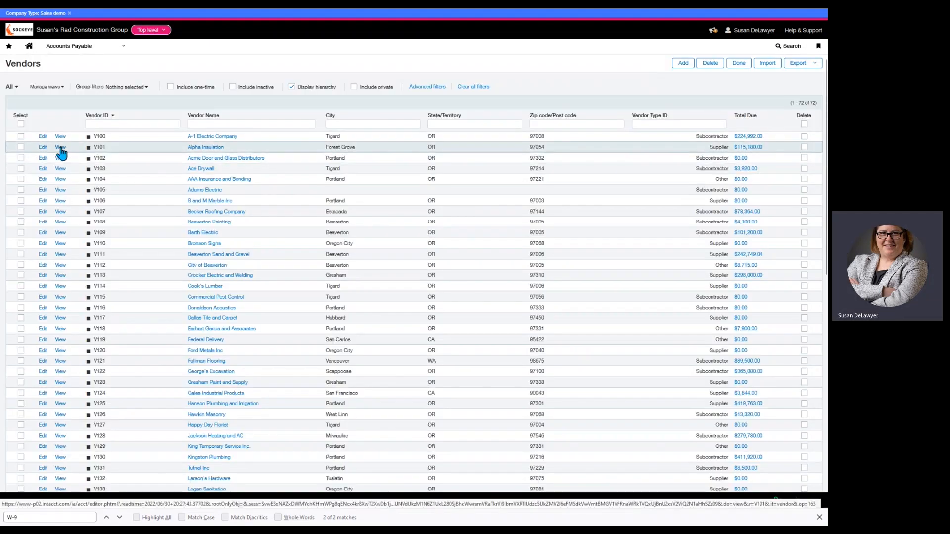
Step: View V101's Additional information to confirm W-9 Received is checked and Don't pay cleared
click(60, 146)
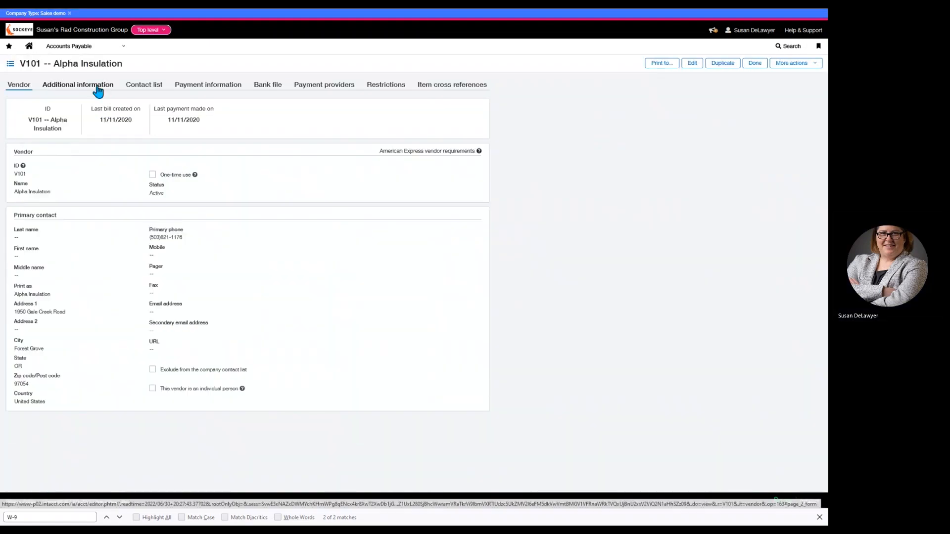
click(78, 84)
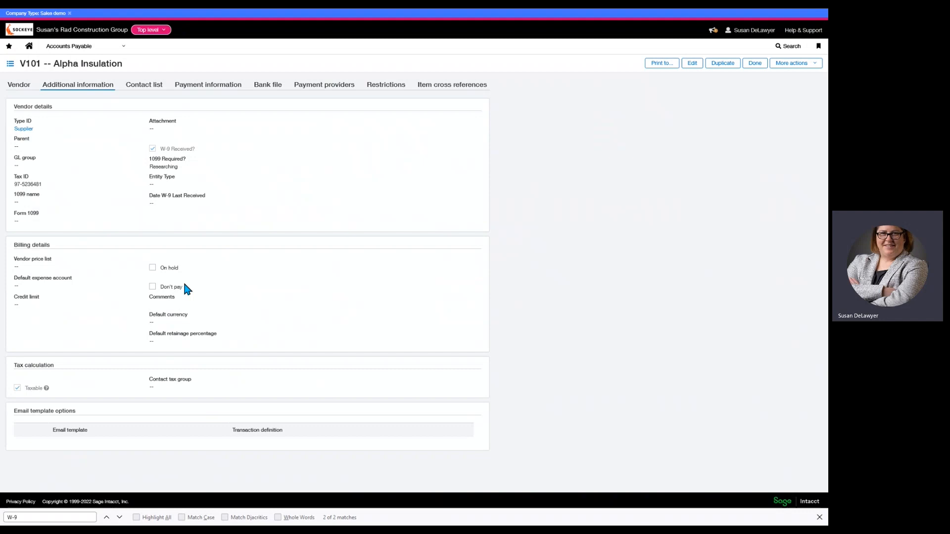
mouse_move(187, 289)
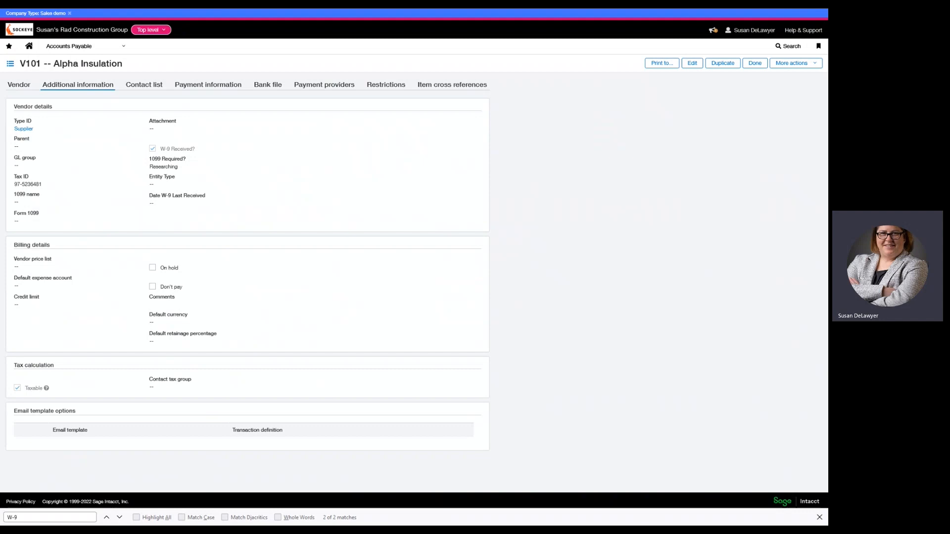